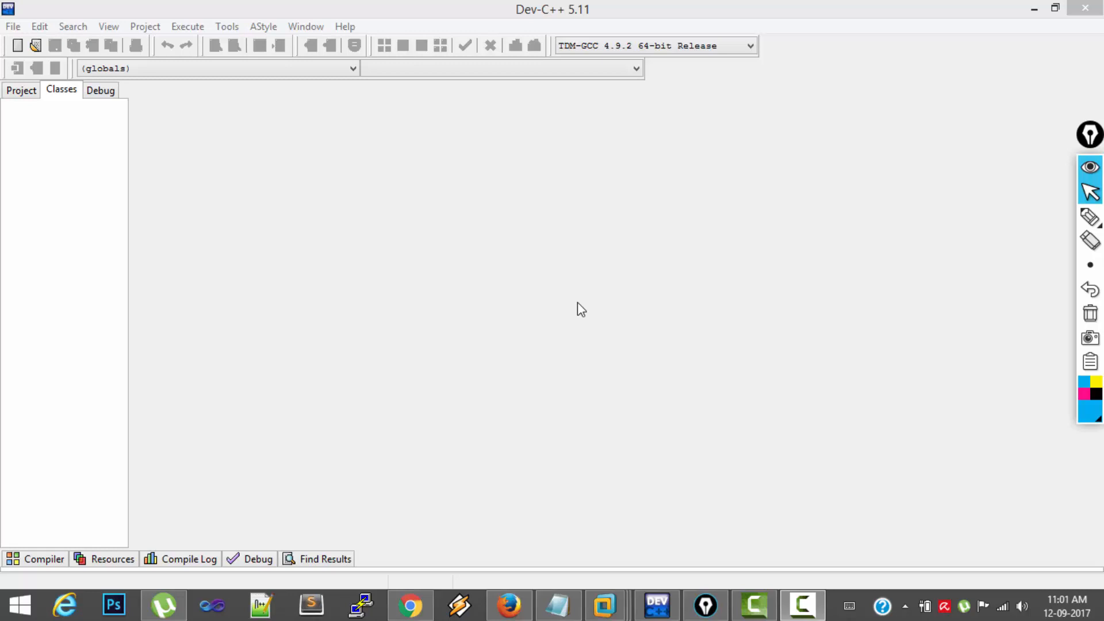
mouse_move(585, 269)
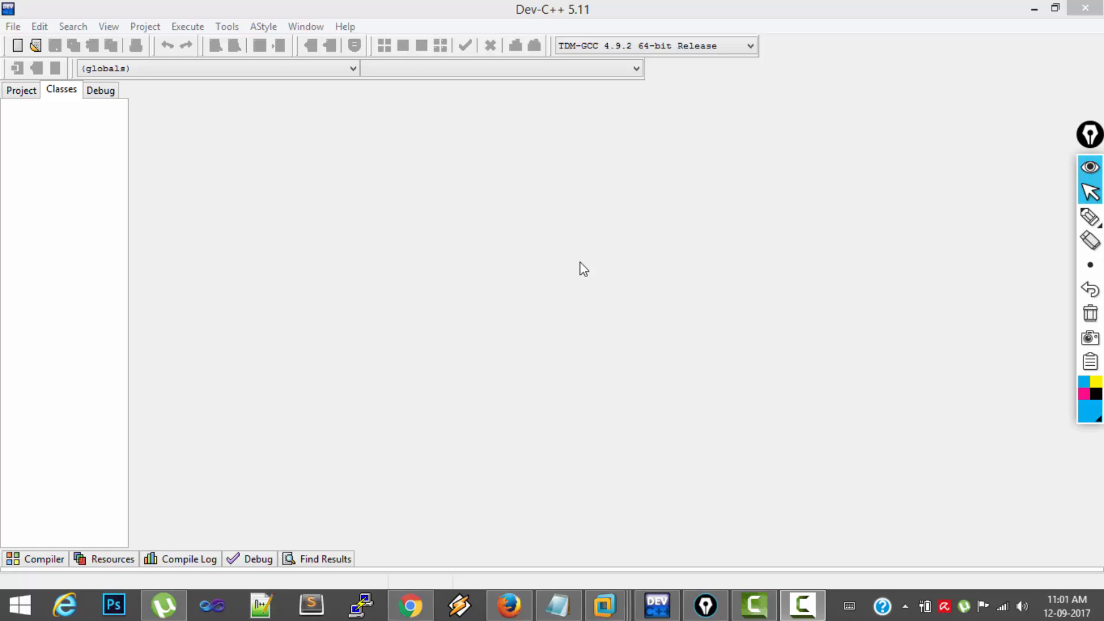
mouse_move(526, 248)
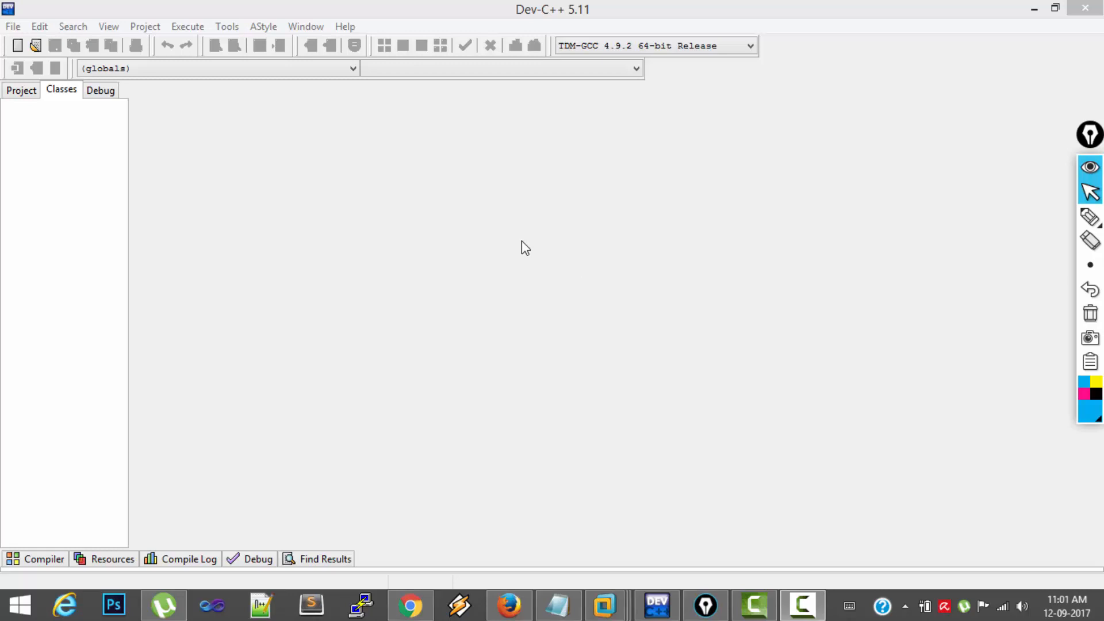
mouse_move(507, 243)
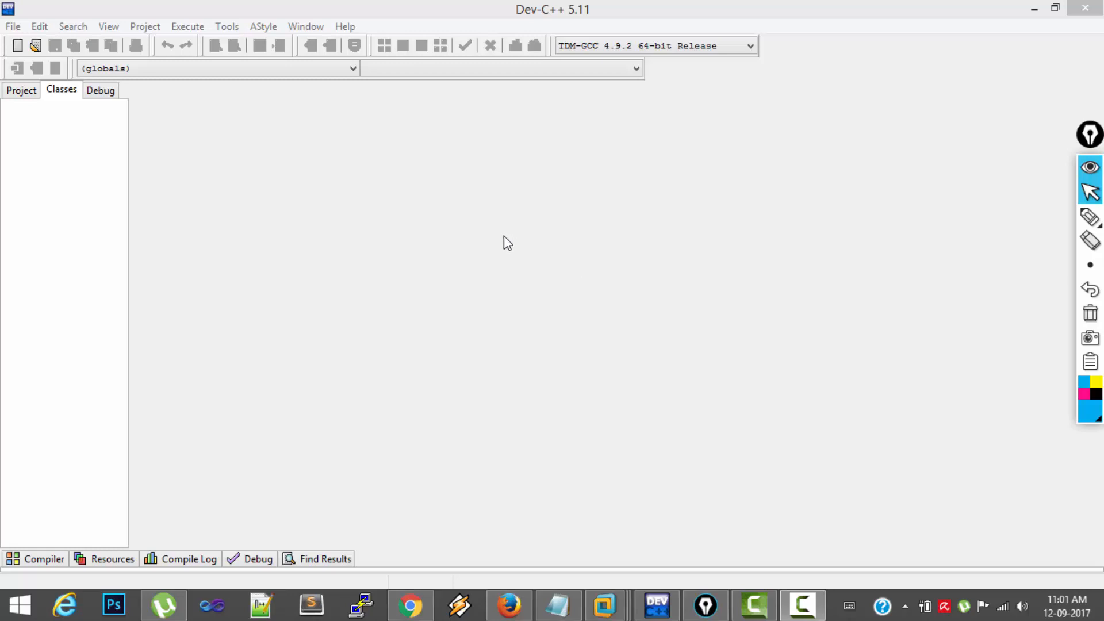
mouse_move(617, 176)
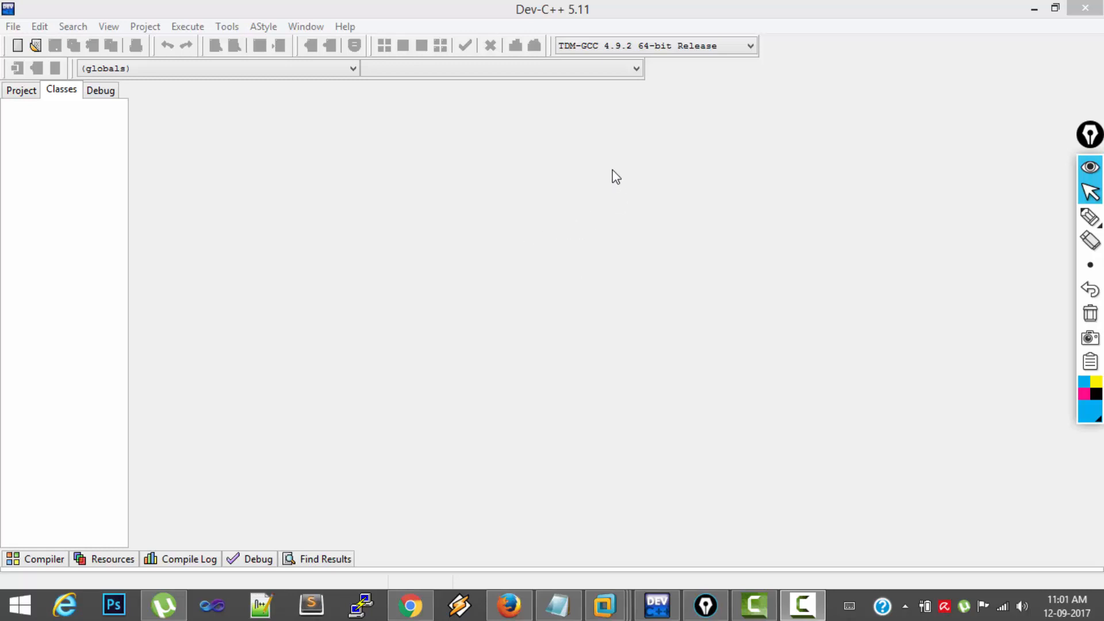
Show the About Dev-C++ window with version 5.11 and GPL license via the Help menu
left_click(344, 27)
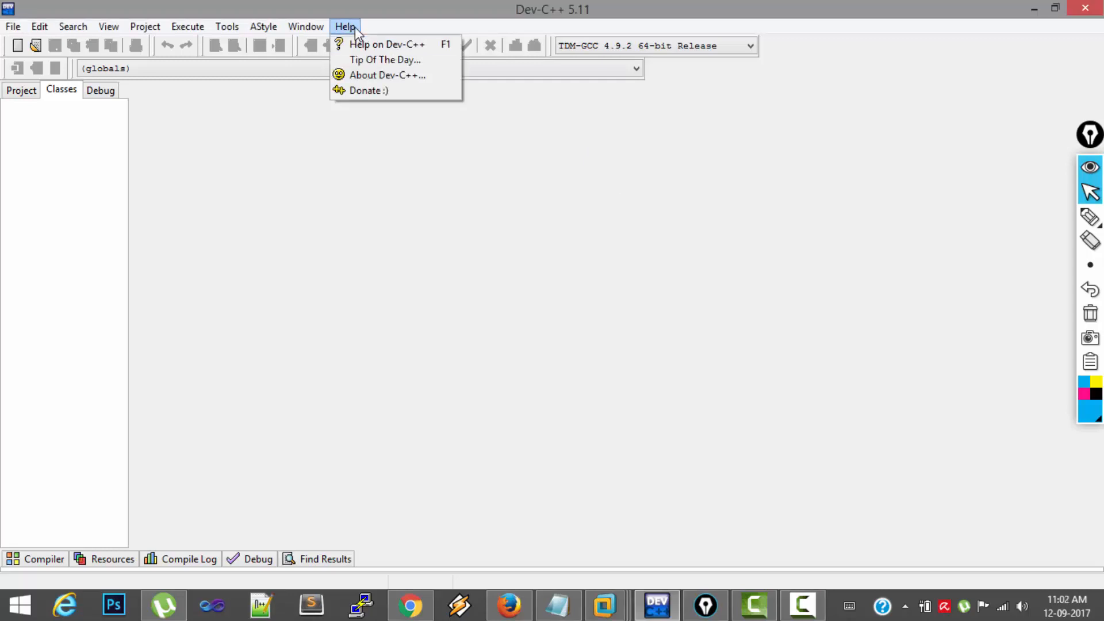
mouse_move(385, 59)
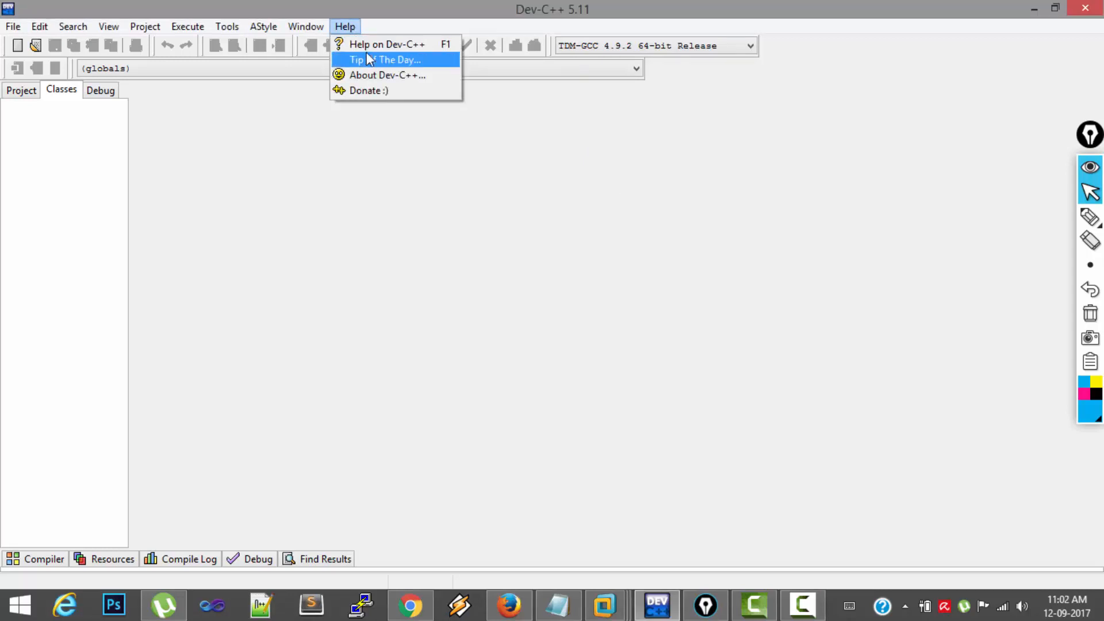
mouse_move(377, 76)
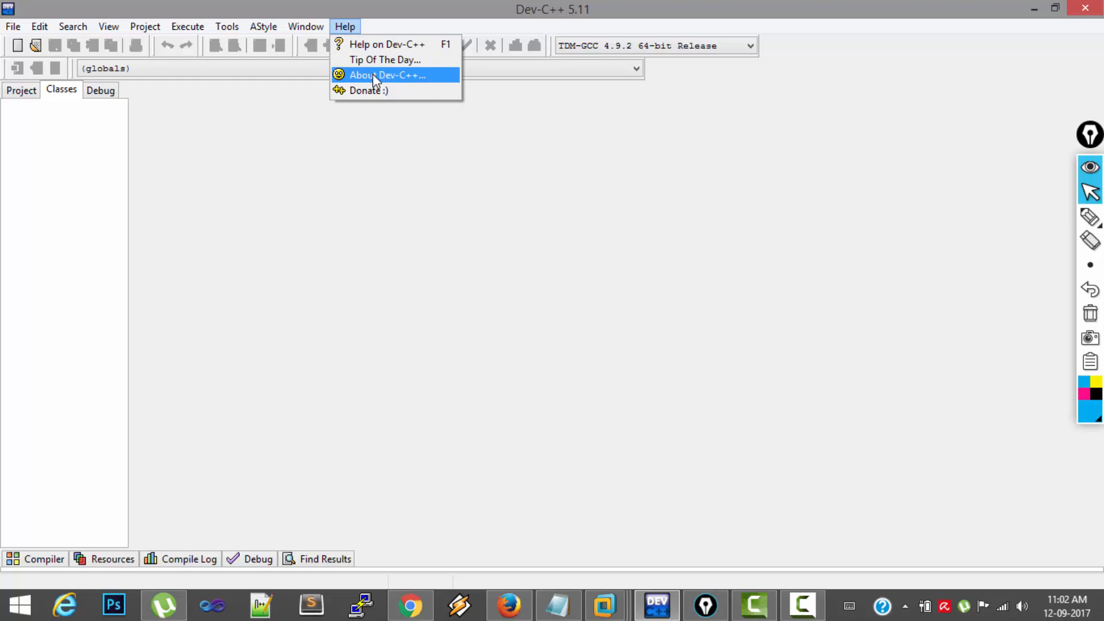
left_click(386, 76)
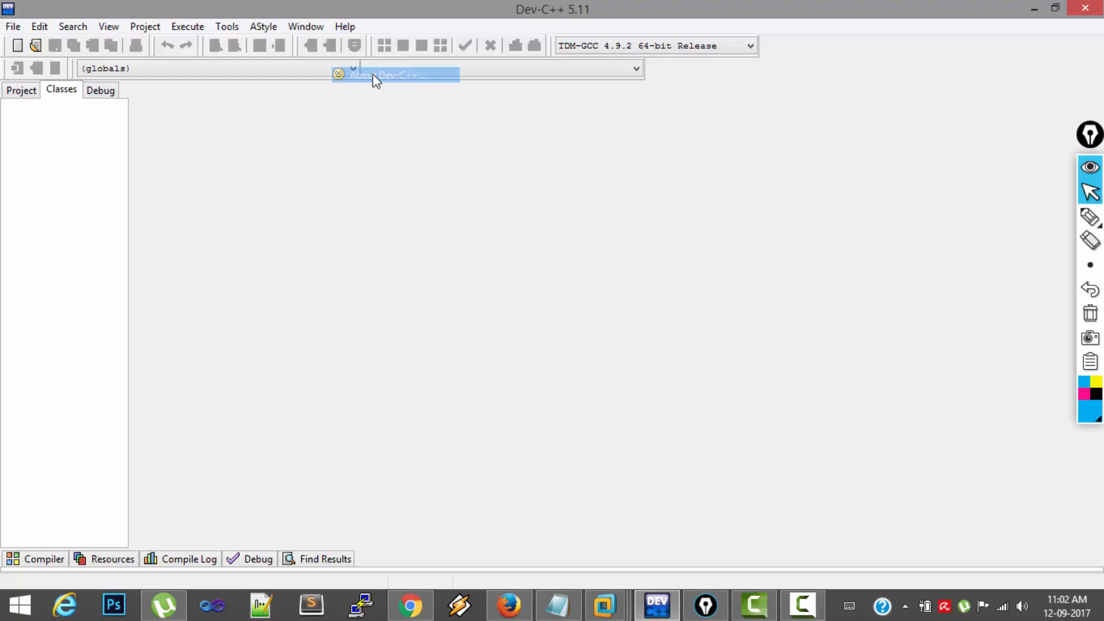
left_click(387, 75)
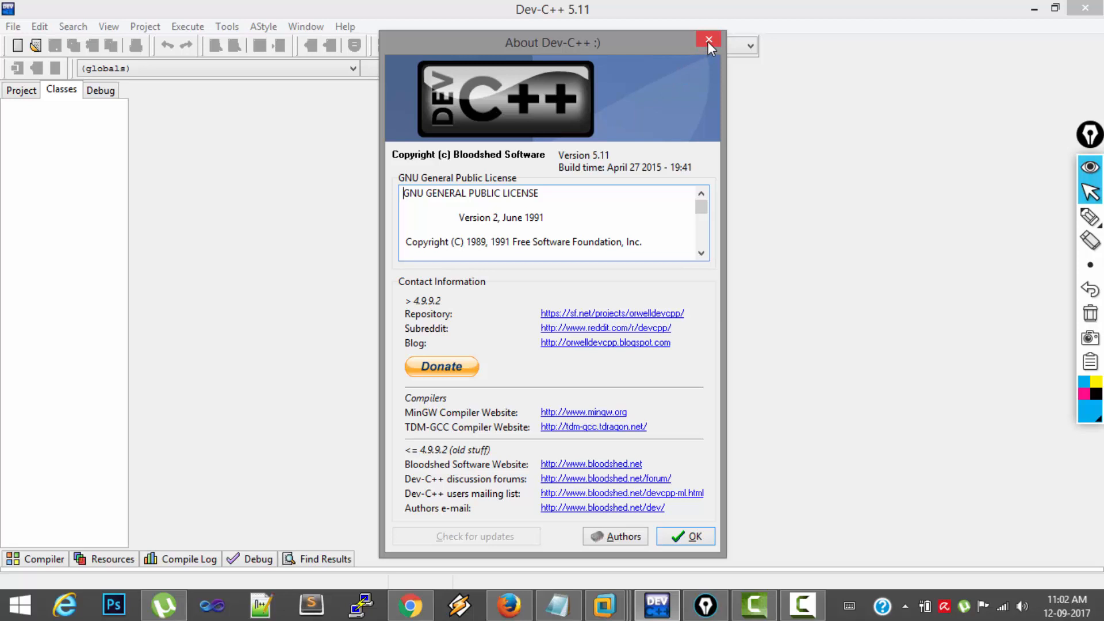
mouse_move(708, 39)
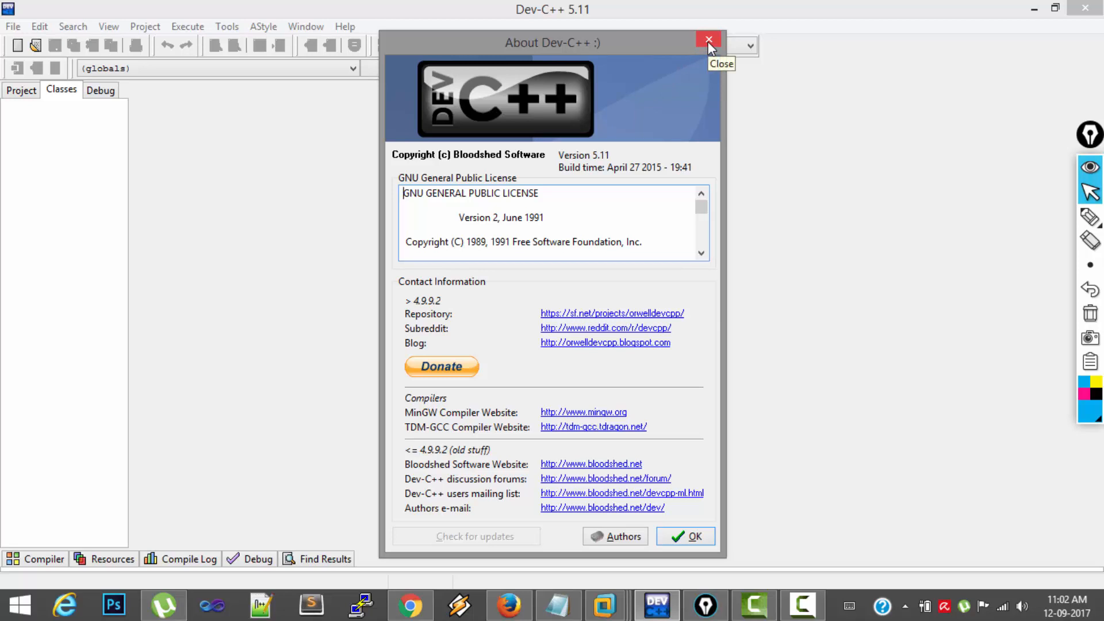
Dismiss the About Dev-C++ window to return to the empty workspace
left_click(708, 39)
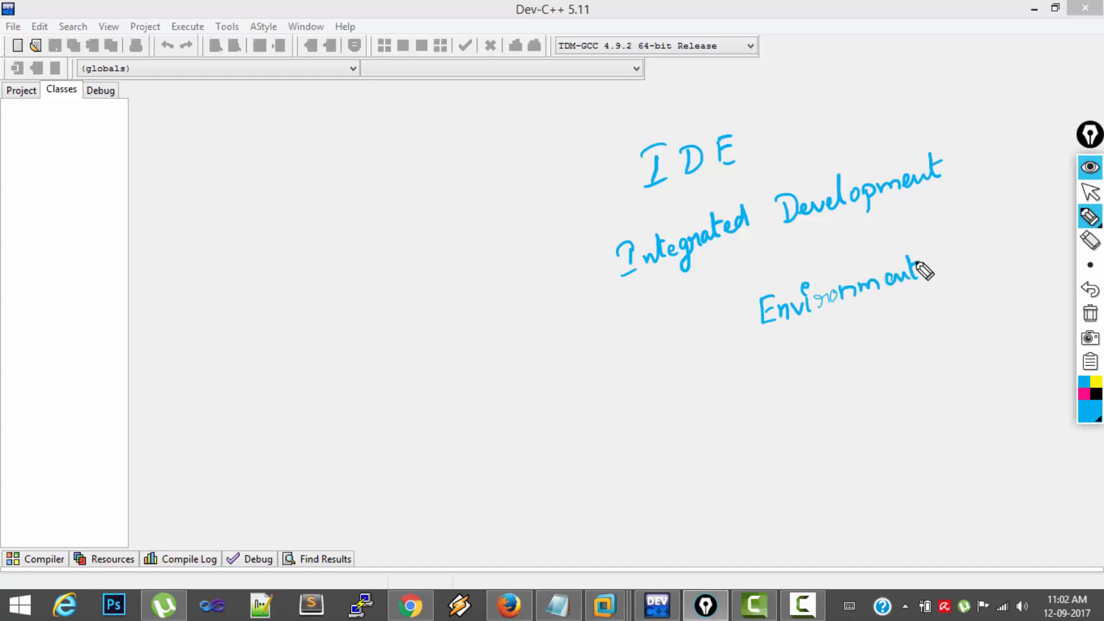
mouse_move(713, 384)
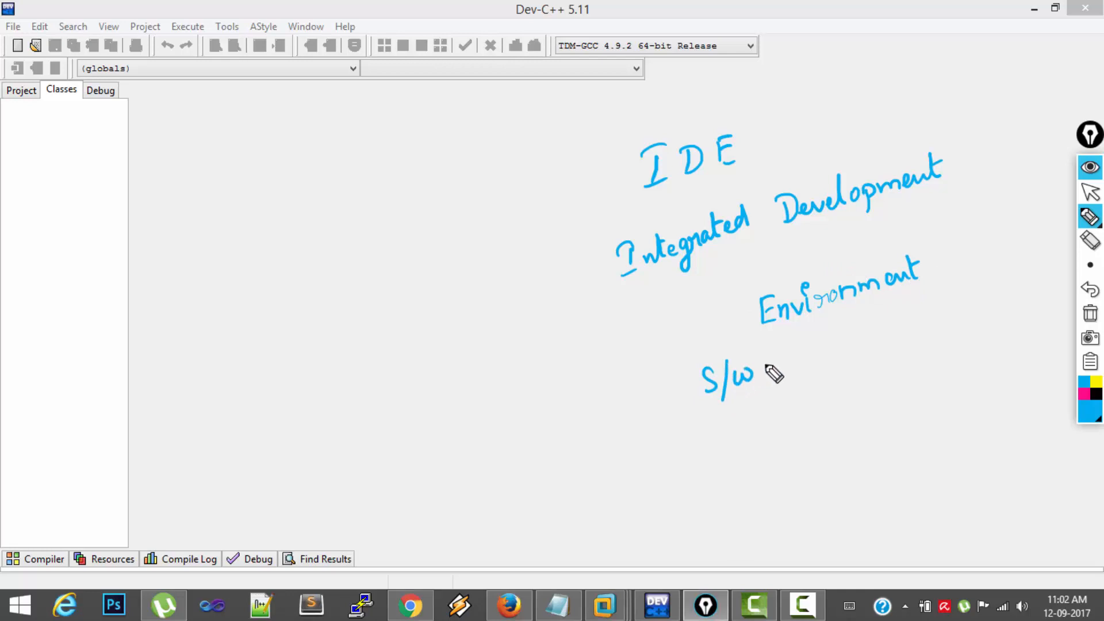
mouse_move(437, 255)
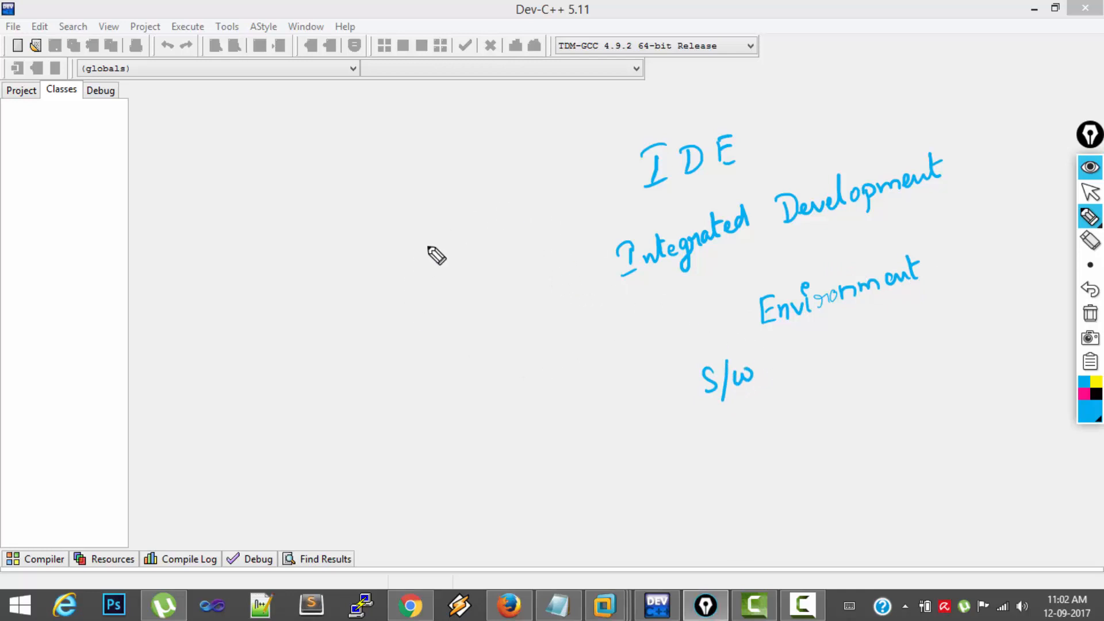
mouse_move(450, 261)
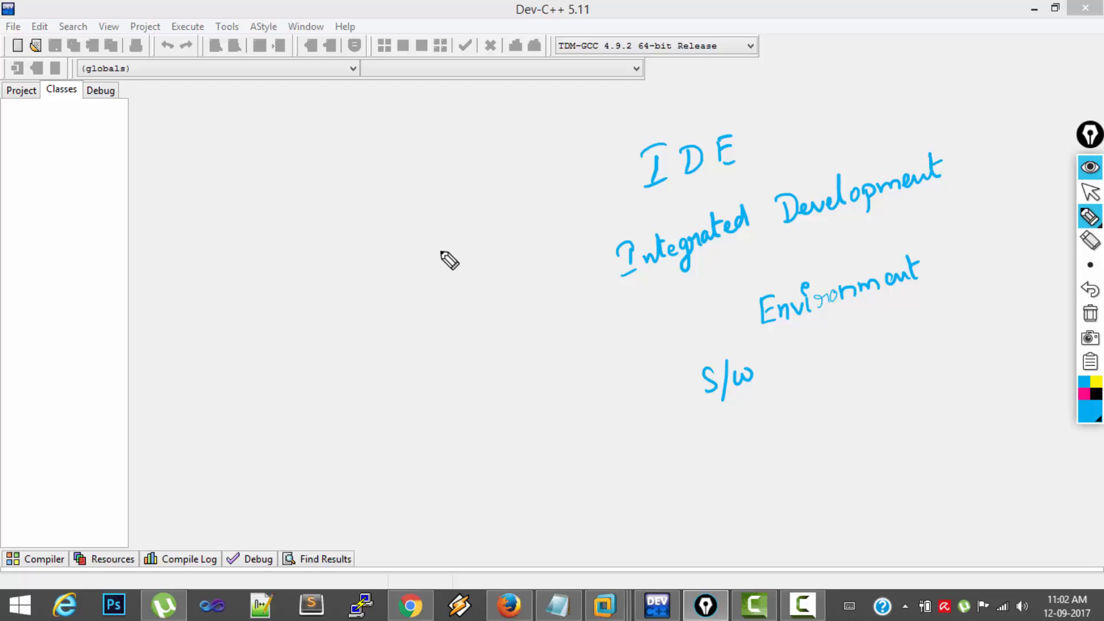
mouse_move(487, 235)
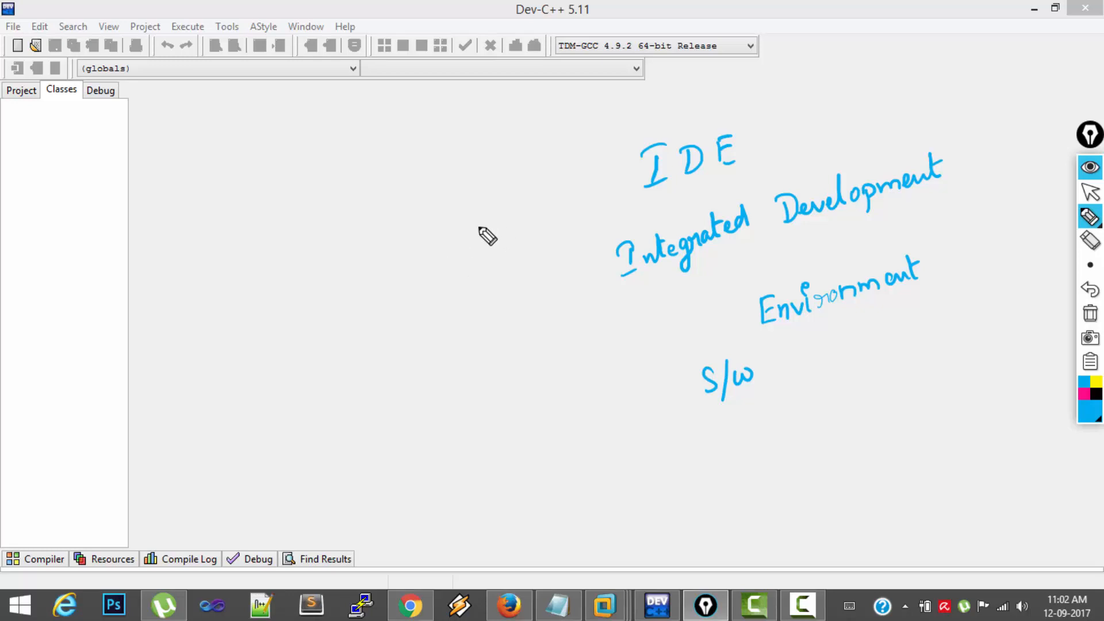
mouse_move(481, 259)
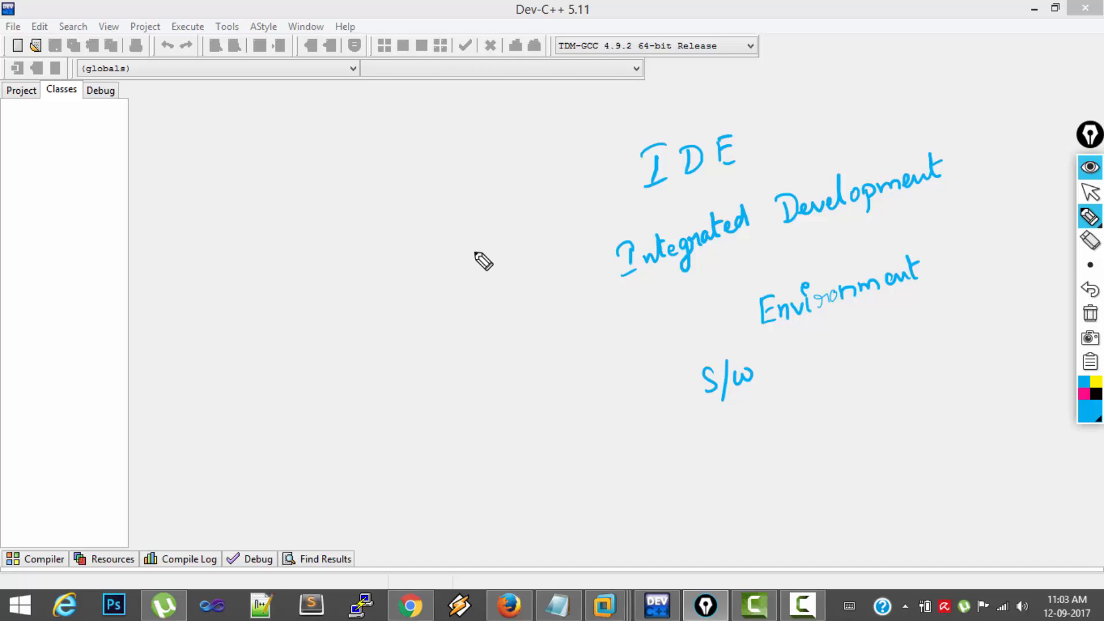
mouse_move(451, 309)
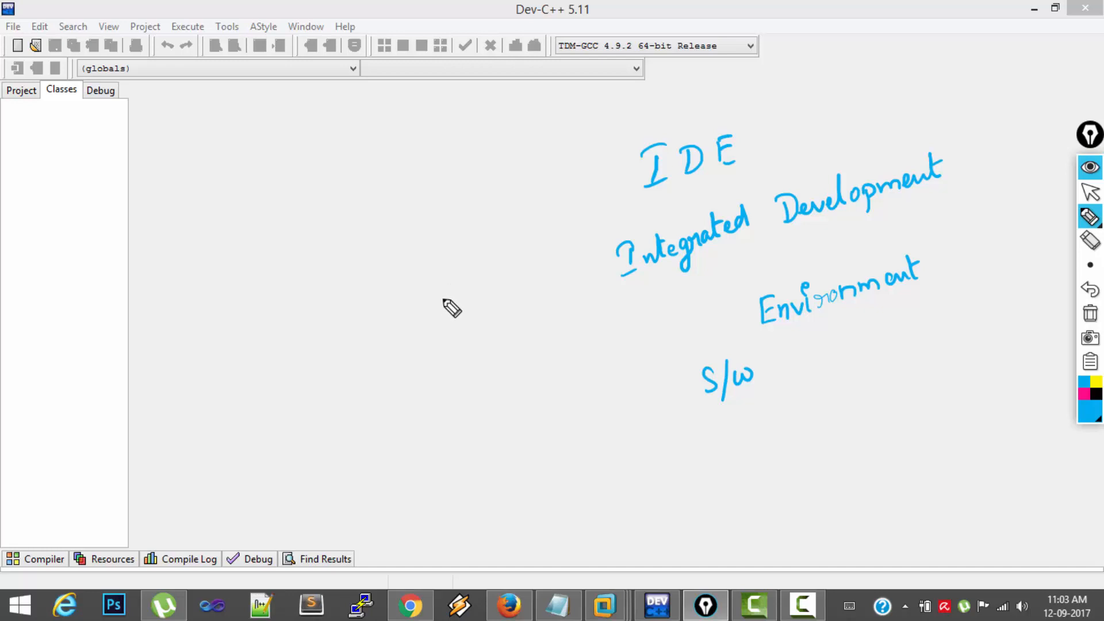
mouse_move(514, 265)
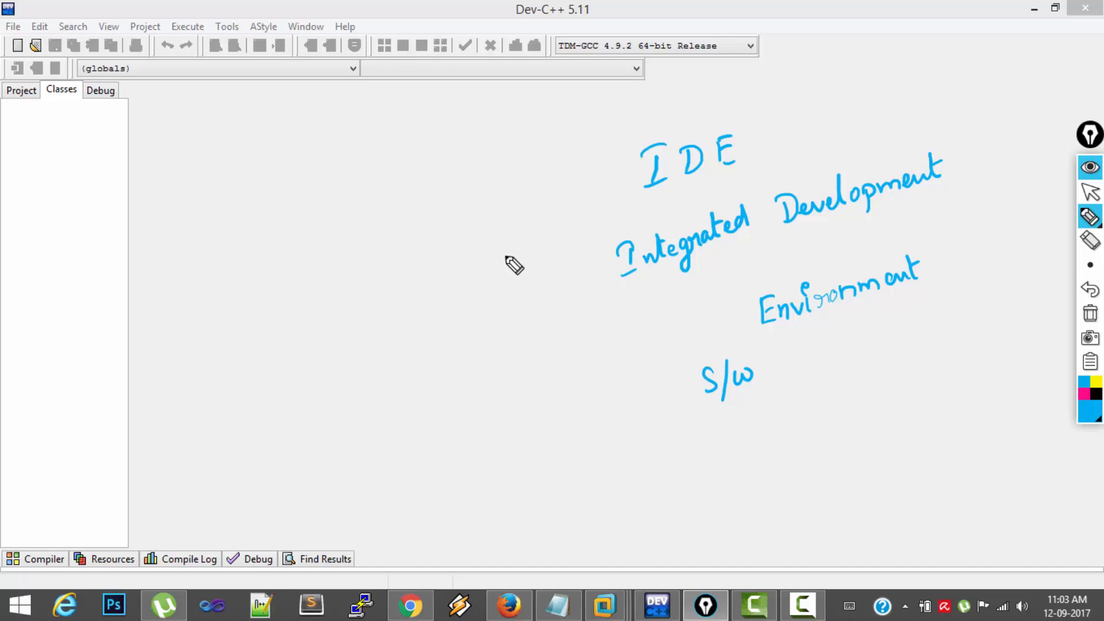
mouse_move(520, 291)
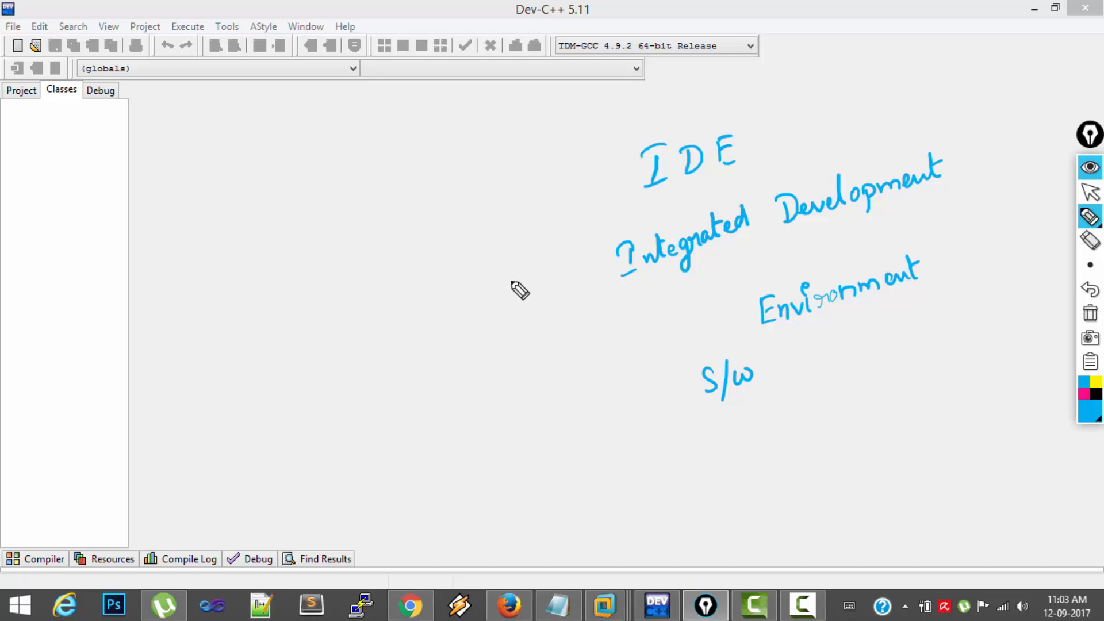
left_click(1089, 313)
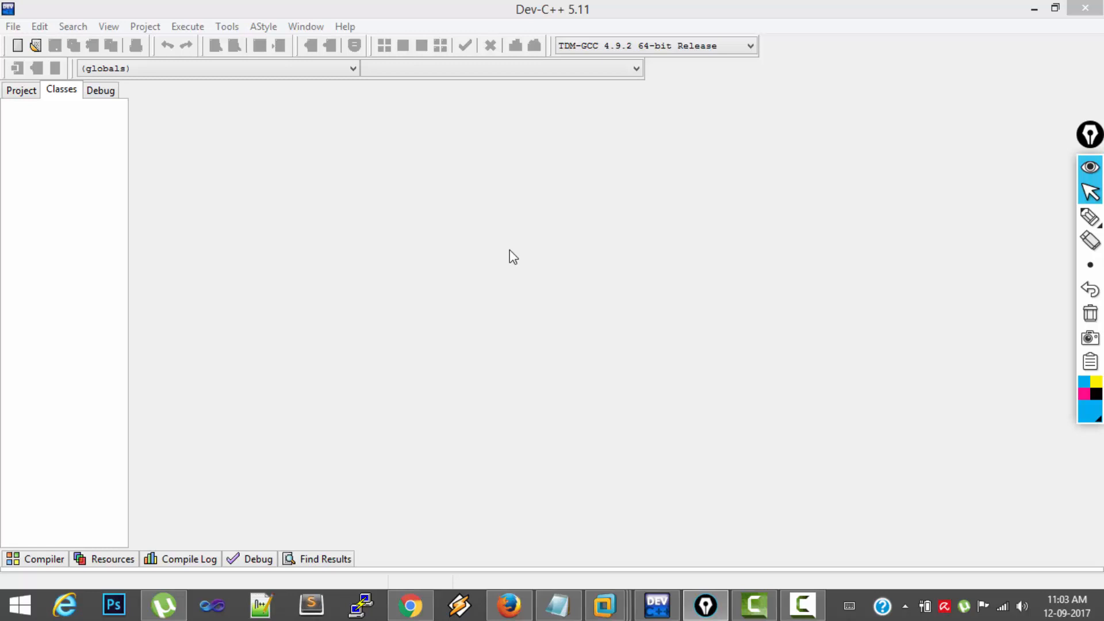
mouse_move(523, 90)
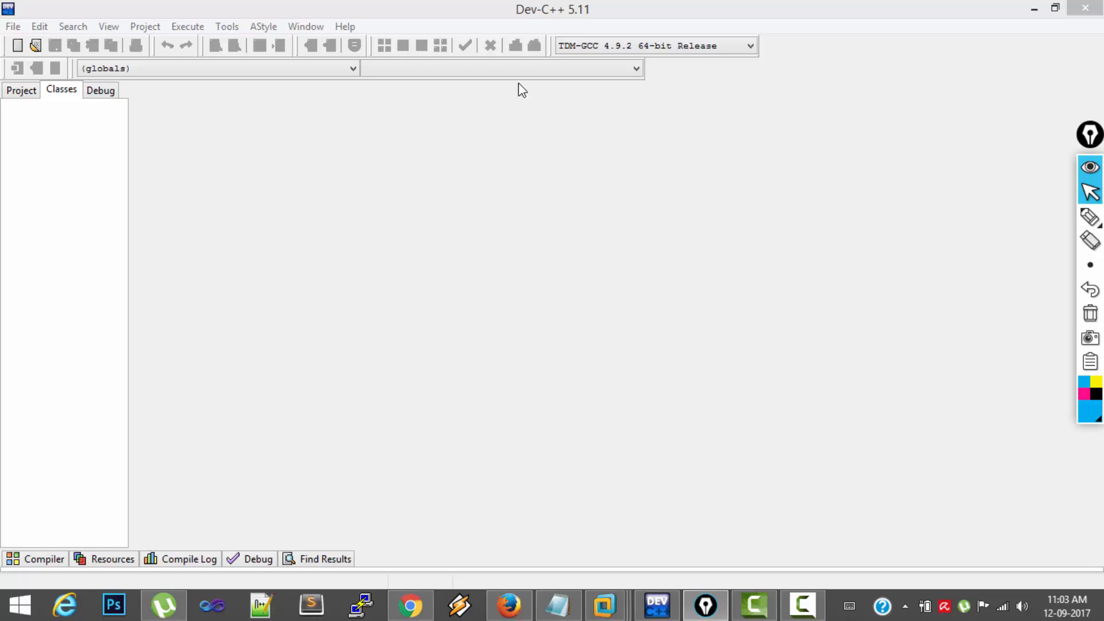
mouse_move(557, 21)
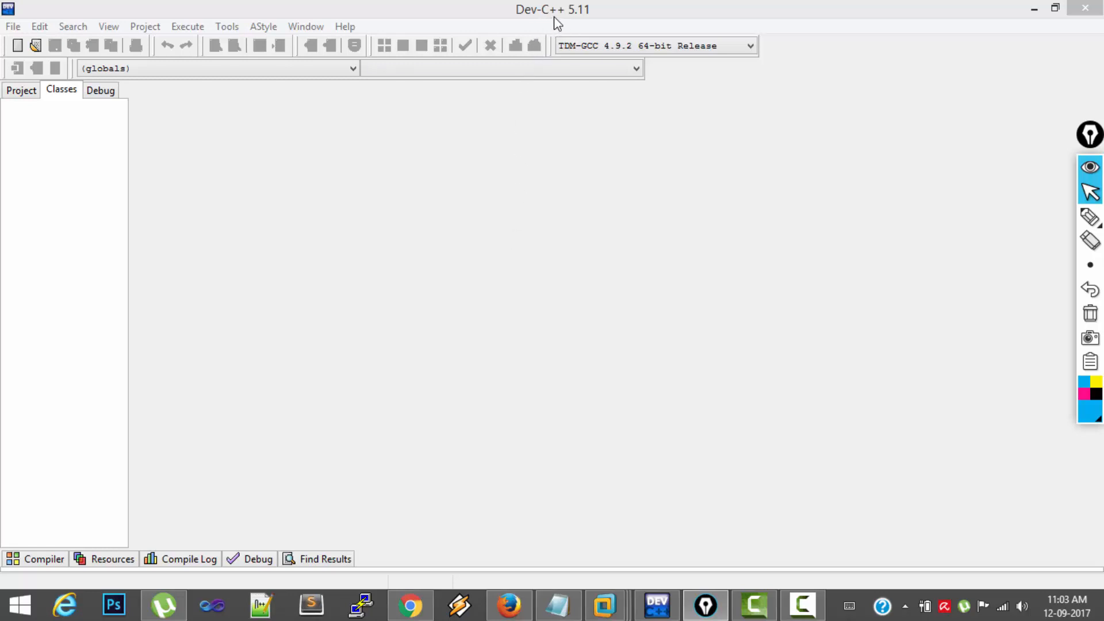
mouse_move(564, 20)
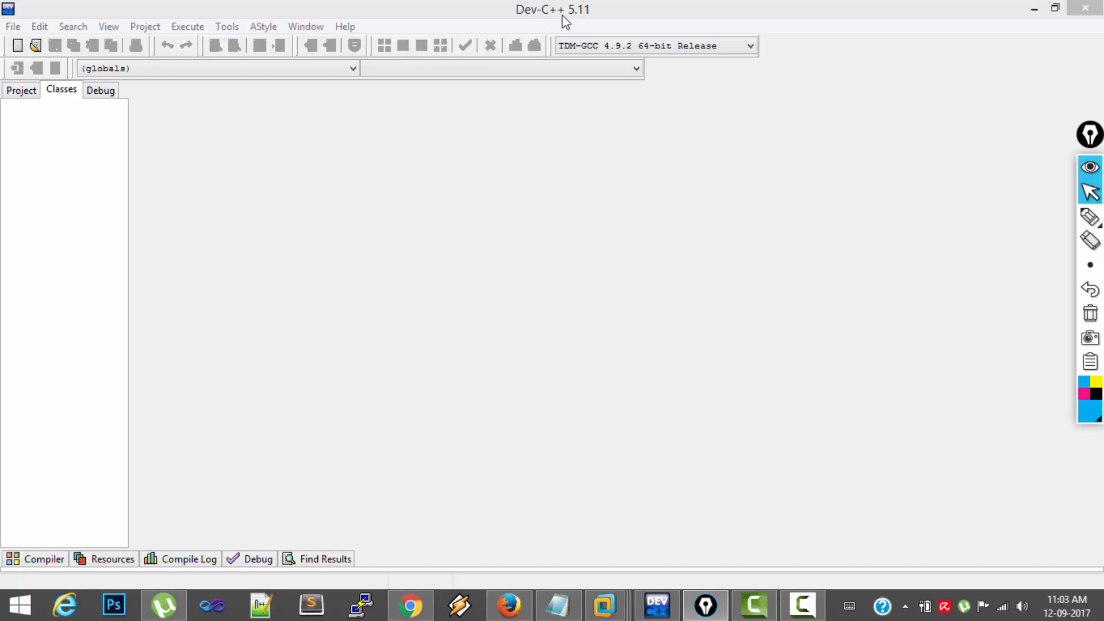
mouse_move(557, 20)
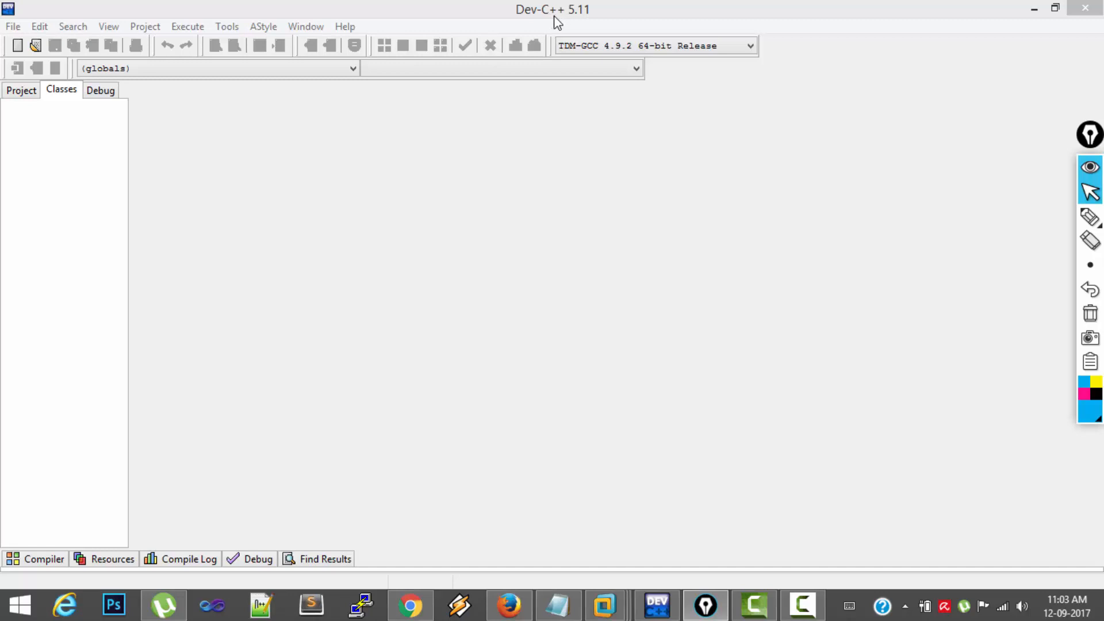
mouse_move(323, 171)
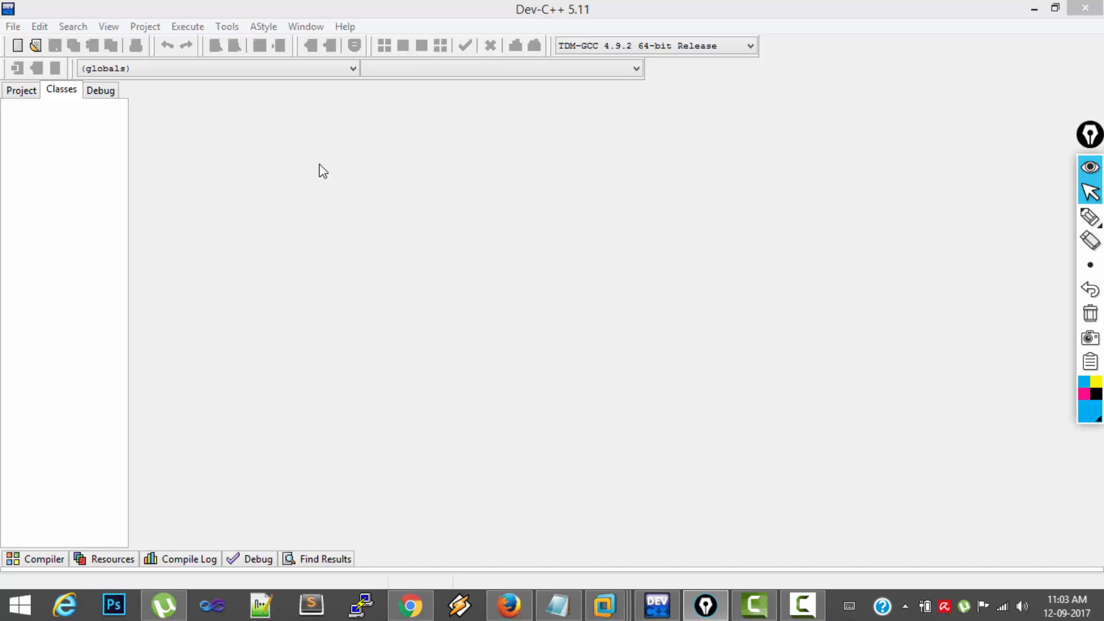
mouse_move(296, 165)
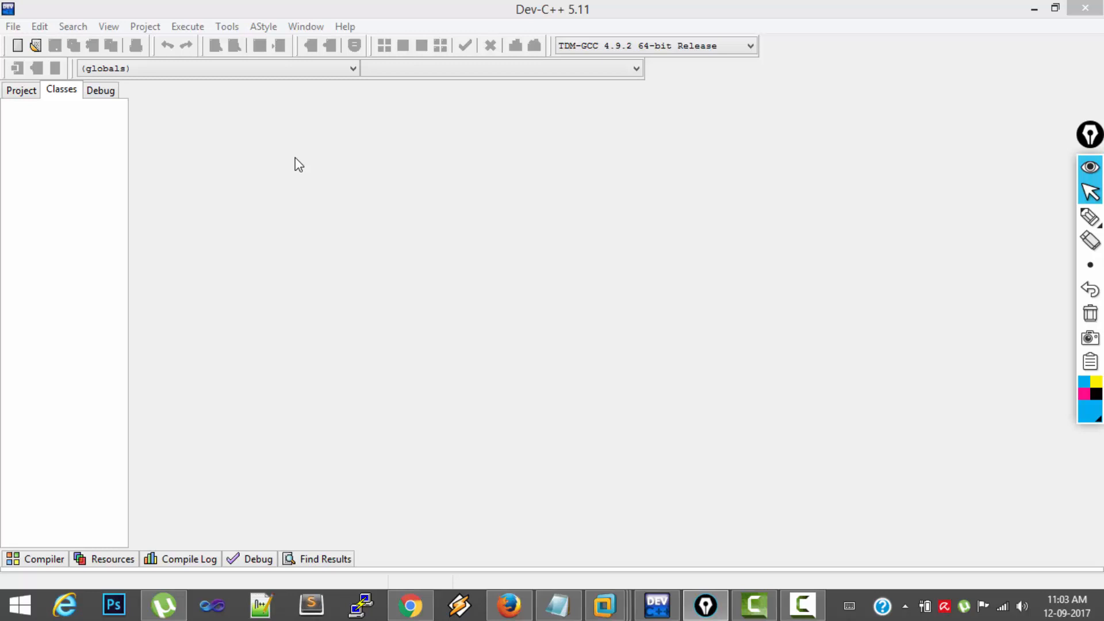
mouse_move(232, 44)
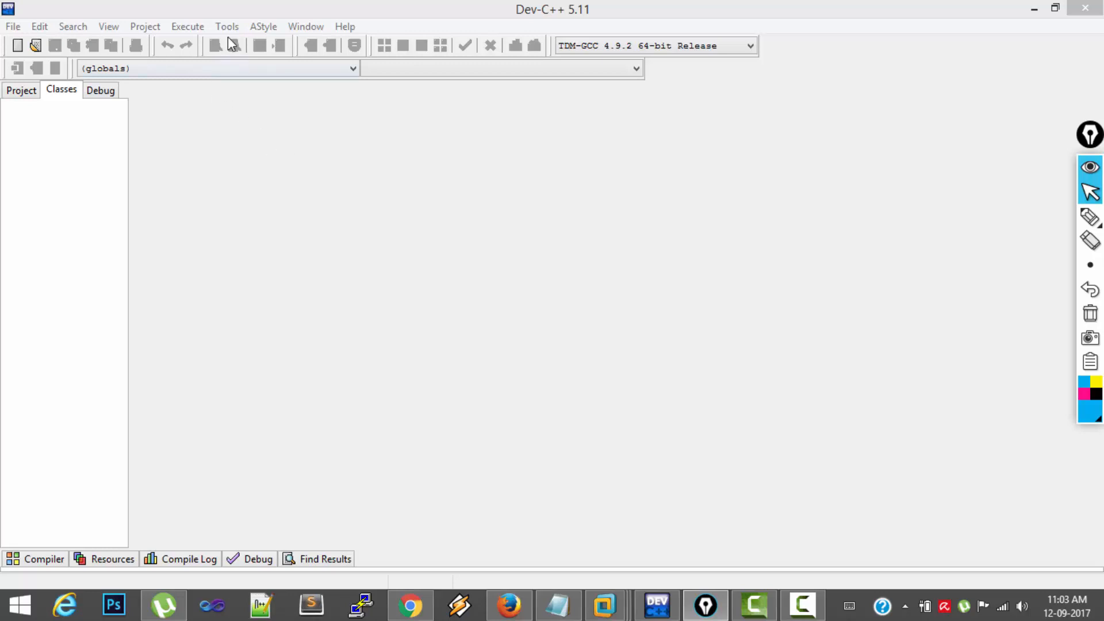
In Compiler Options > Code Generation, confirm Language standard GNU C99 and accept with OK
left_click(227, 26)
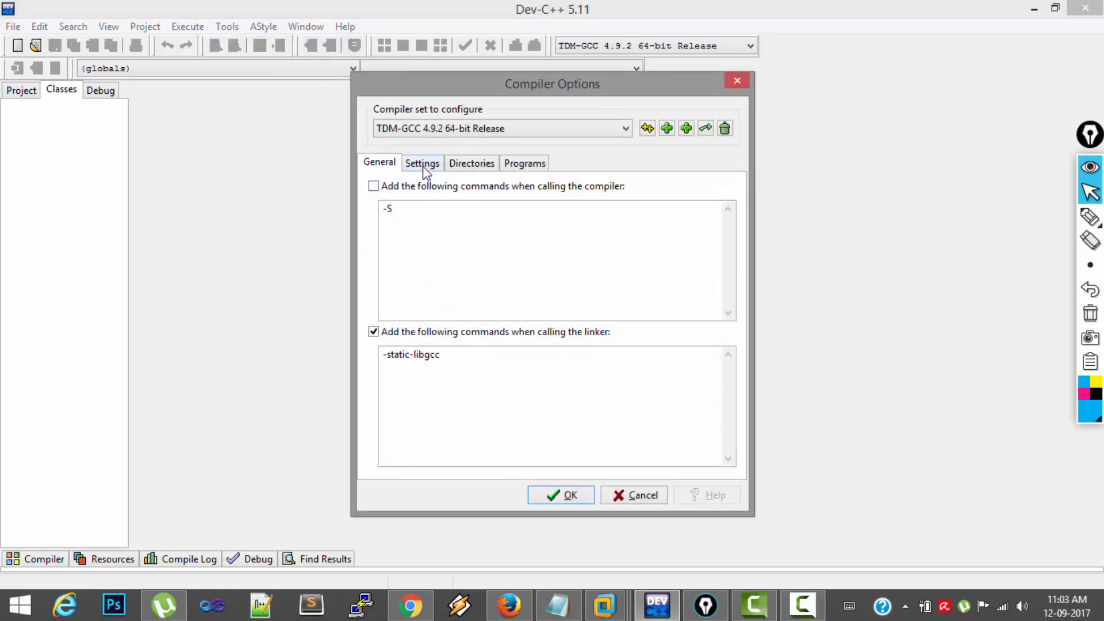
left_click(423, 162)
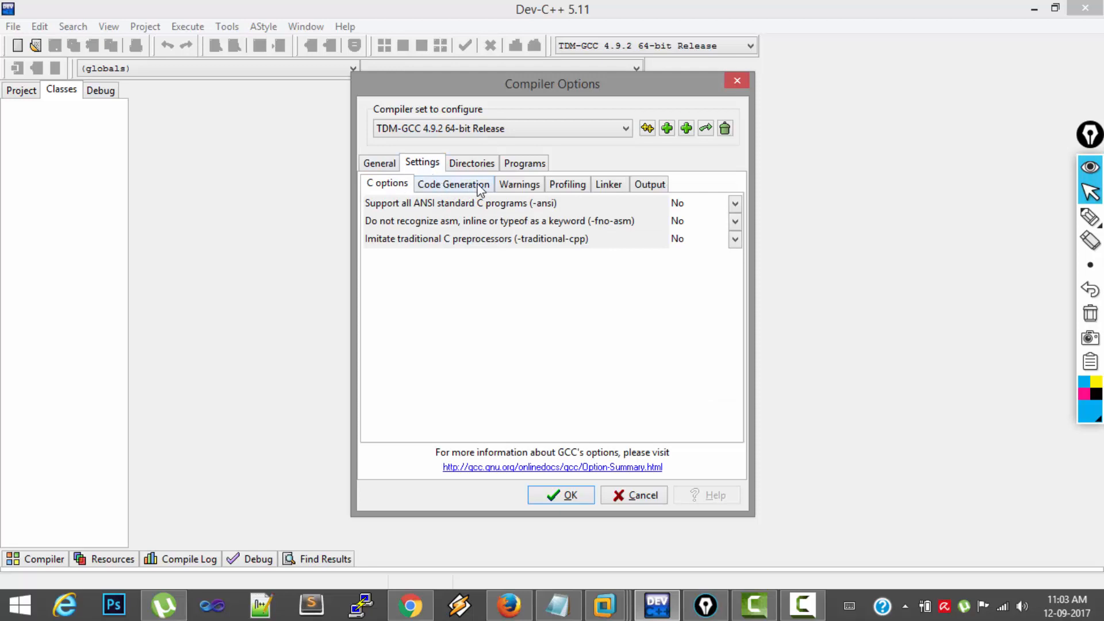
left_click(453, 184)
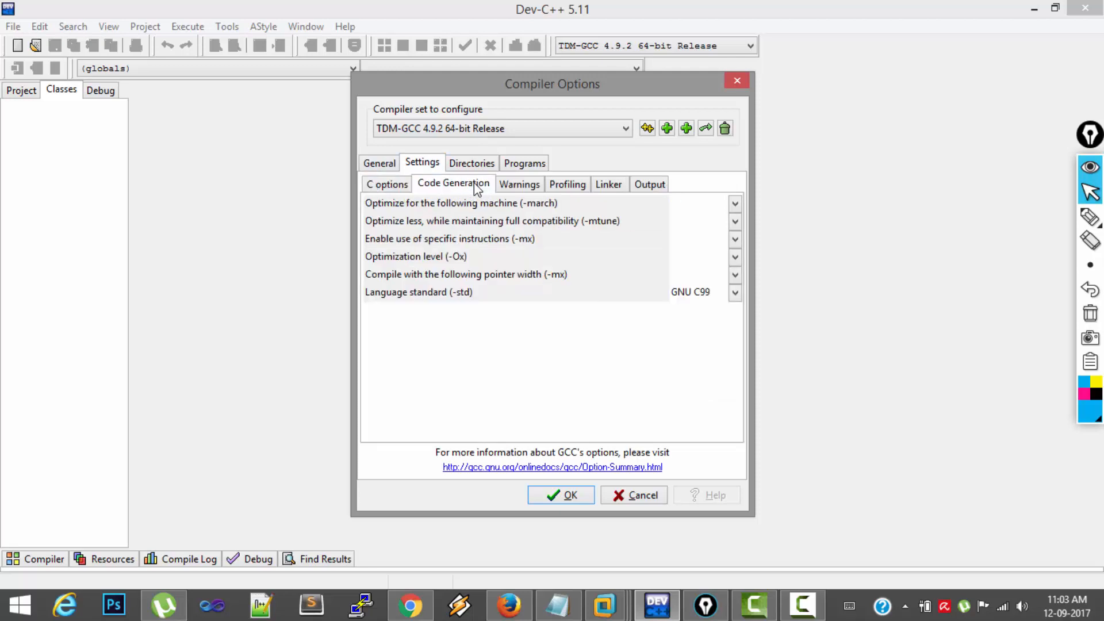
mouse_move(412, 305)
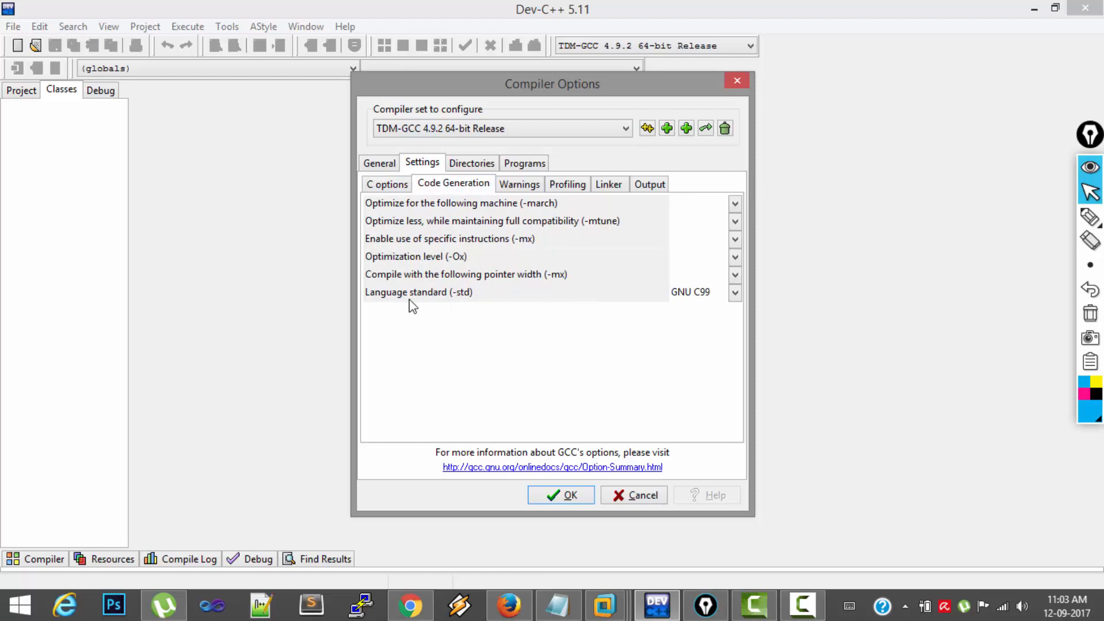
mouse_move(469, 307)
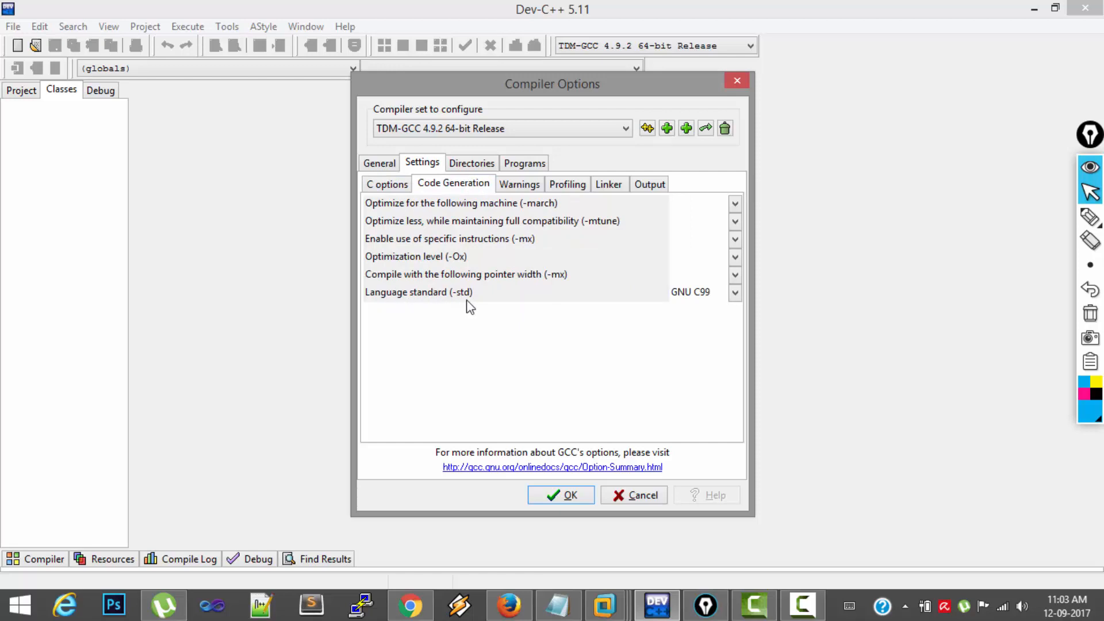
left_click(735, 291)
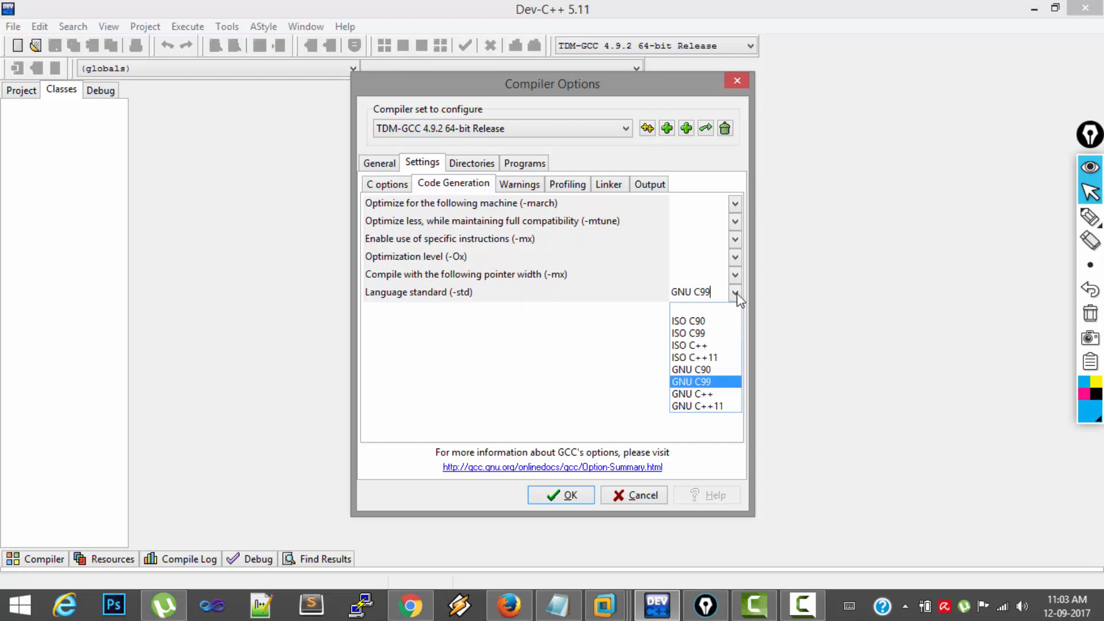
mouse_move(711, 325)
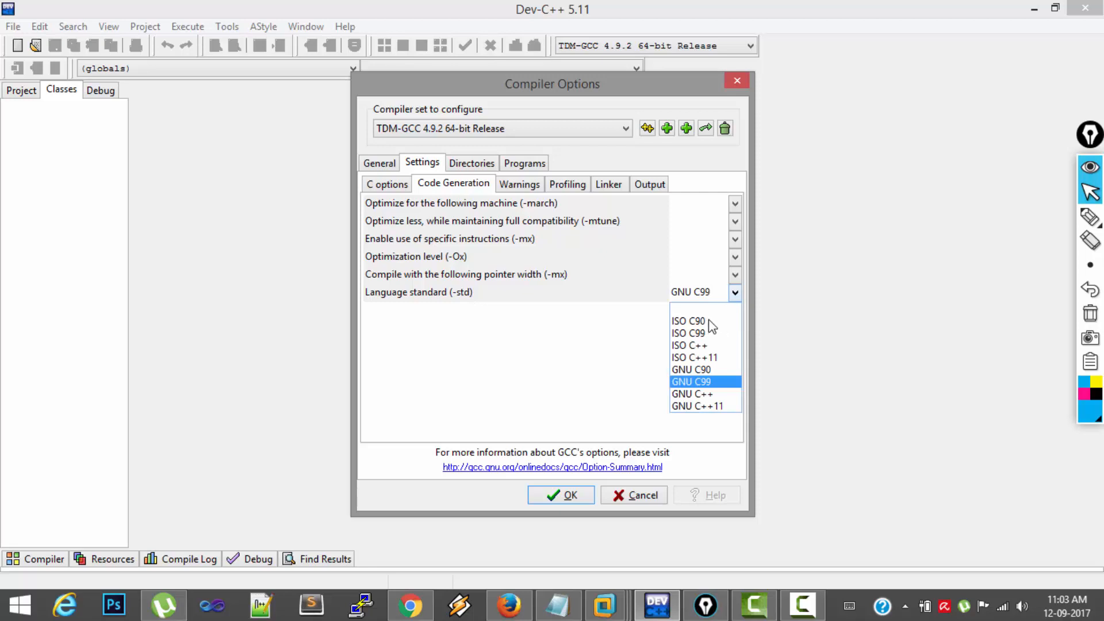
mouse_move(710, 328)
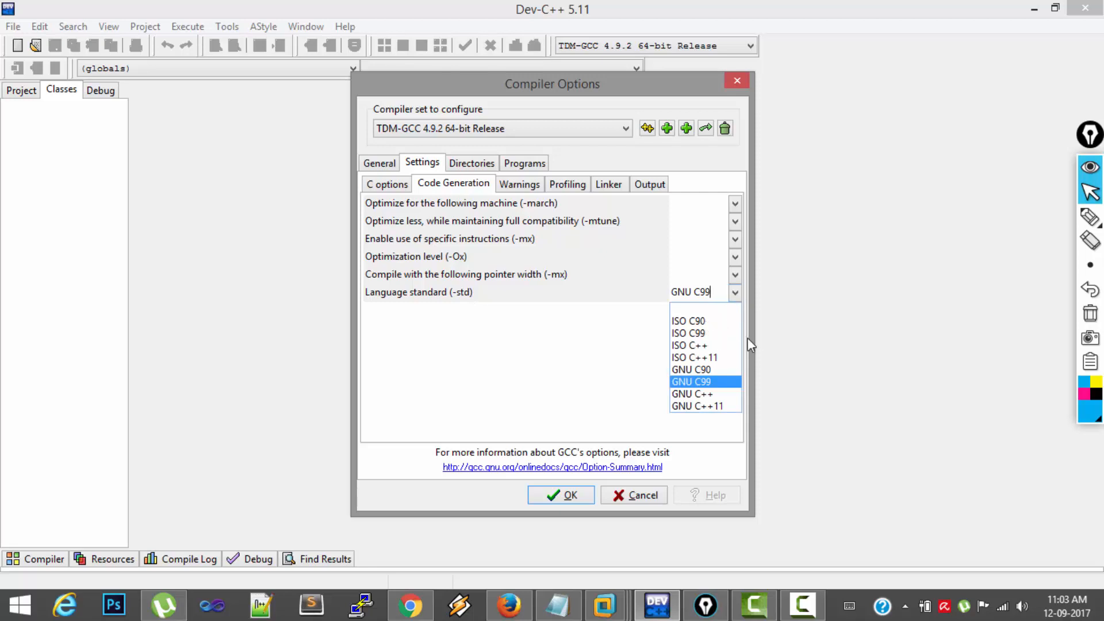
mouse_move(706, 384)
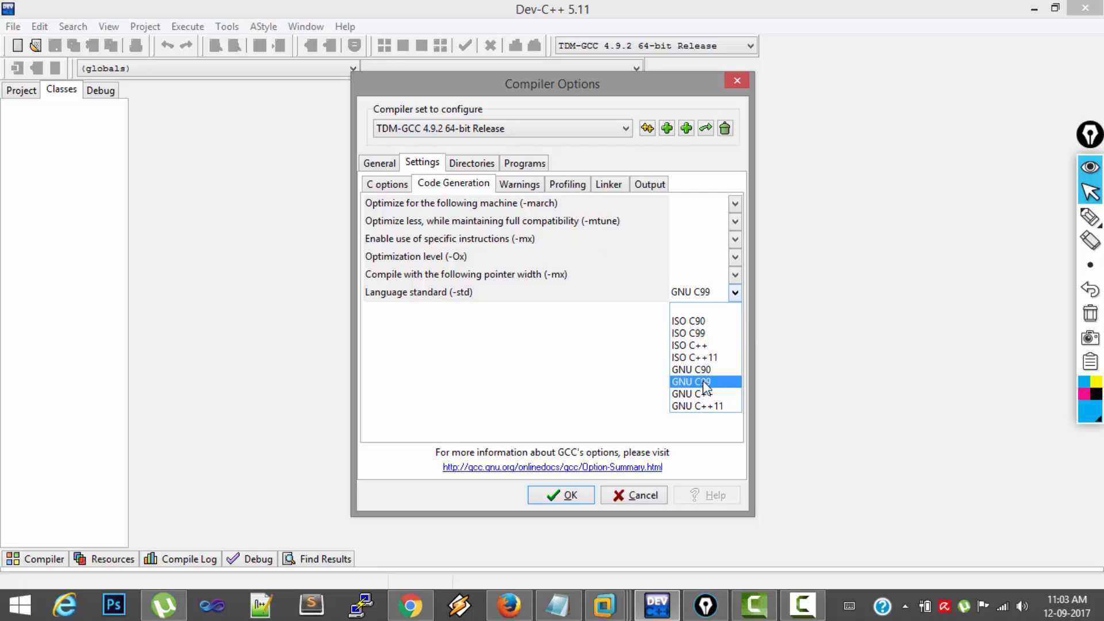
mouse_move(736, 391)
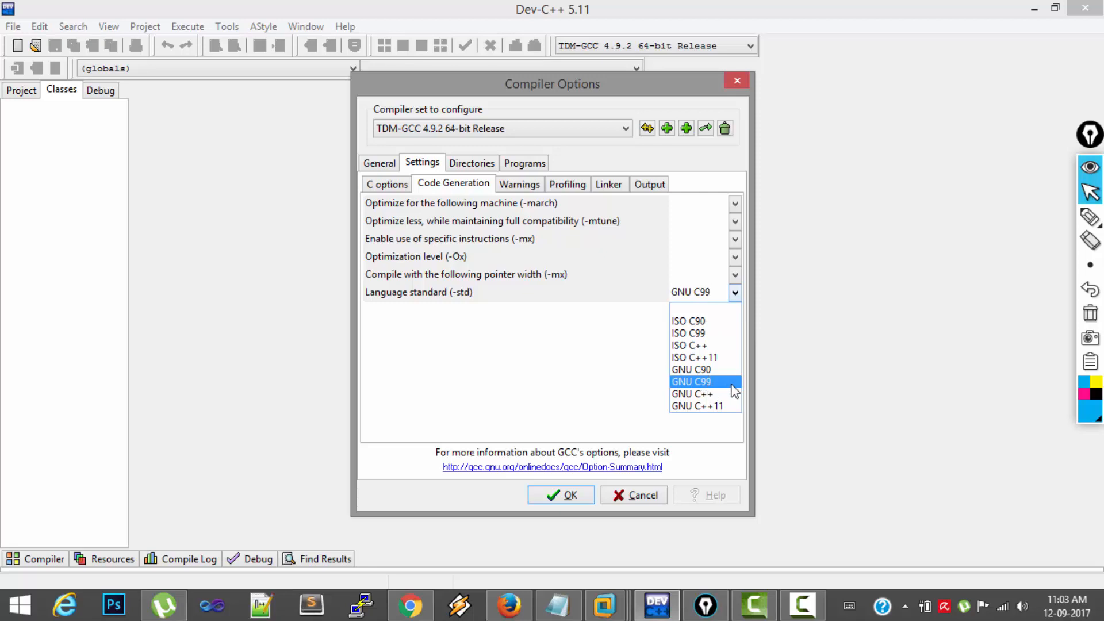
mouse_move(713, 415)
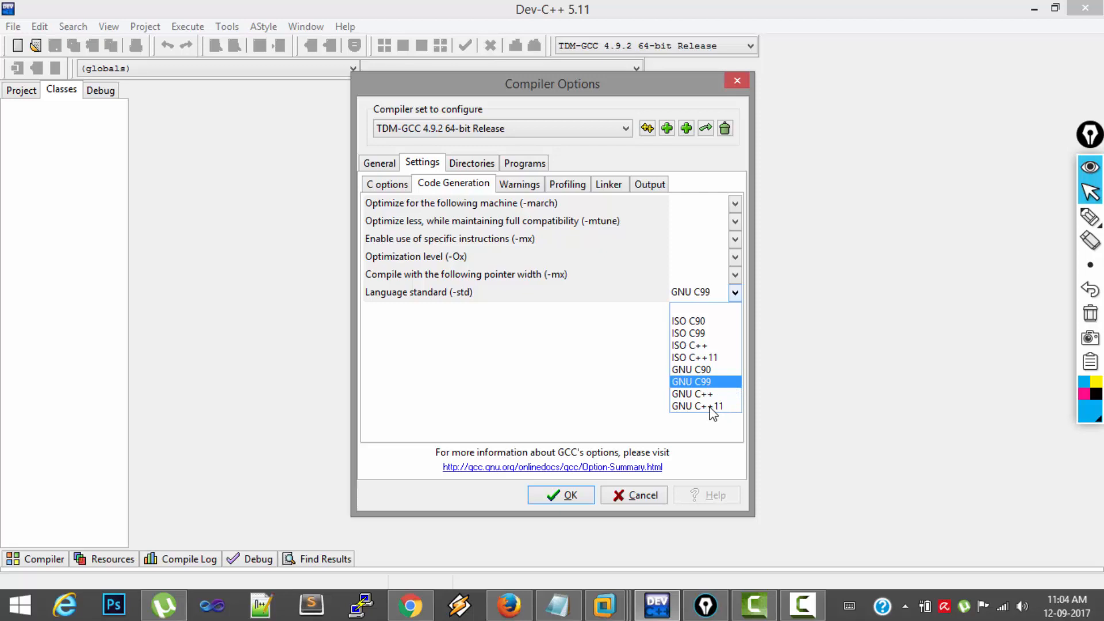
mouse_move(718, 391)
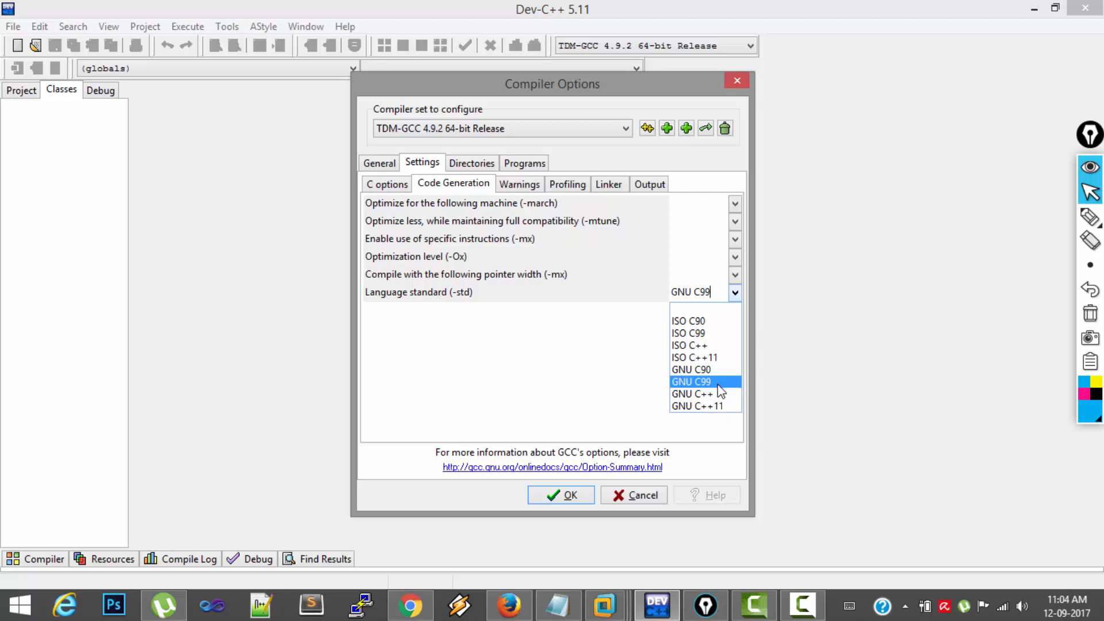
mouse_move(619, 403)
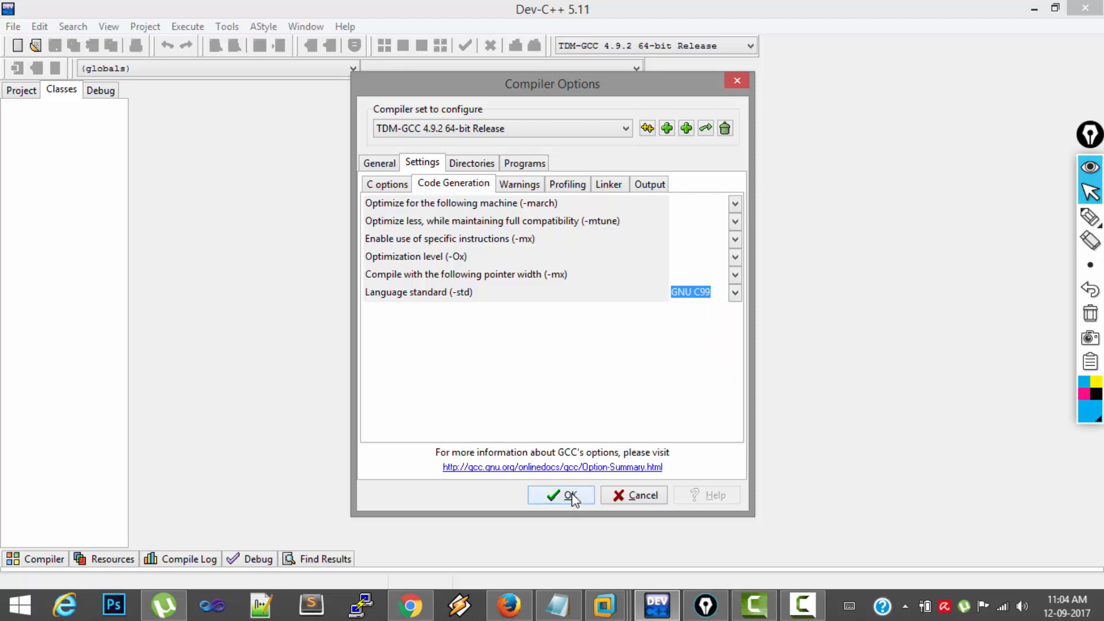
left_click(561, 495)
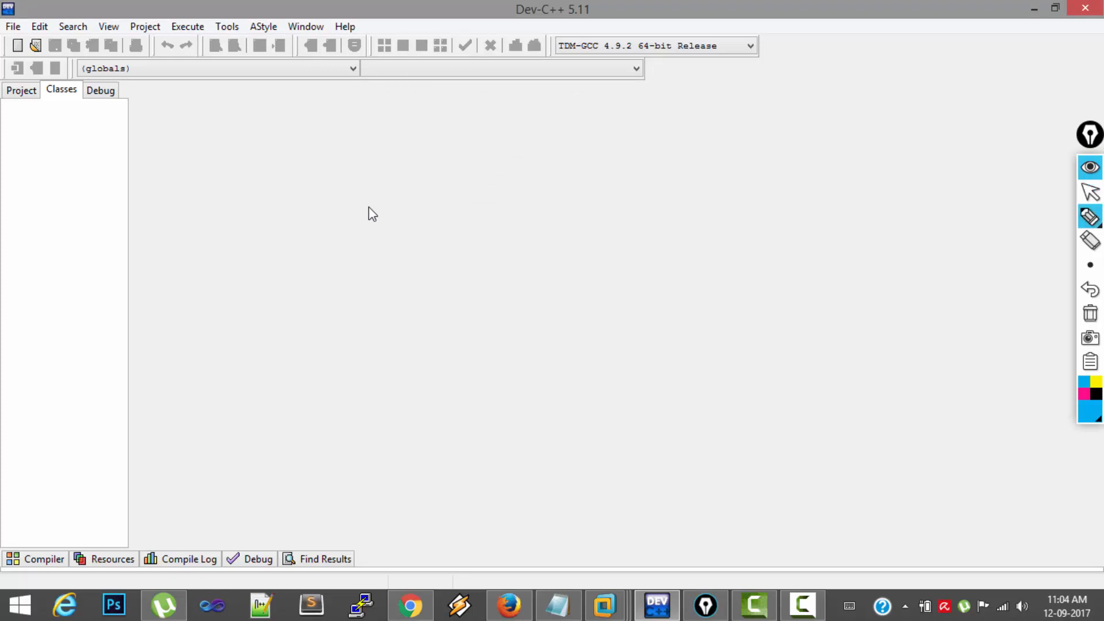
mouse_move(616, 179)
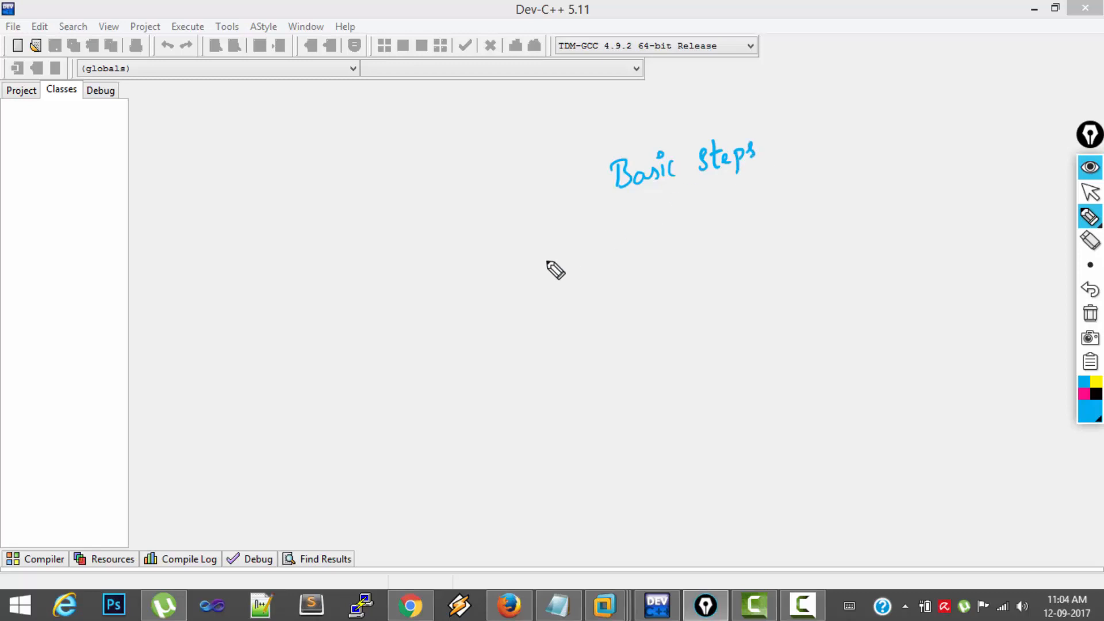
mouse_move(453, 317)
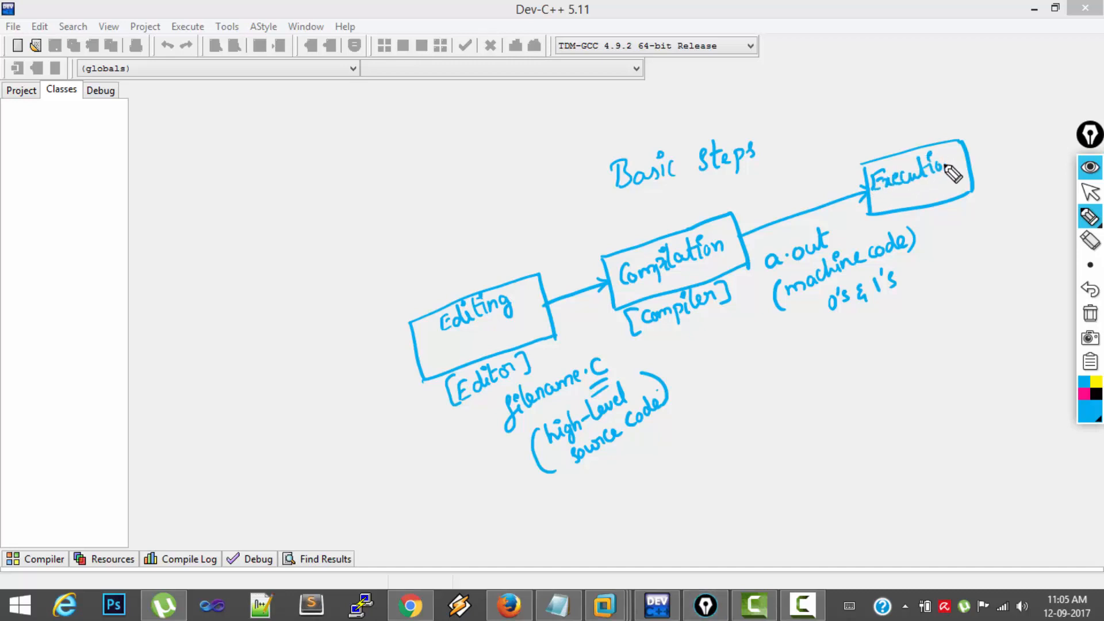
mouse_move(959, 216)
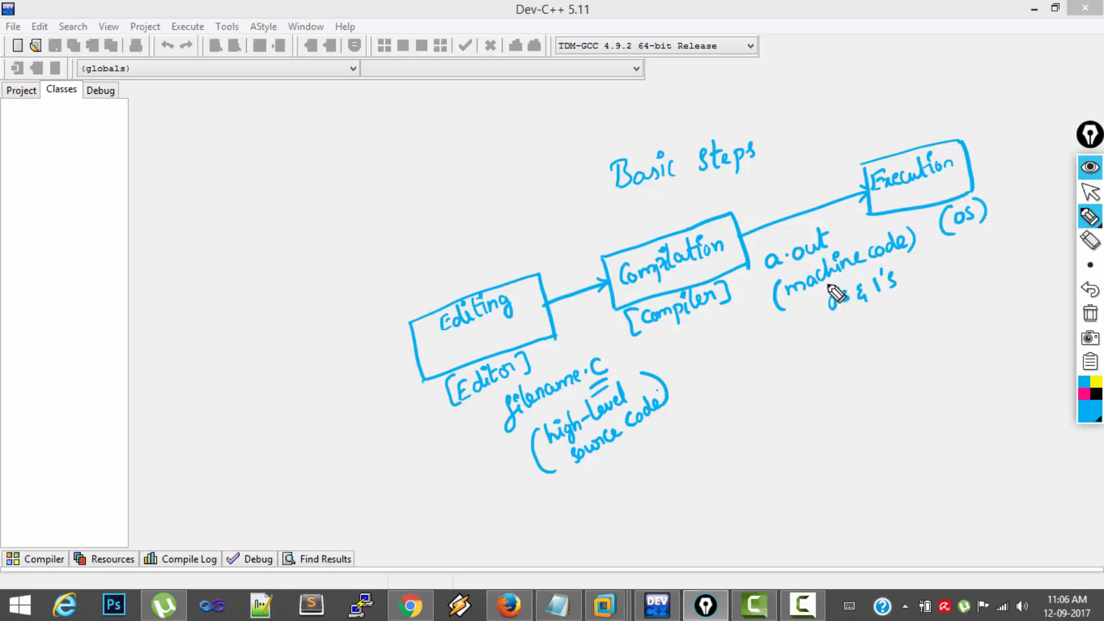
mouse_move(750, 352)
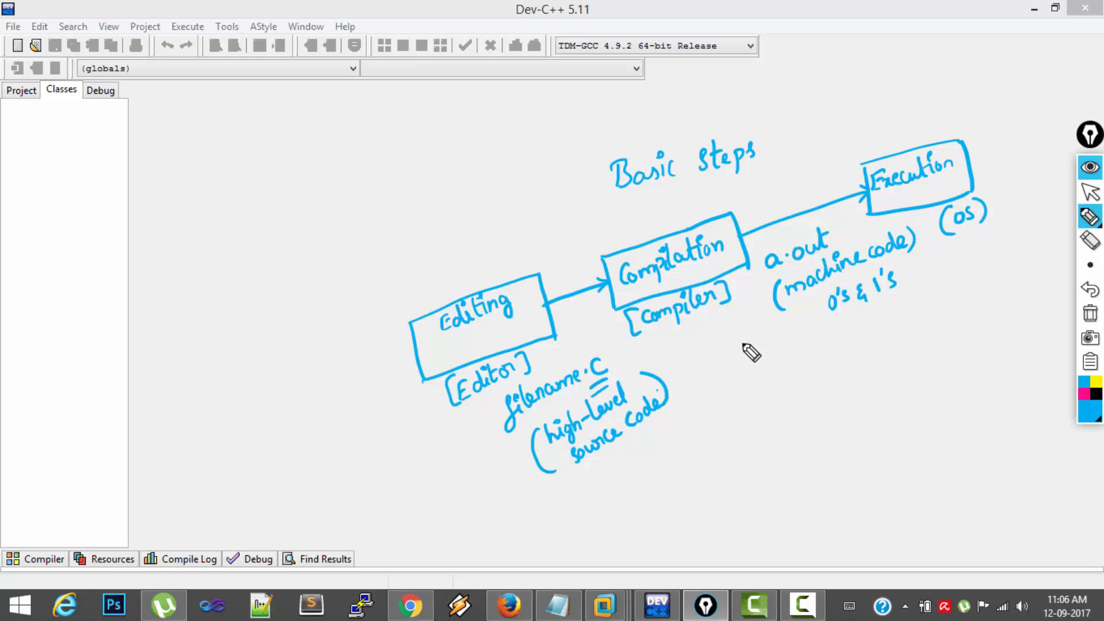
mouse_move(549, 313)
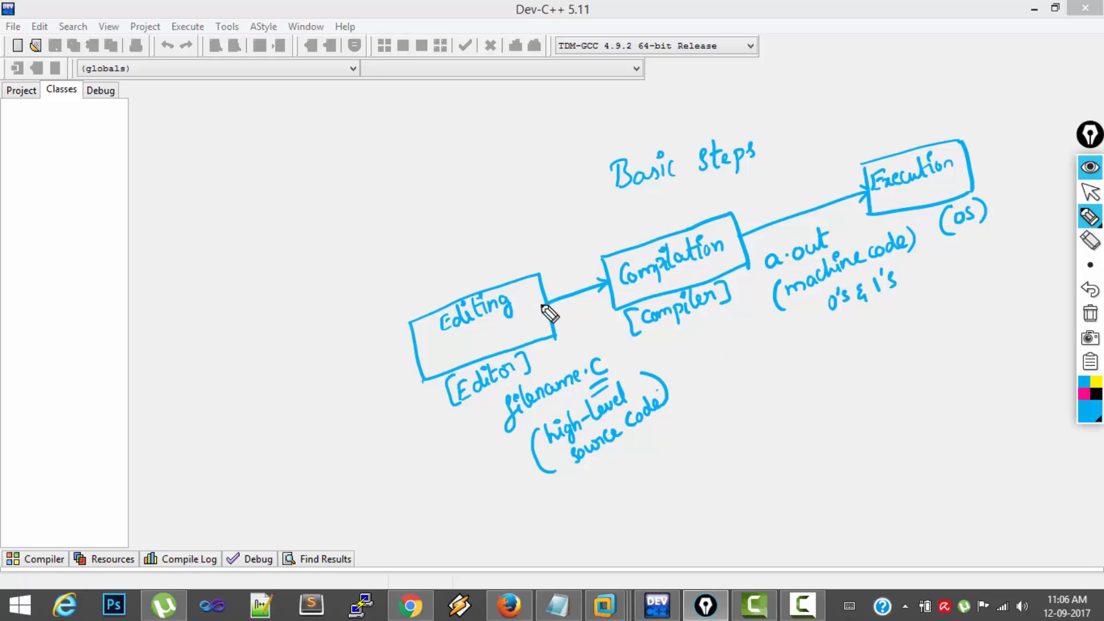
mouse_move(687, 295)
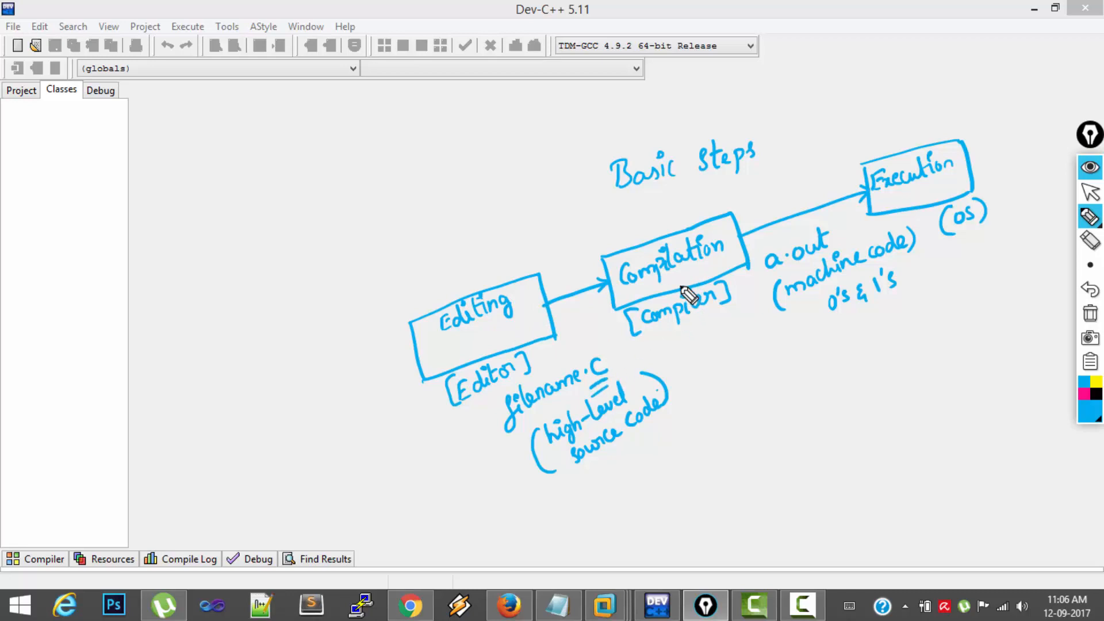
mouse_move(740, 268)
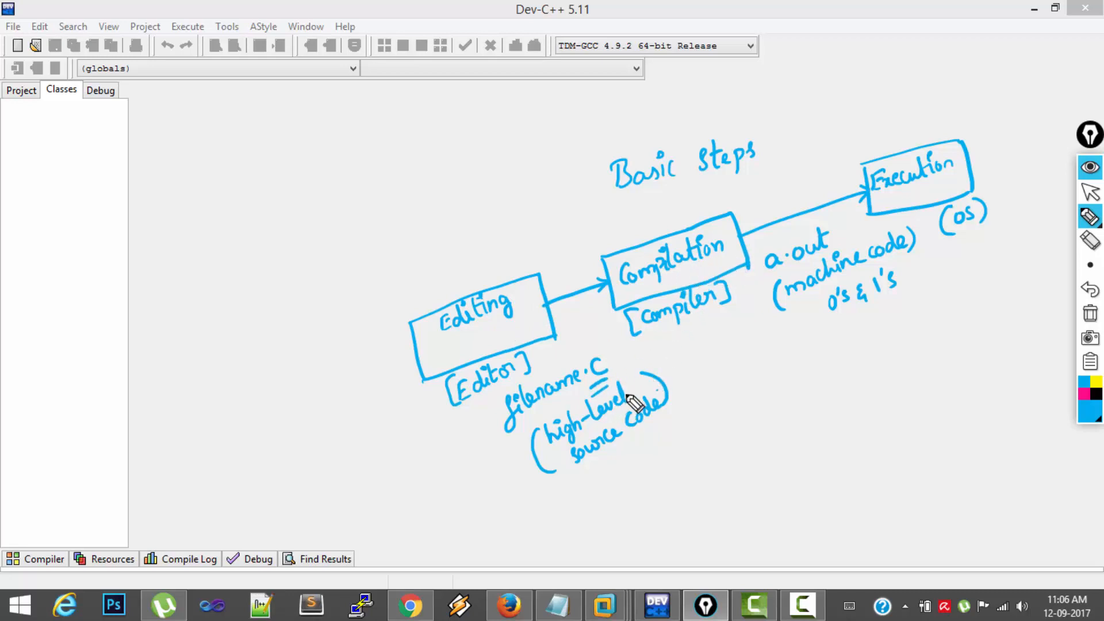
mouse_move(839, 292)
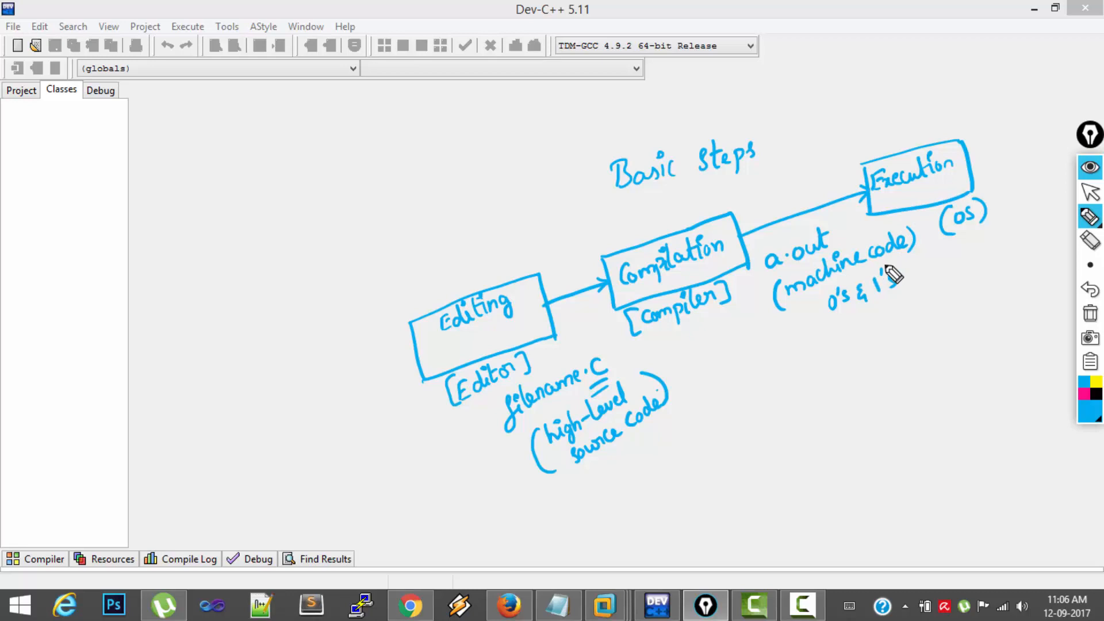
mouse_move(812, 345)
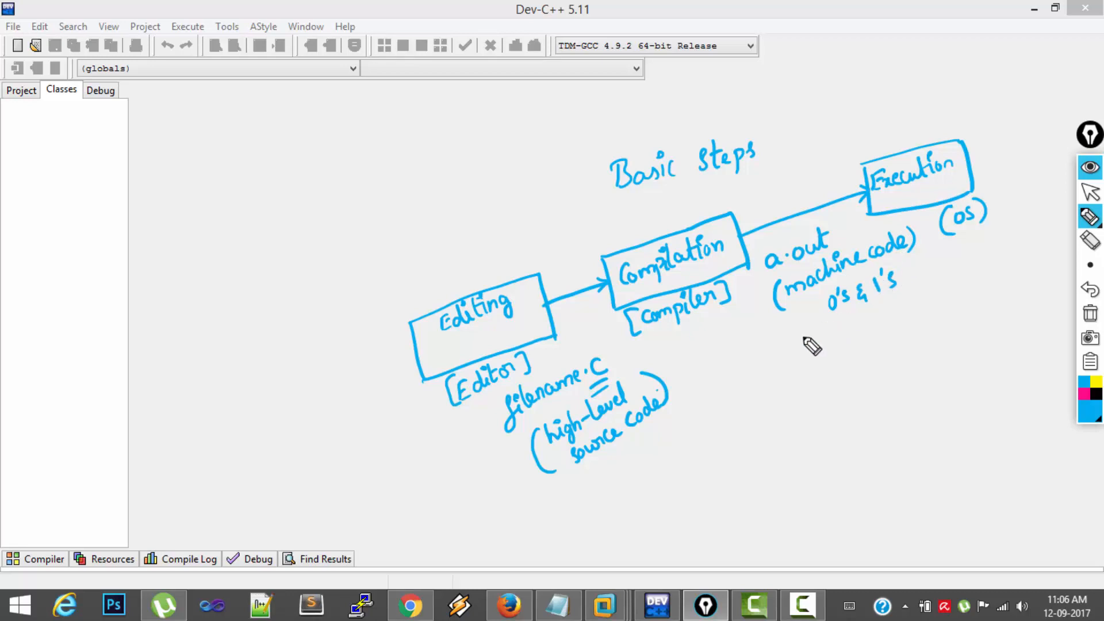
mouse_move(779, 344)
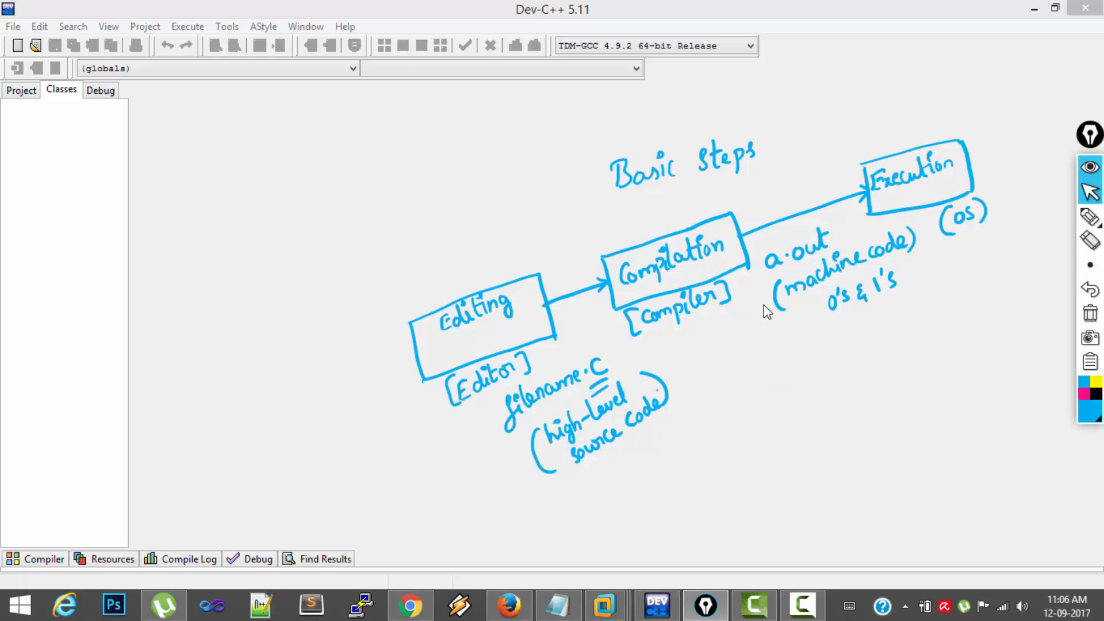
mouse_move(7, 37)
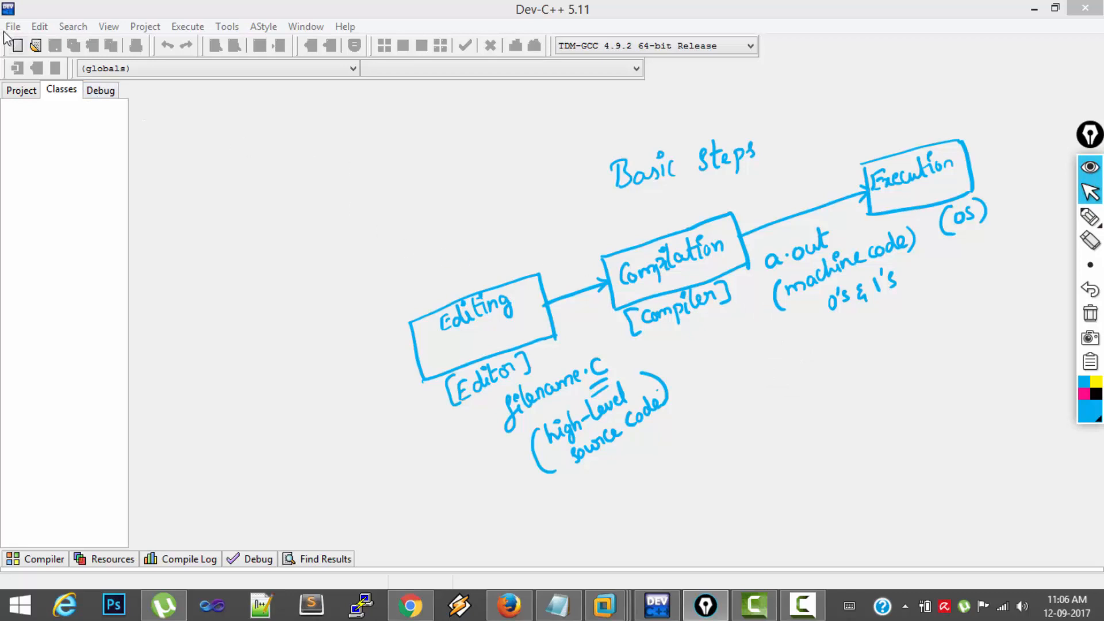
Create a new blank source file Untitled2 via File > New > Source File
left_click(12, 27)
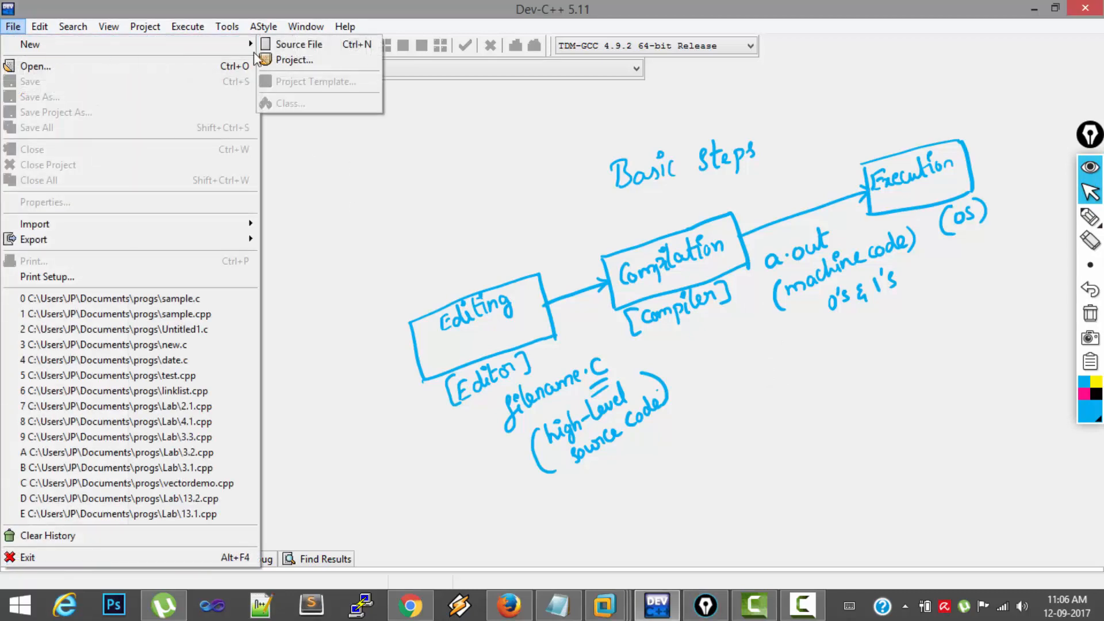
left_click(297, 44)
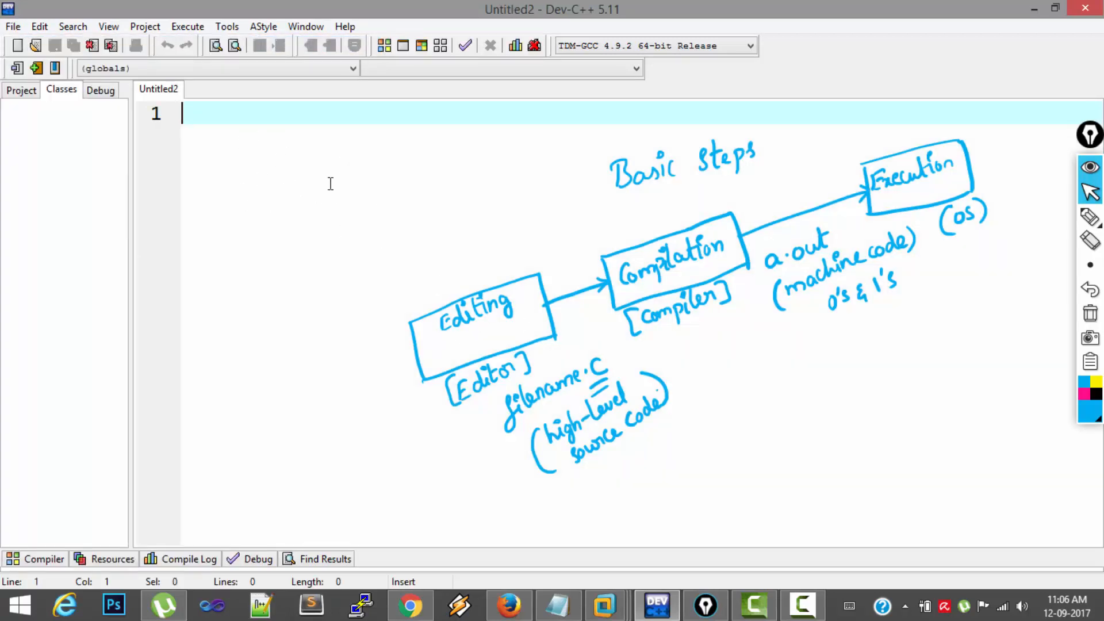
mouse_move(284, 164)
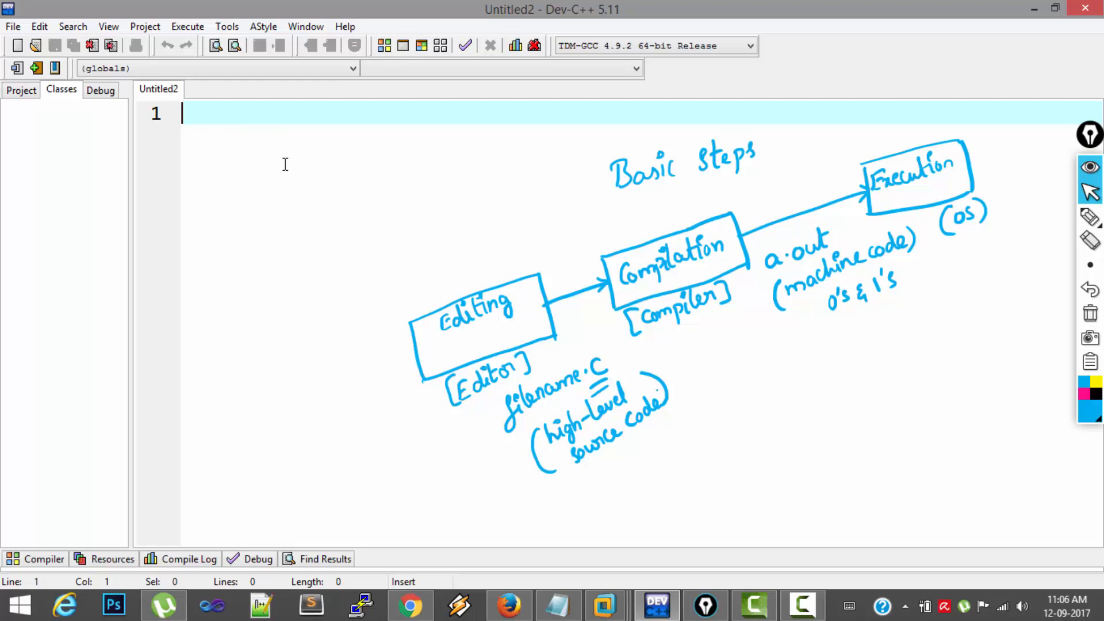
type("#INCLUDE")
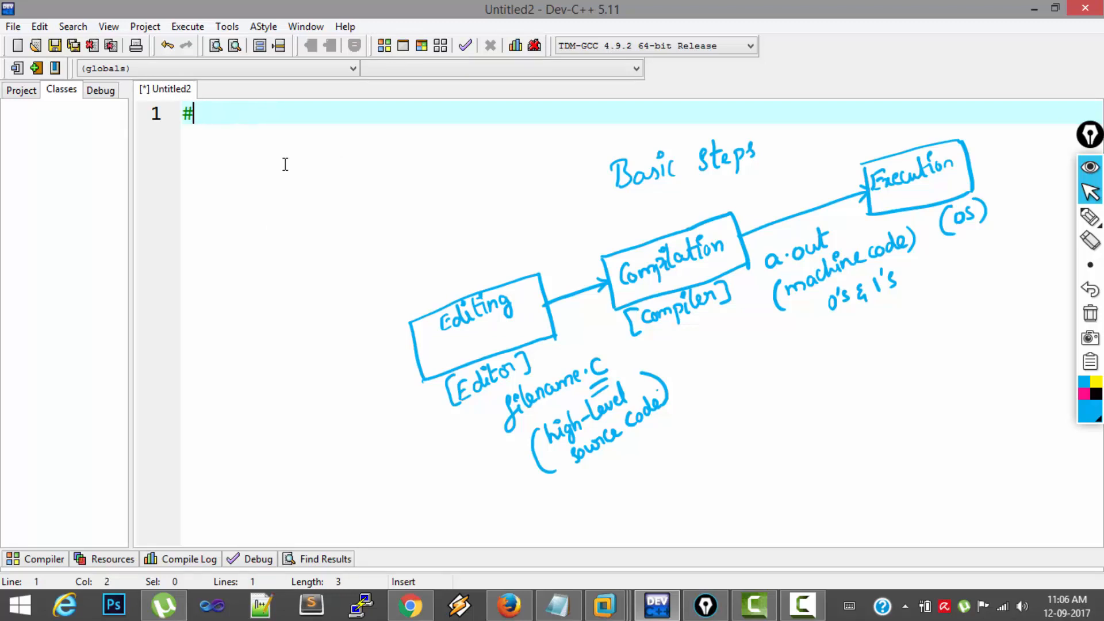
key("Backspace")
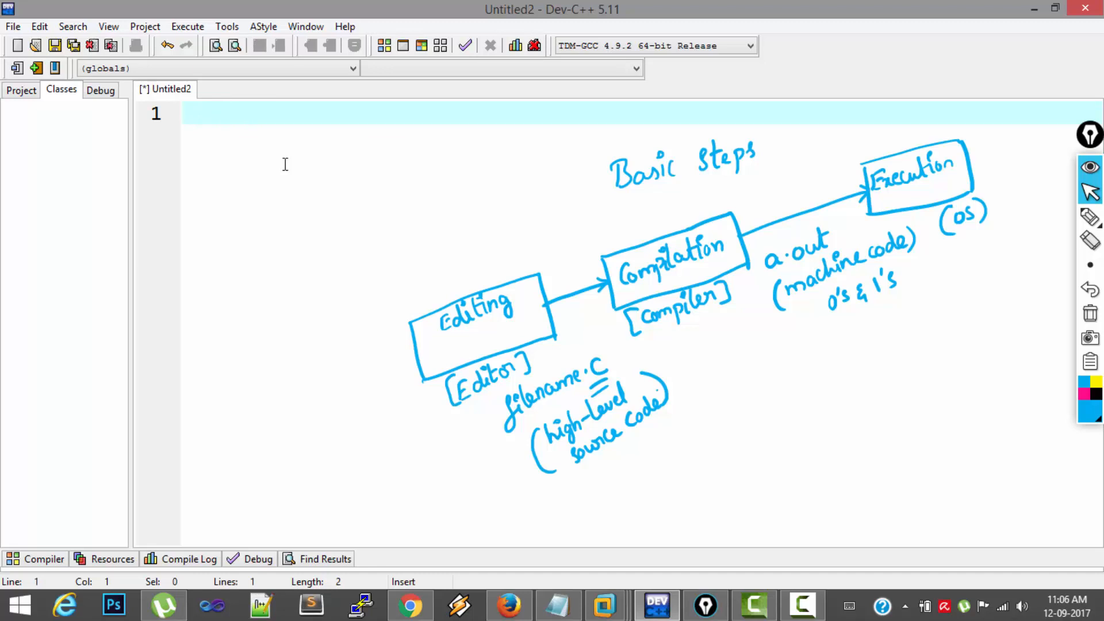
type("#")
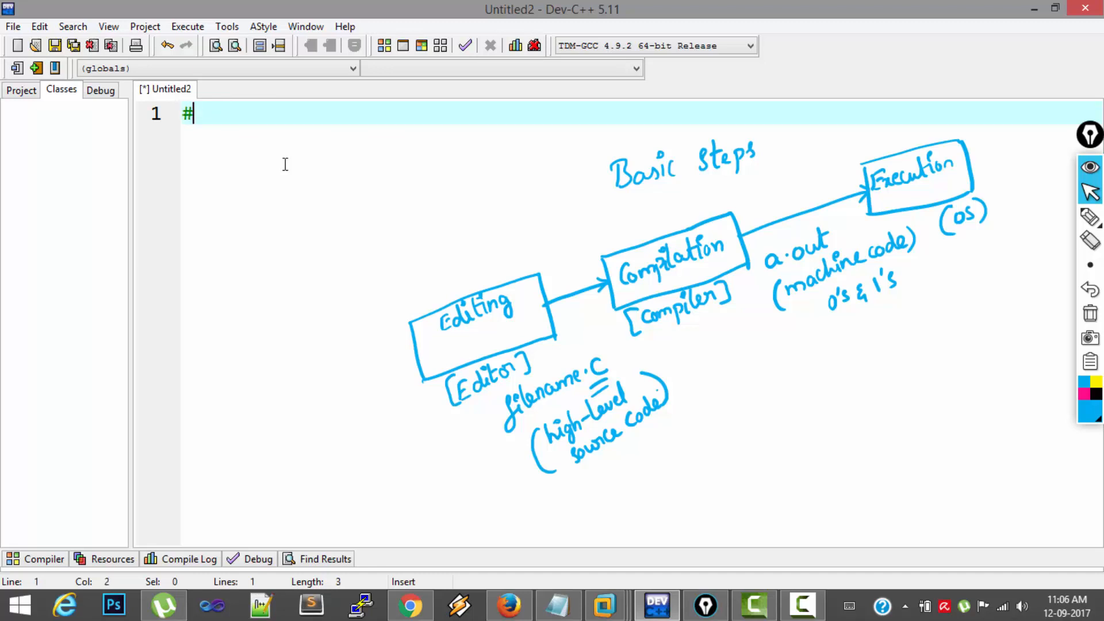
type("include")
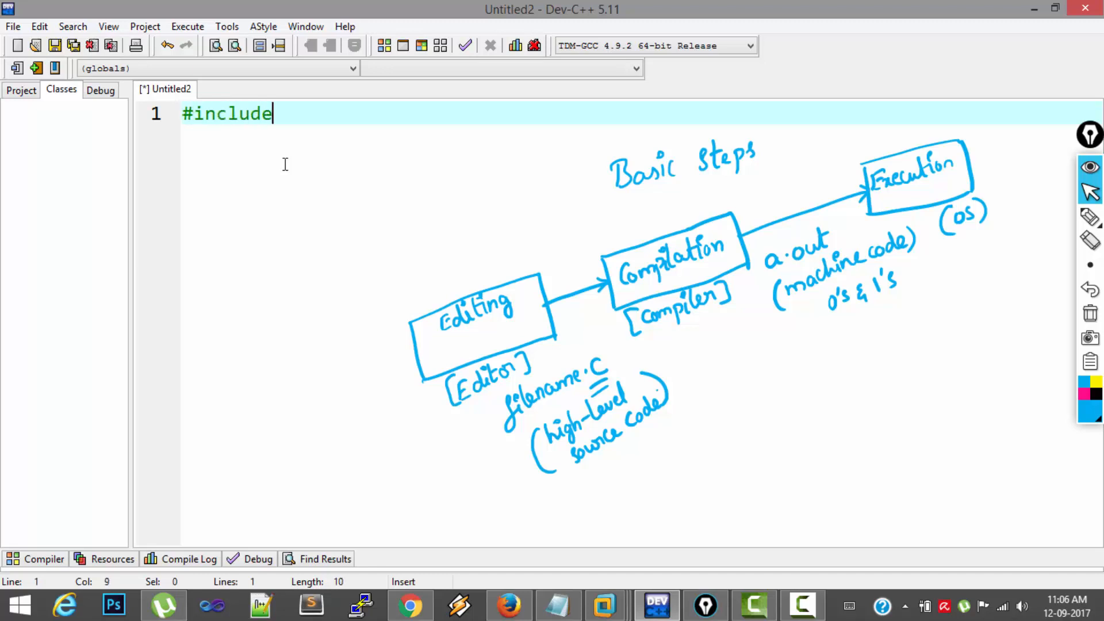
type("<stdio>")
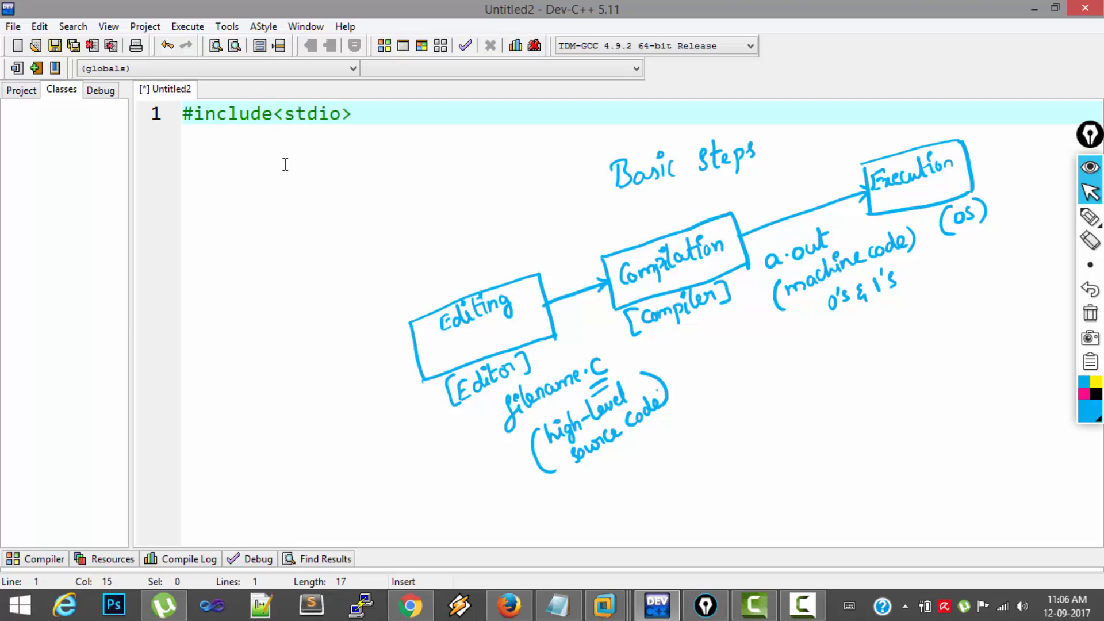
type(".h")
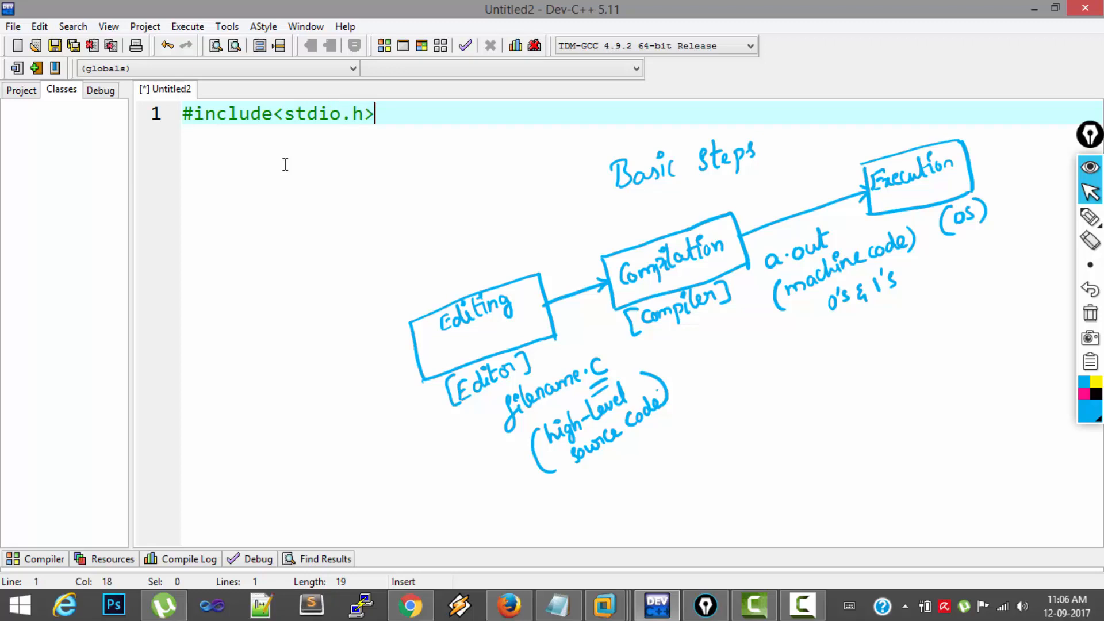
key("Return")
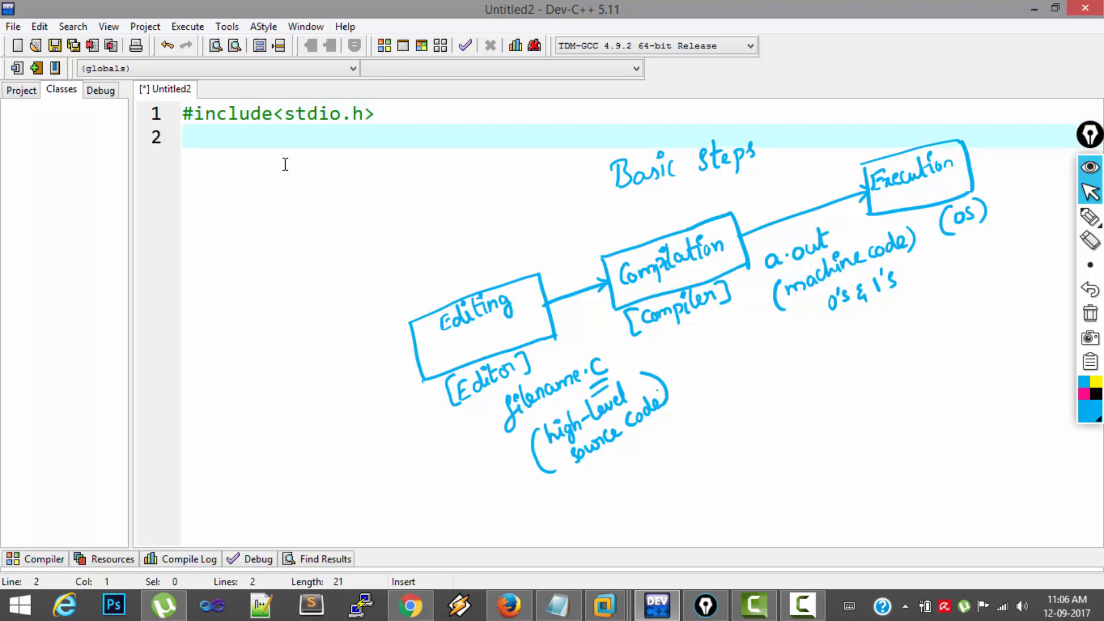
type("int main(")
type("{")
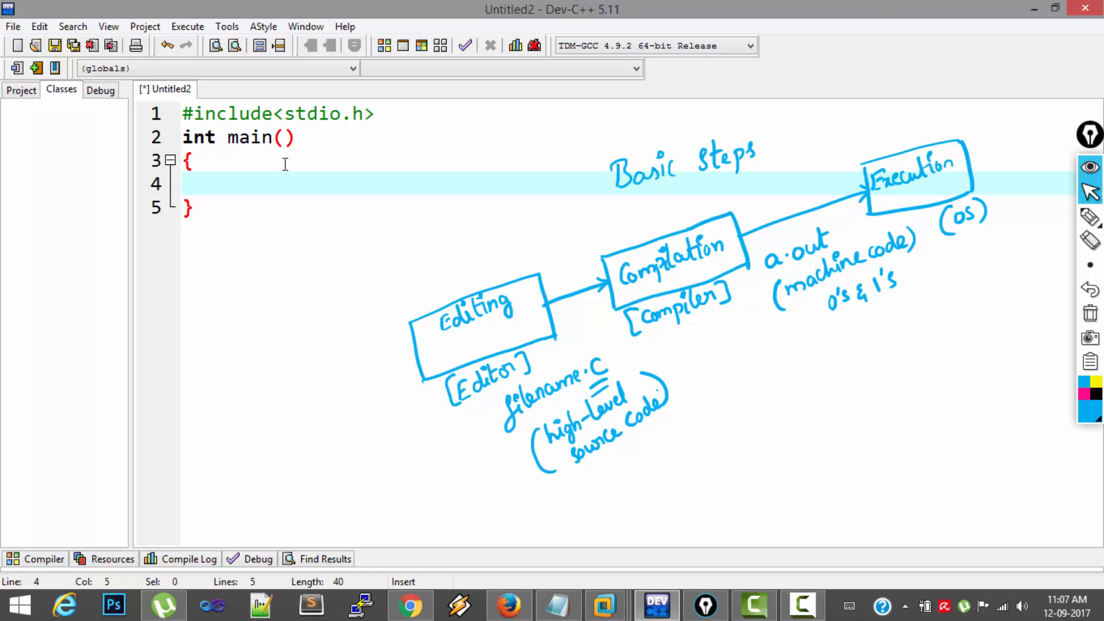
type("printf")
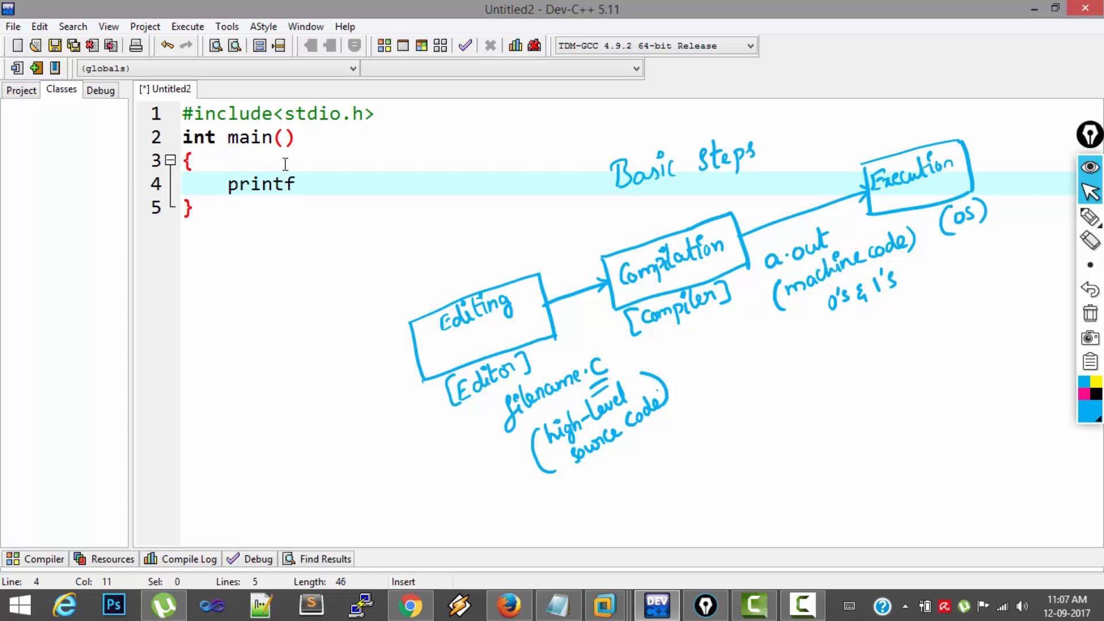
type("(\"\")")
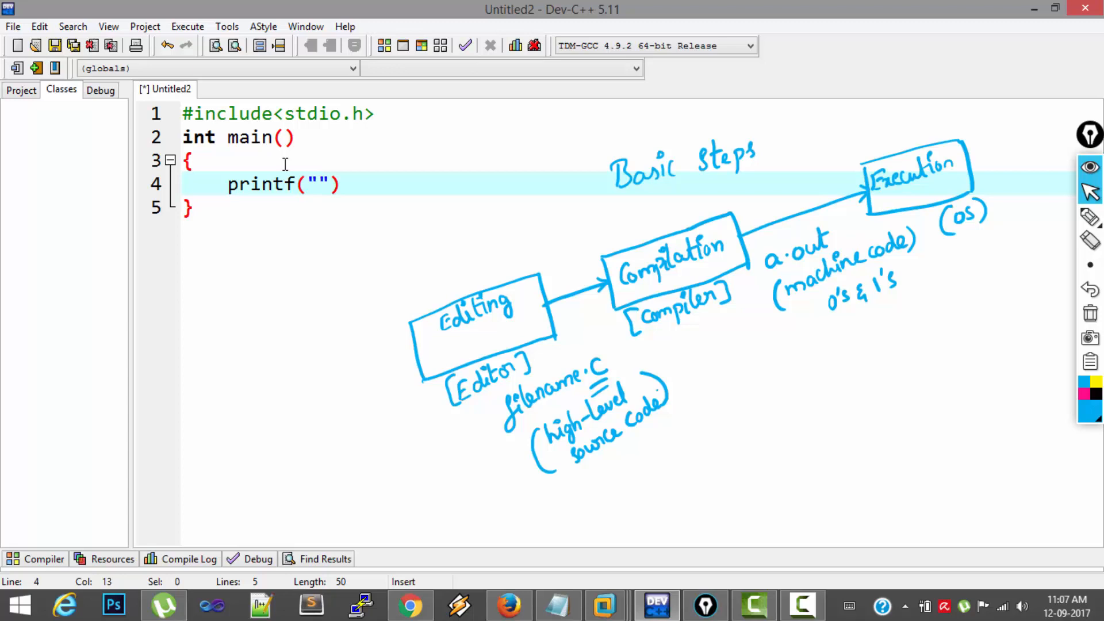
type("Welcome")
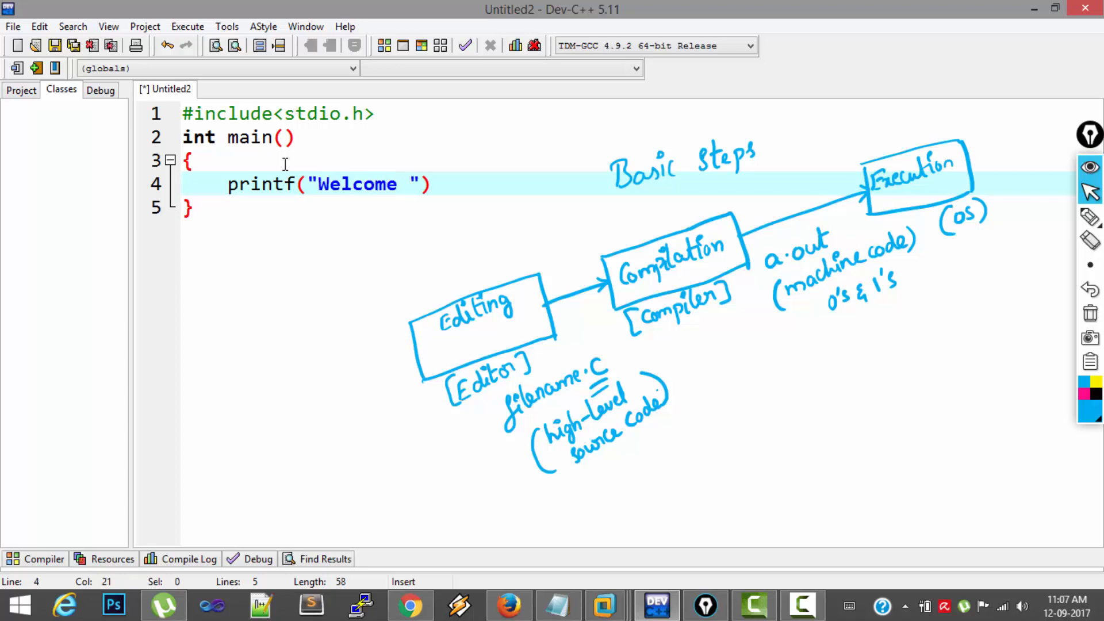
type("to C Pro")
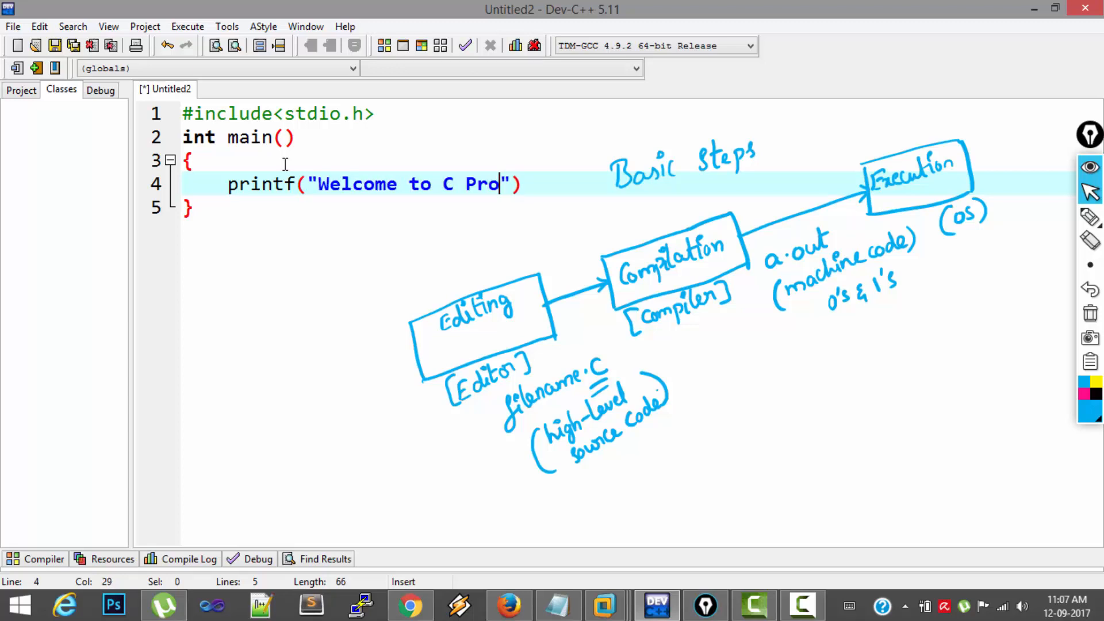
type("gramming")
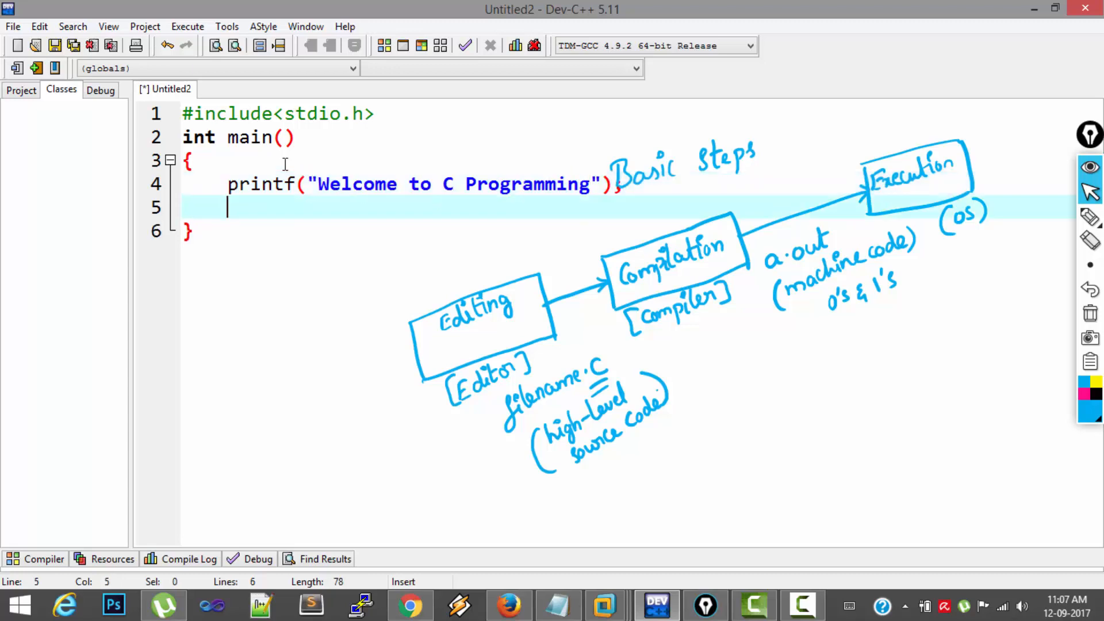
type("return 0")
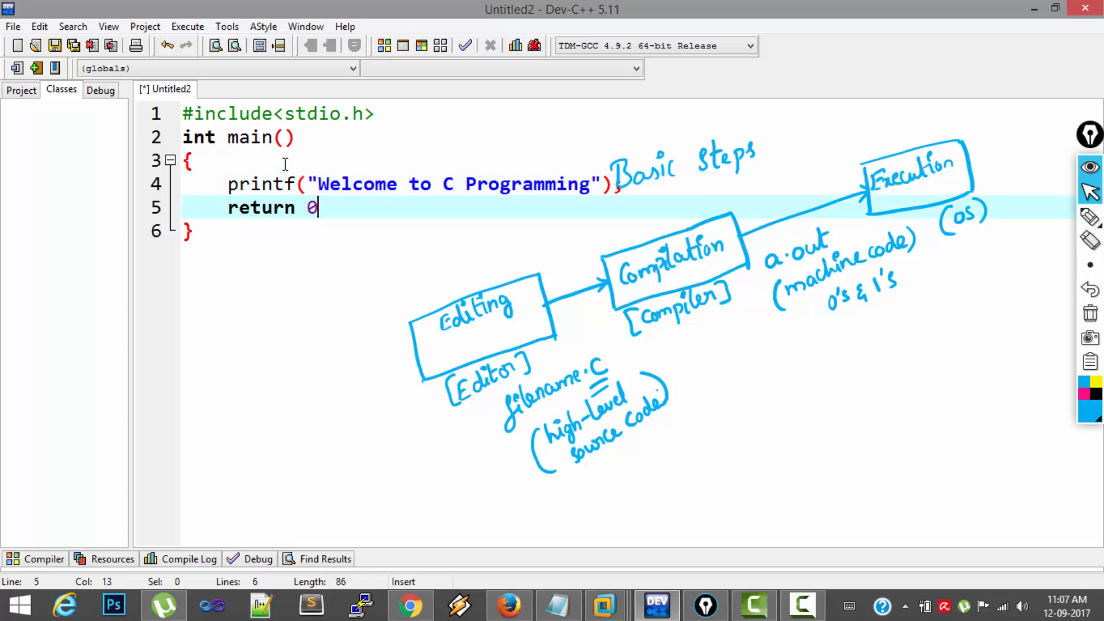
type(";")
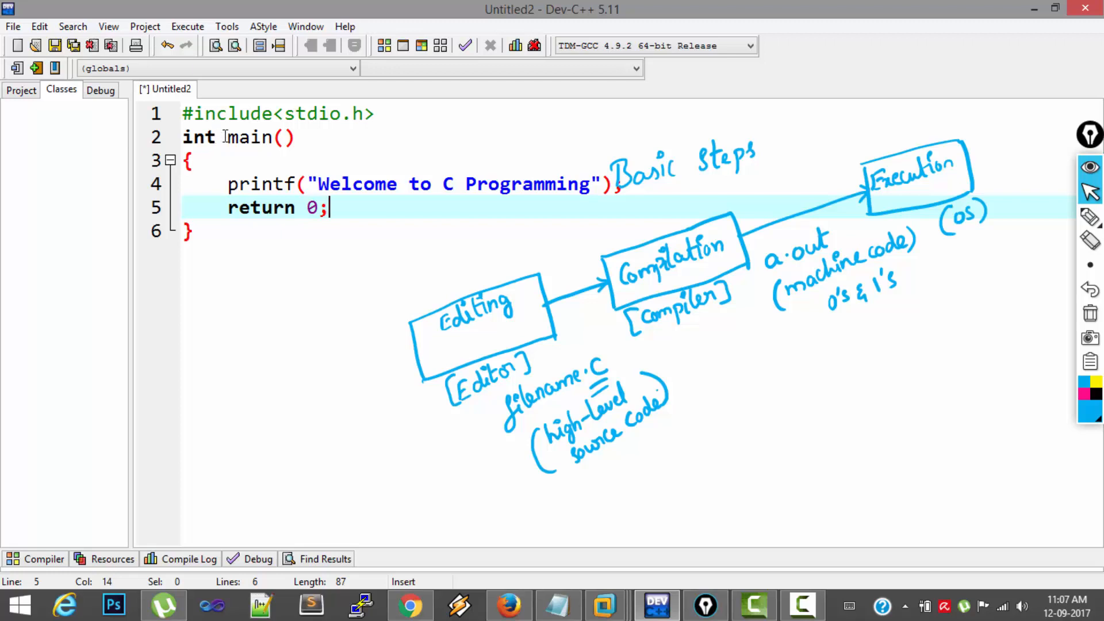
double_click(199, 137)
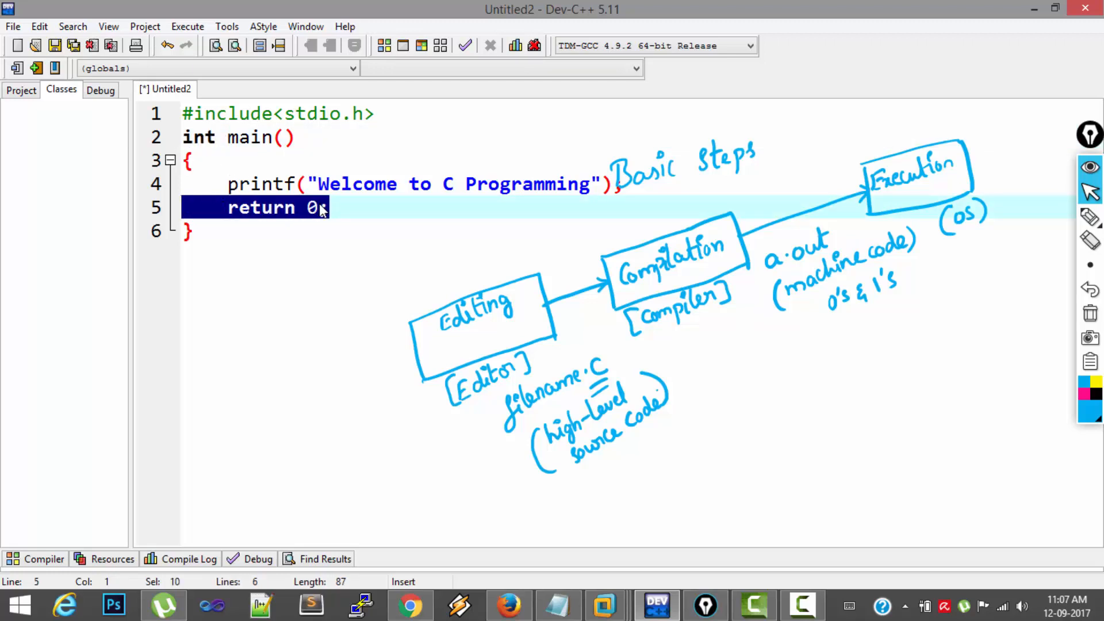
left_click(318, 209)
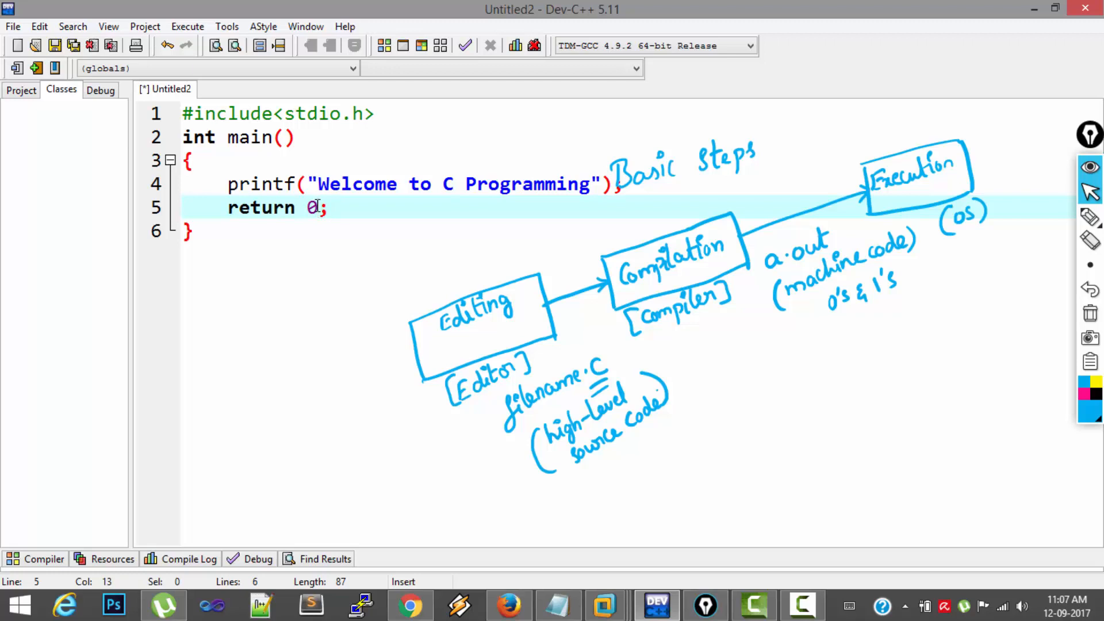
double_click(310, 207)
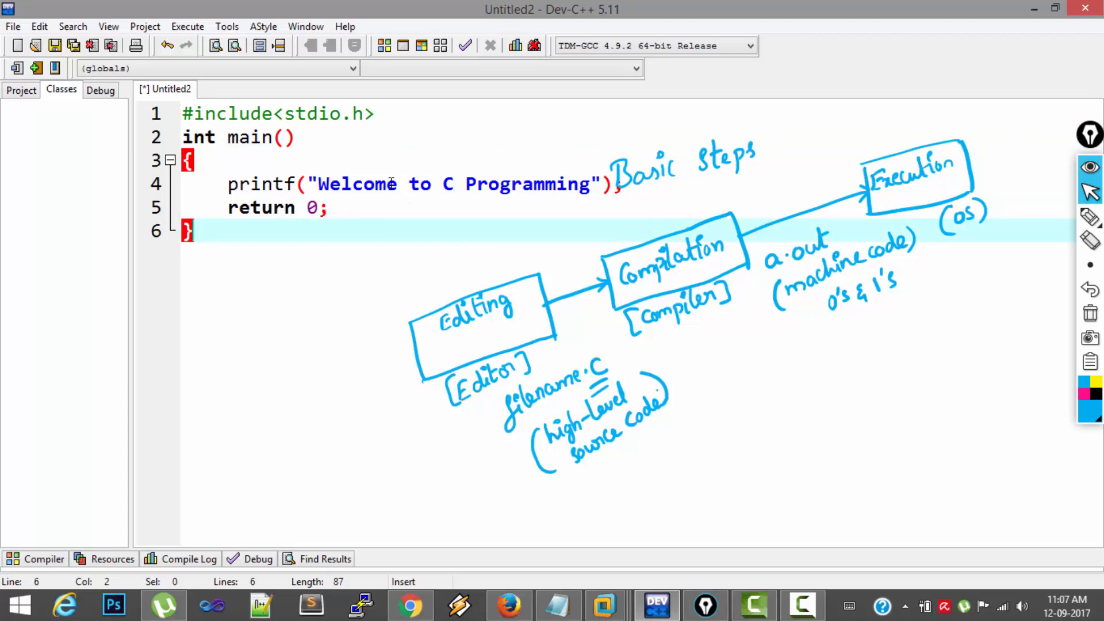
left_click(318, 184)
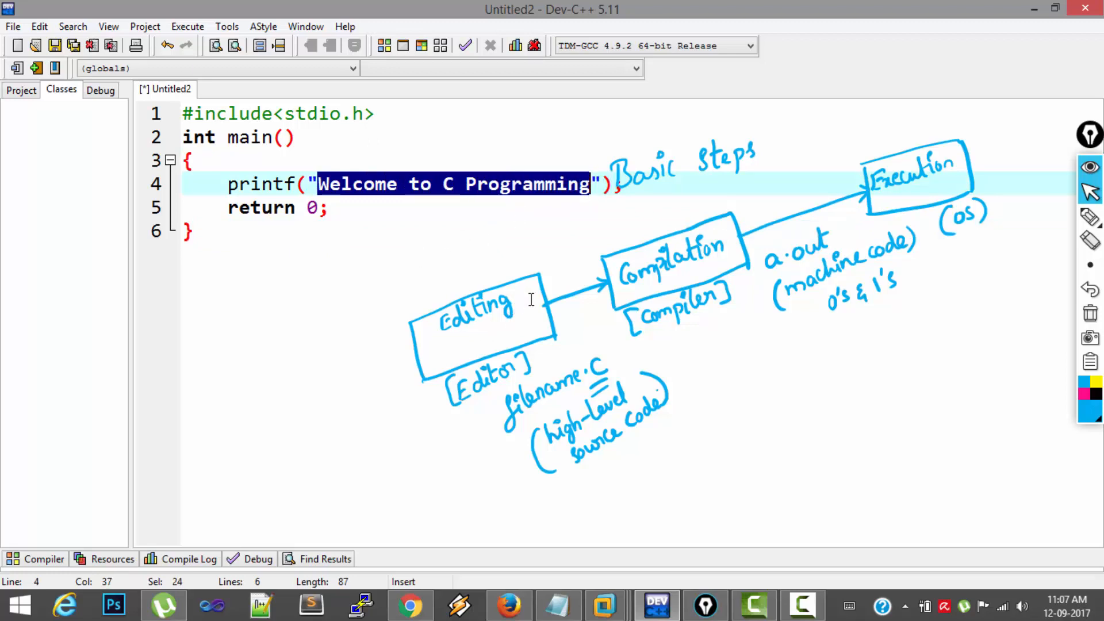
left_click(189, 231)
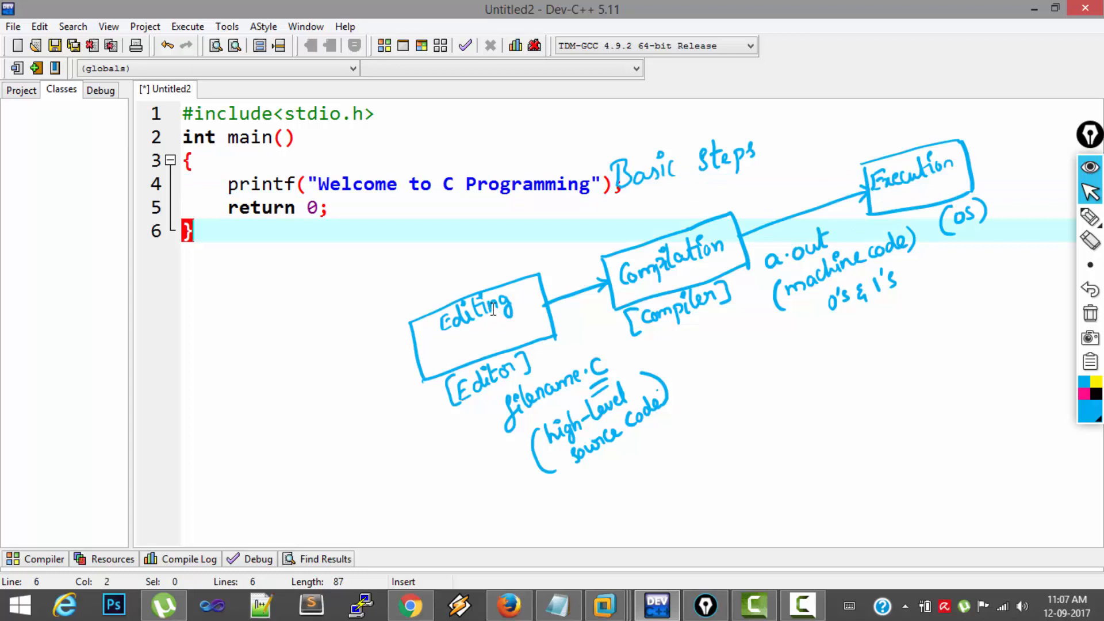
mouse_move(39, 26)
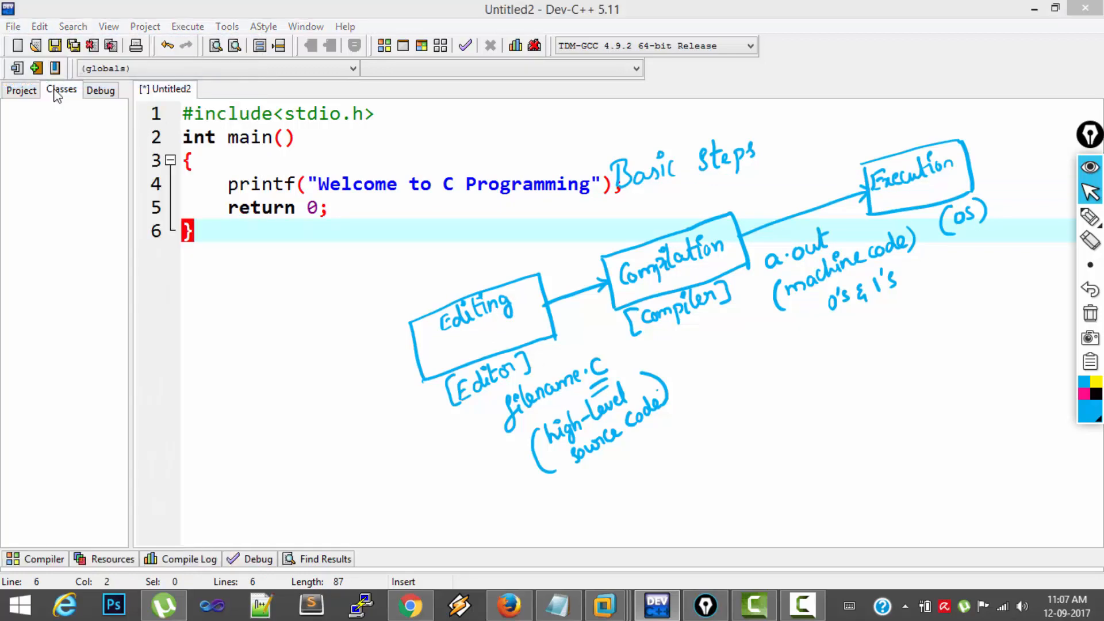
Save the program to Desktop as welcome.c with file type C source files (*.c)
left_click(54, 45)
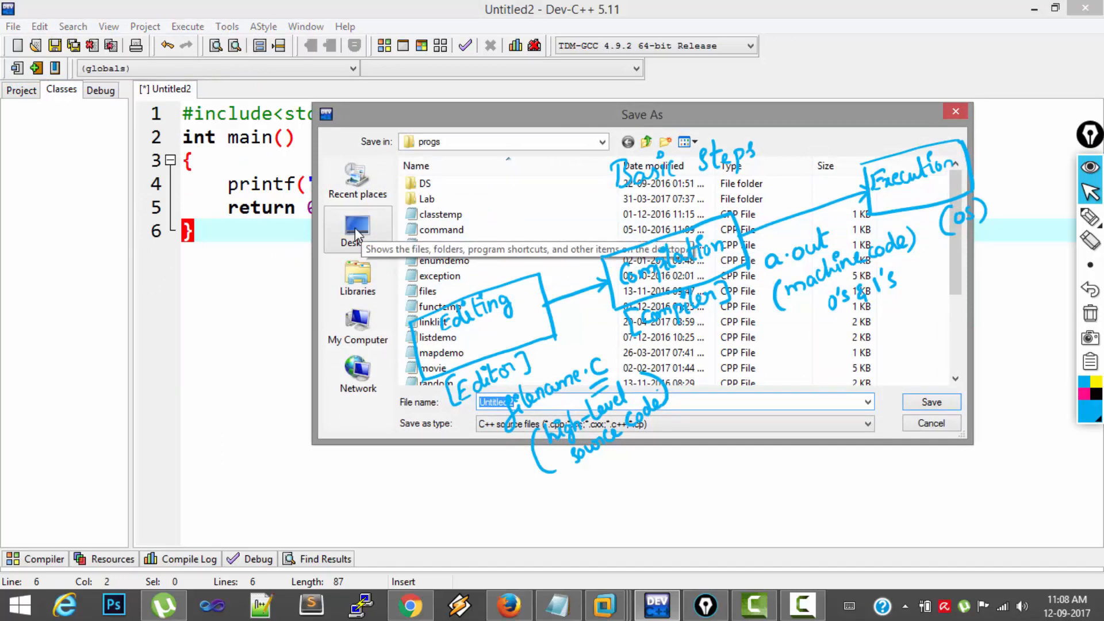
left_click(358, 229)
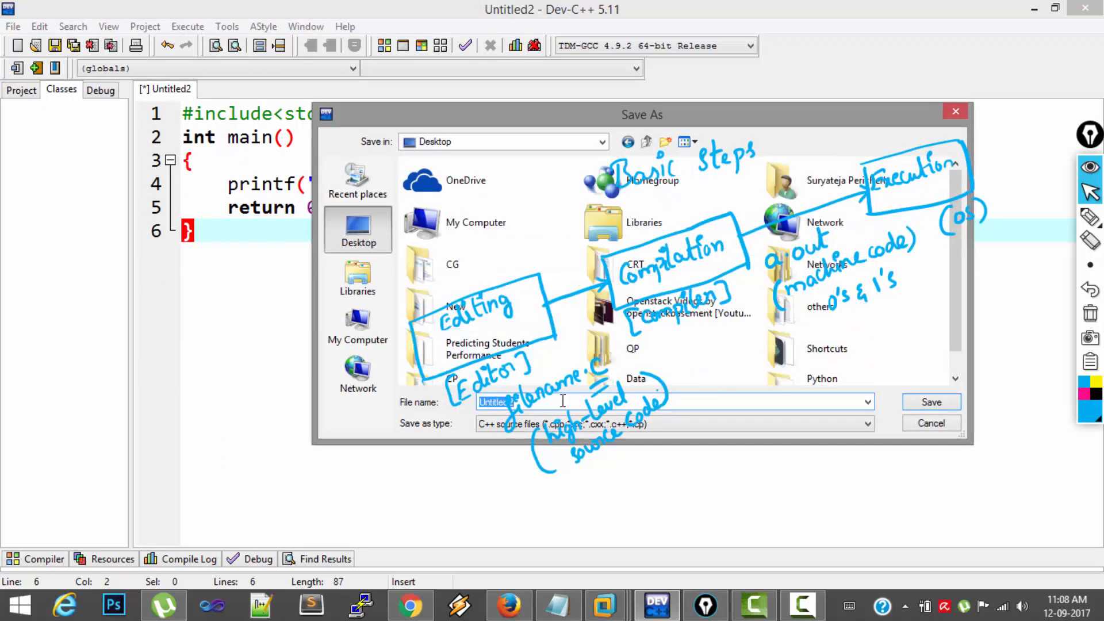
mouse_move(545, 295)
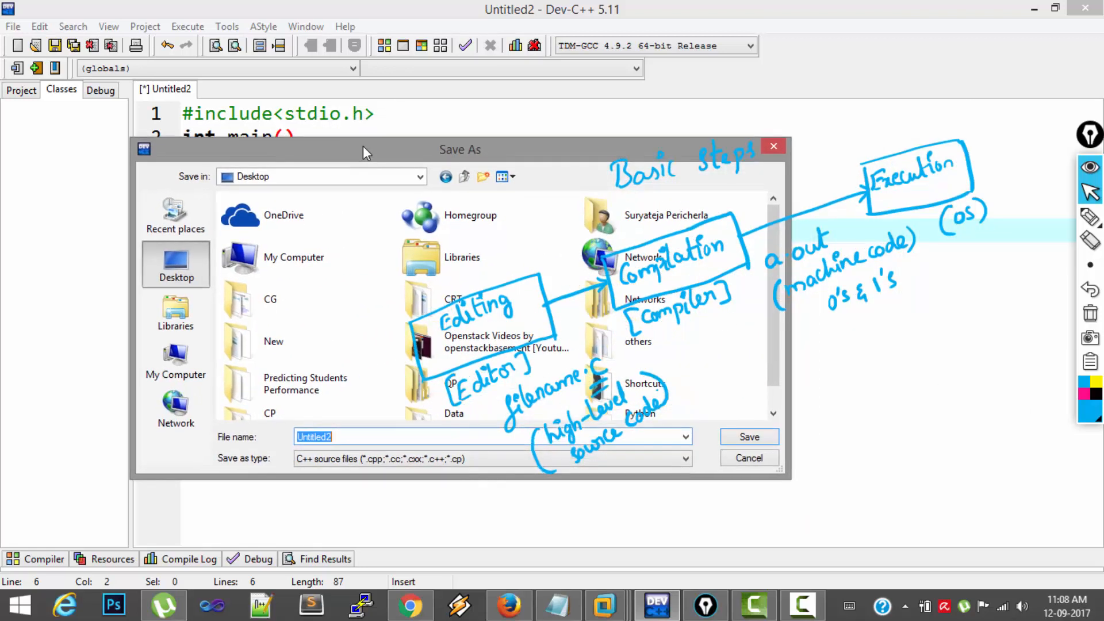
type("welcome")
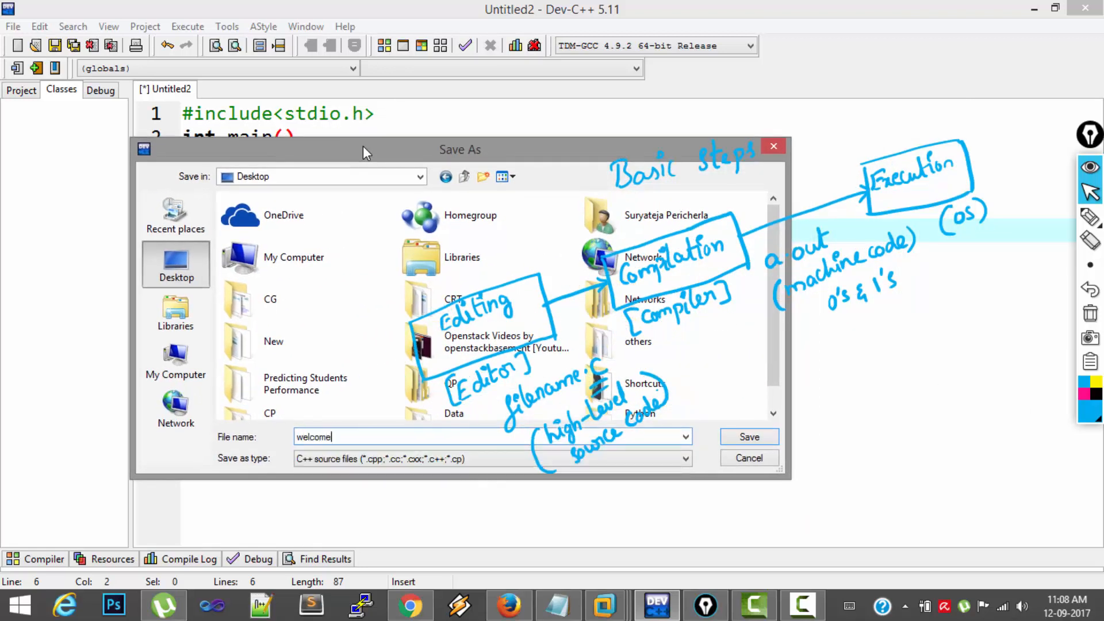
type(".c")
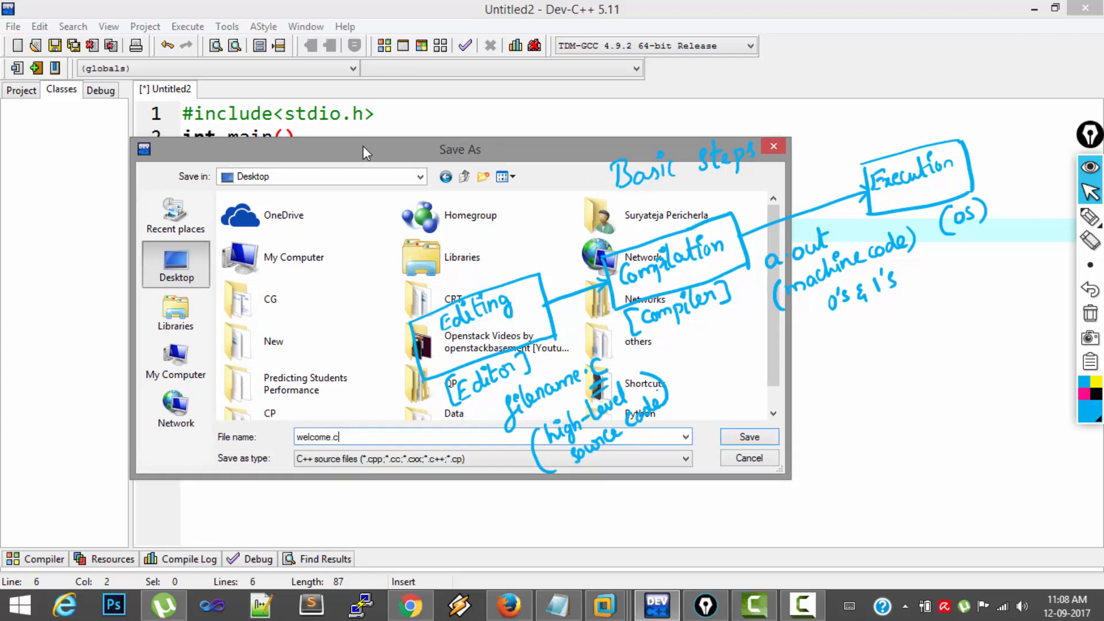
left_click(682, 459)
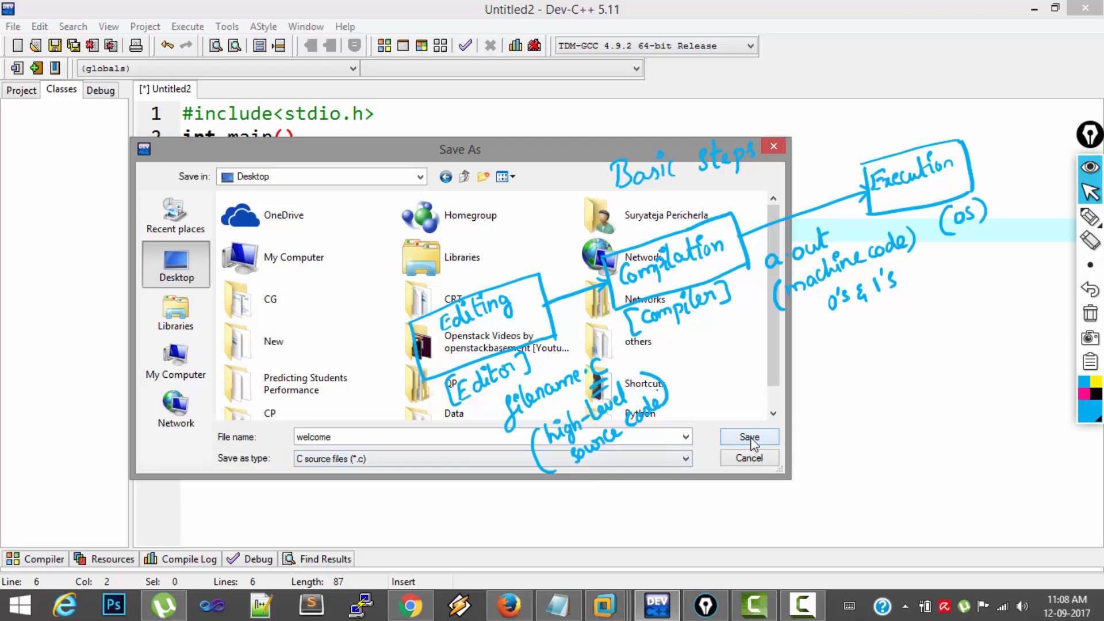
left_click(749, 437)
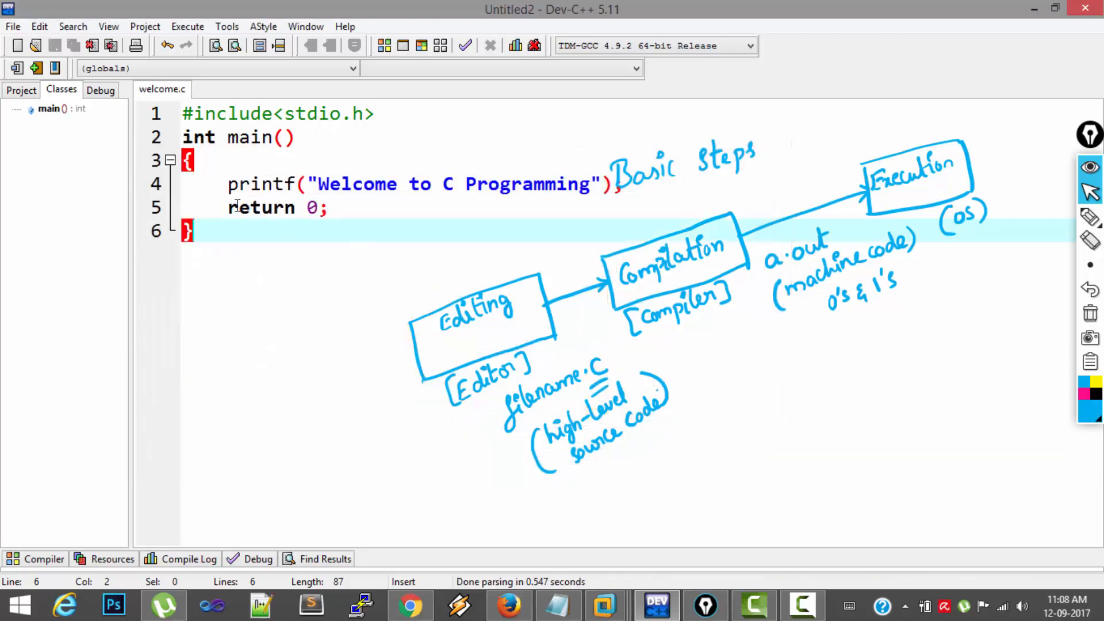
mouse_move(163, 88)
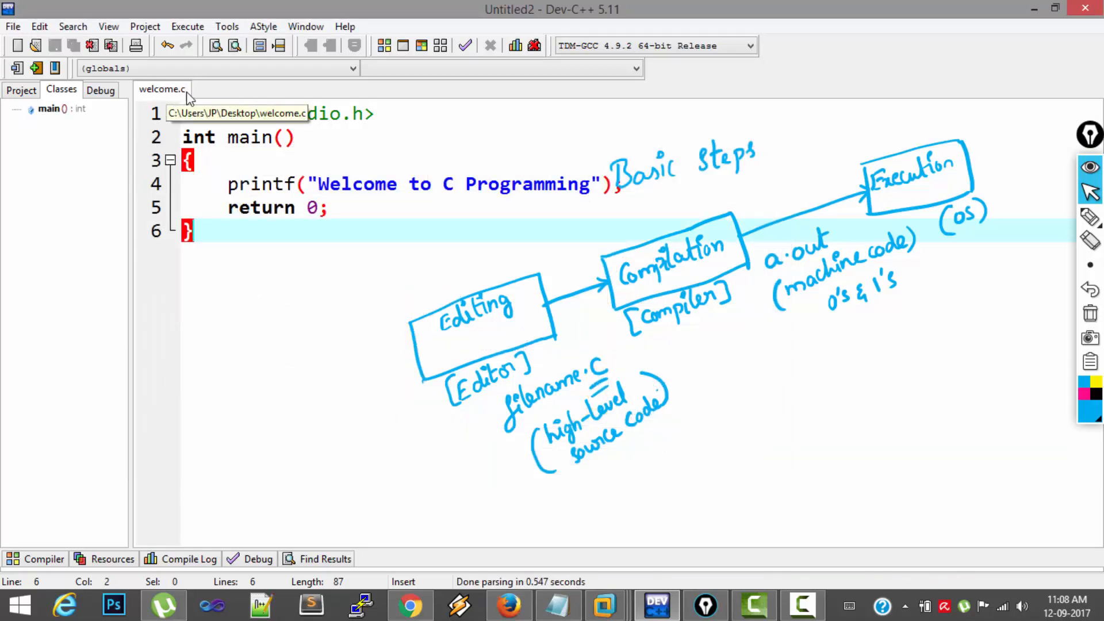
mouse_move(169, 96)
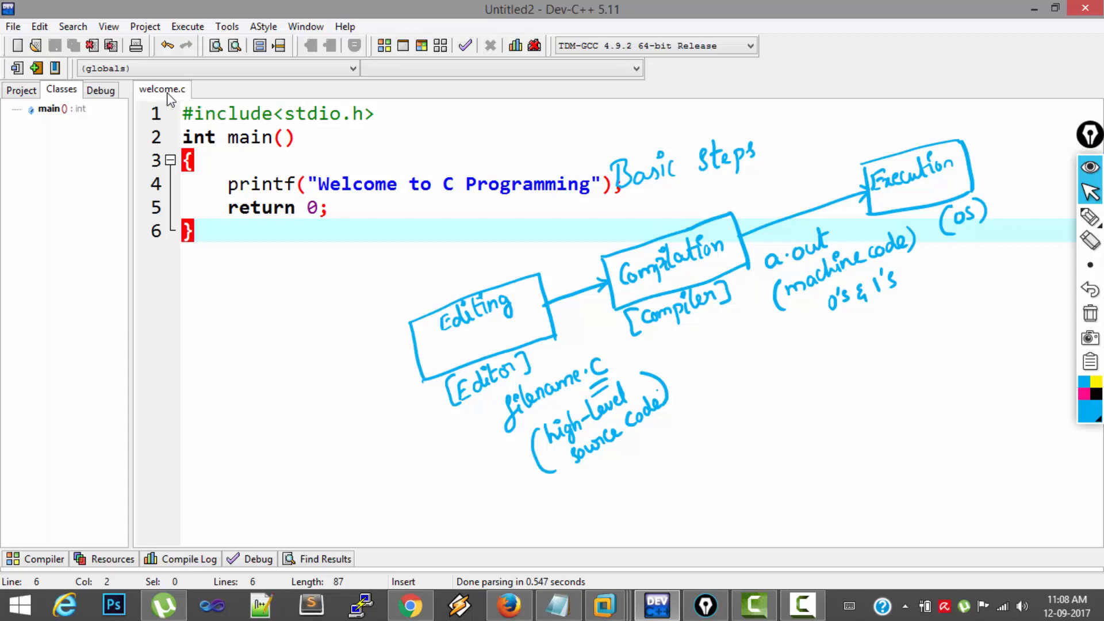
mouse_move(651, 291)
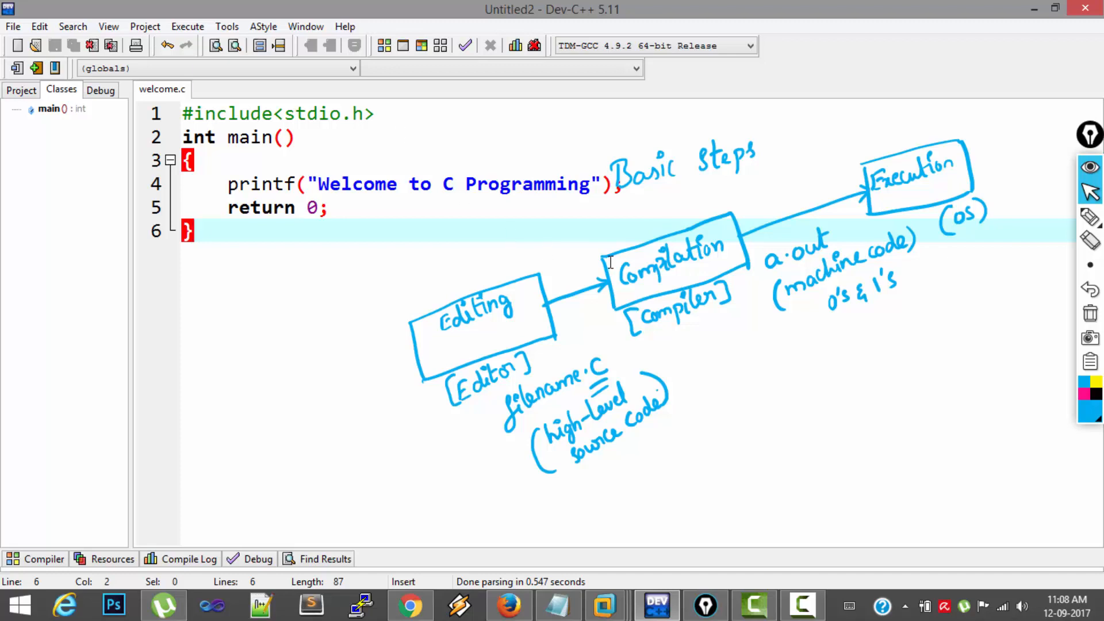
Compile welcome.c via Execute > Compile, producing welcome.exe with 0 errors
left_click(187, 27)
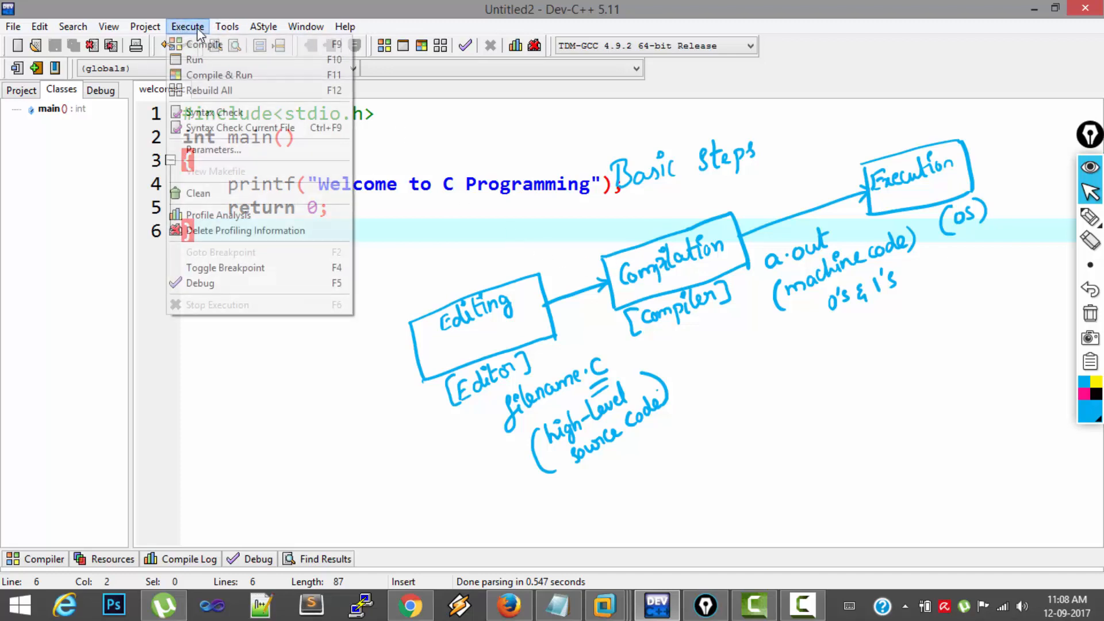
mouse_move(253, 44)
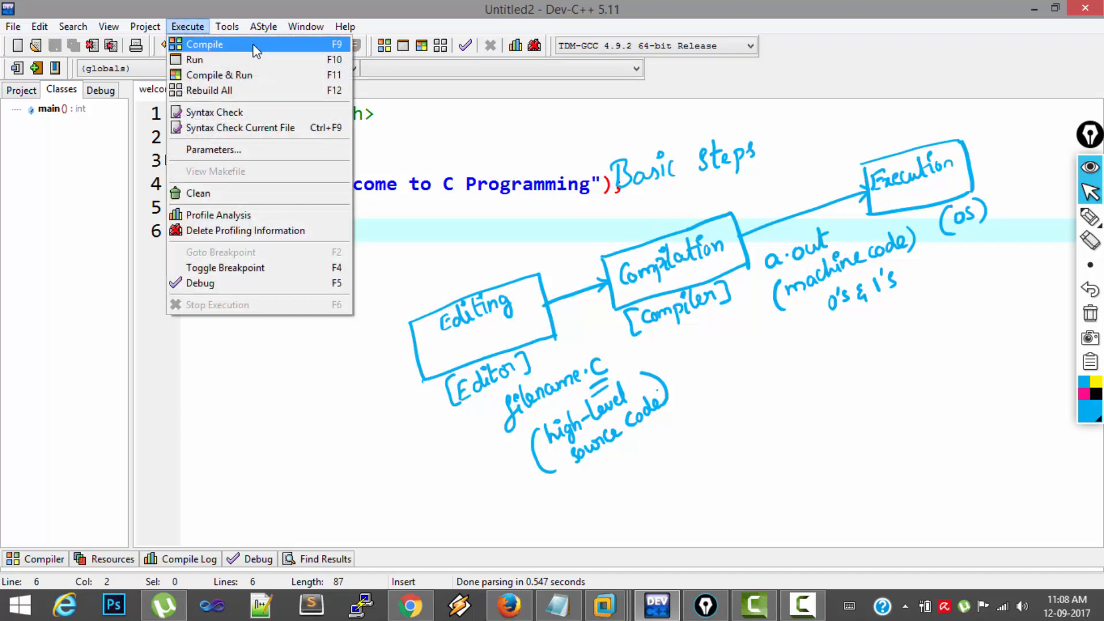
left_click(205, 44)
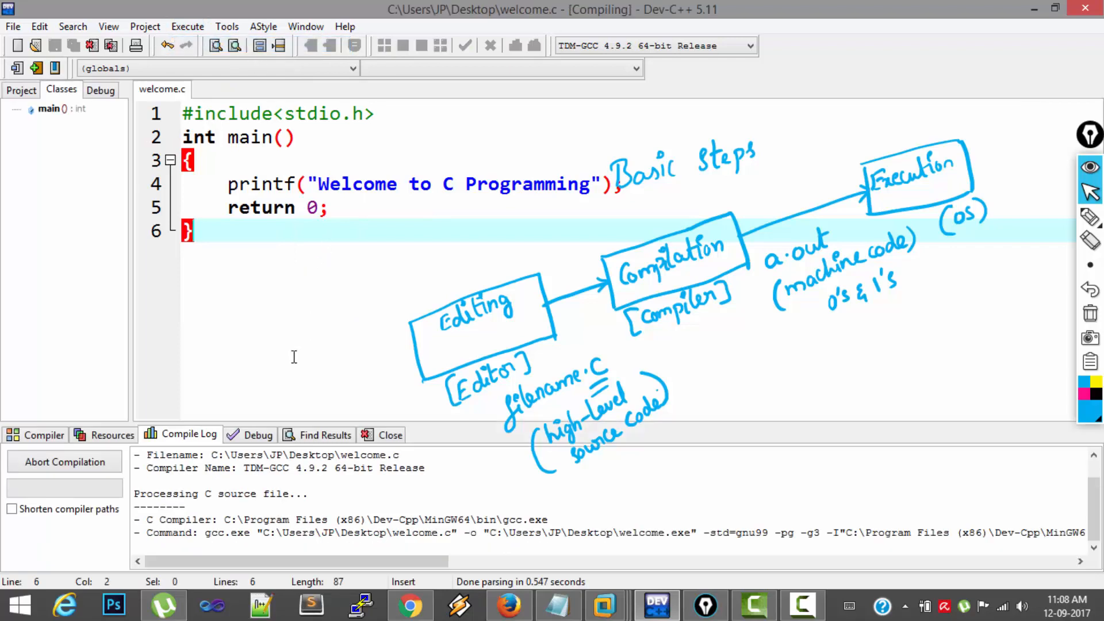
mouse_move(266, 508)
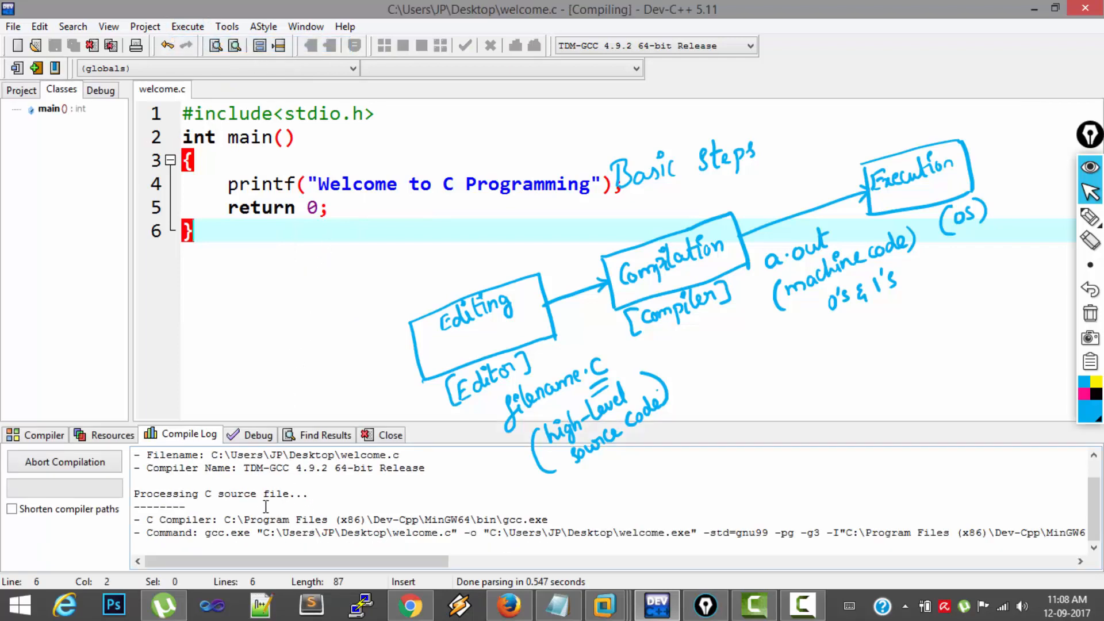
mouse_move(337, 506)
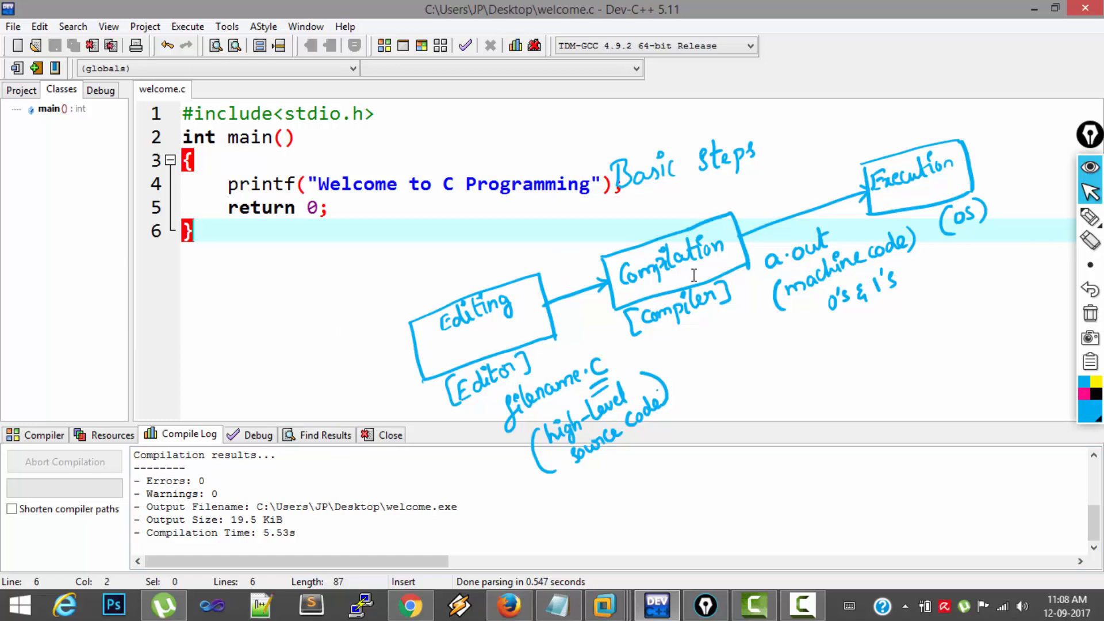
mouse_move(694, 275)
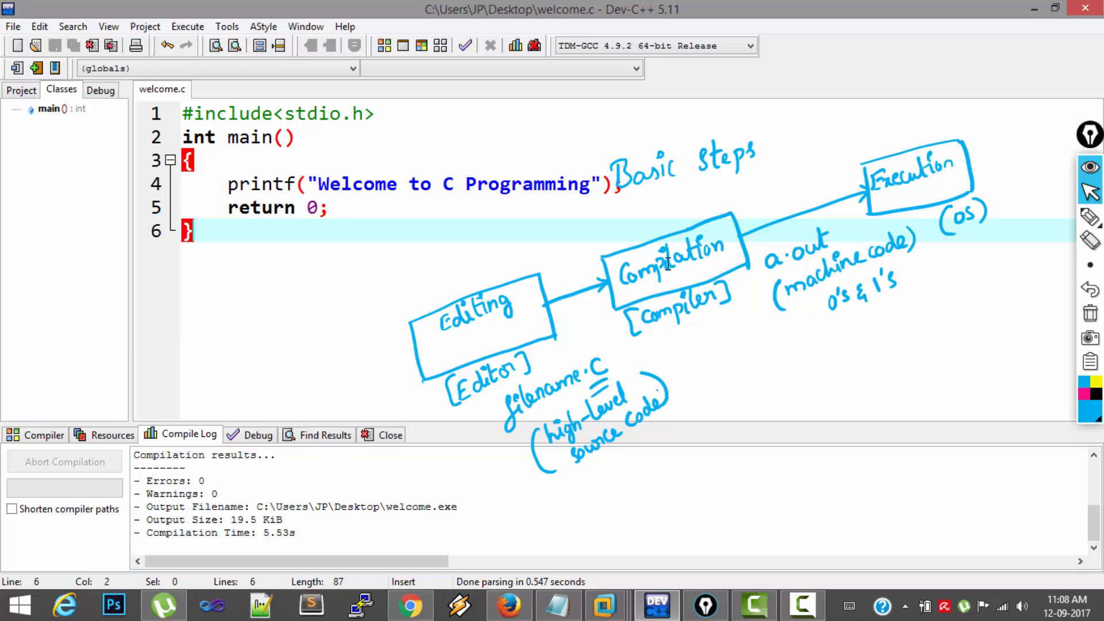
mouse_move(939, 171)
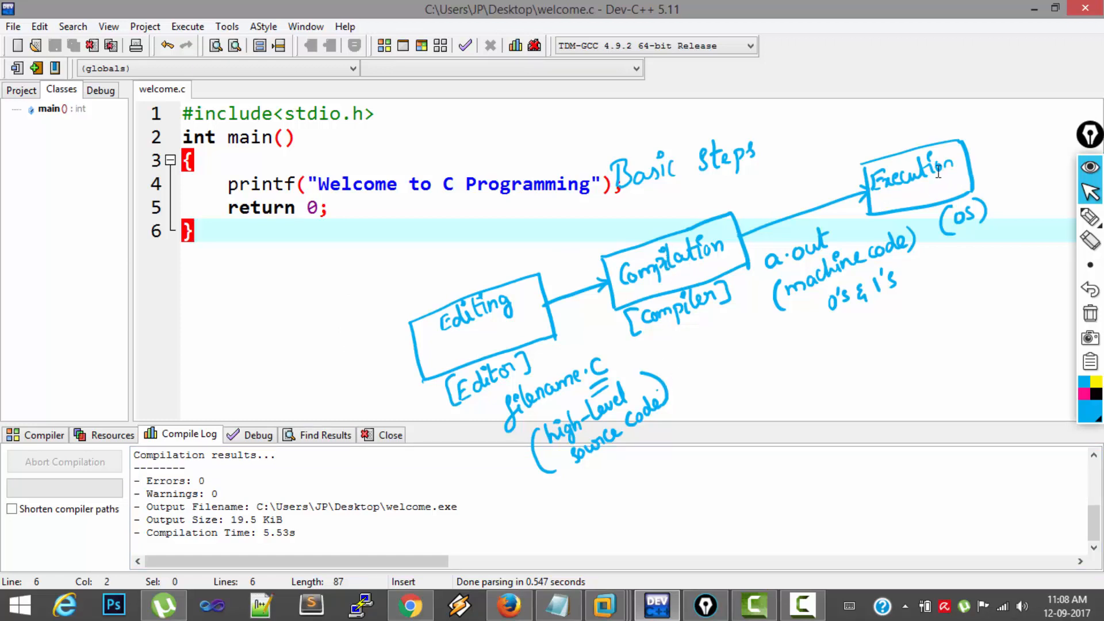
mouse_move(225, 66)
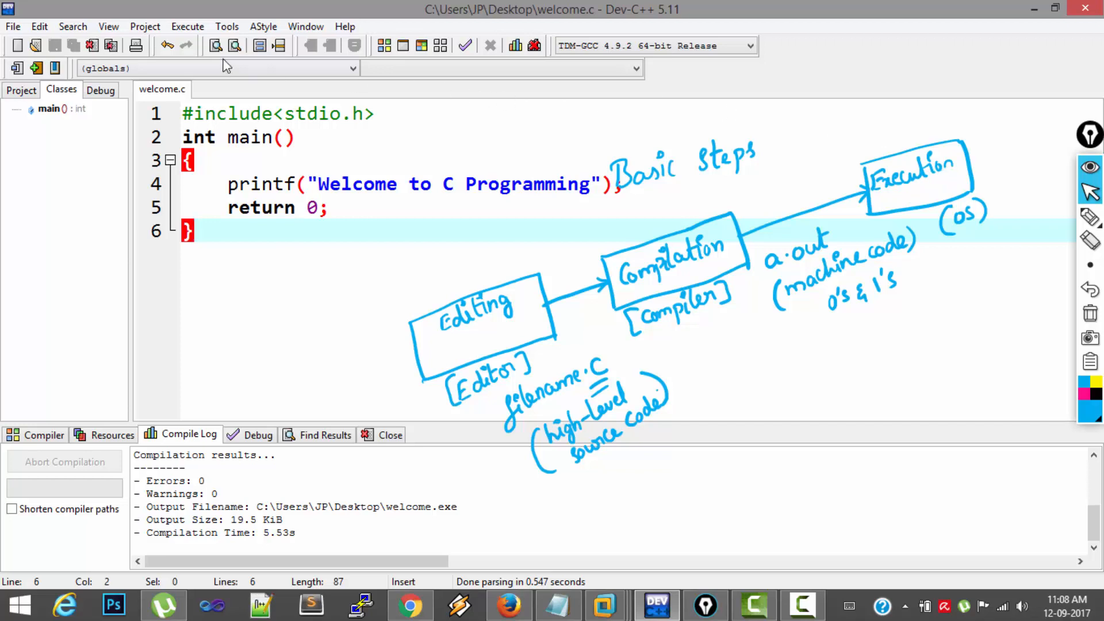
Run welcome.exe printing 'Welcome to C Programming', then close the console window
left_click(188, 26)
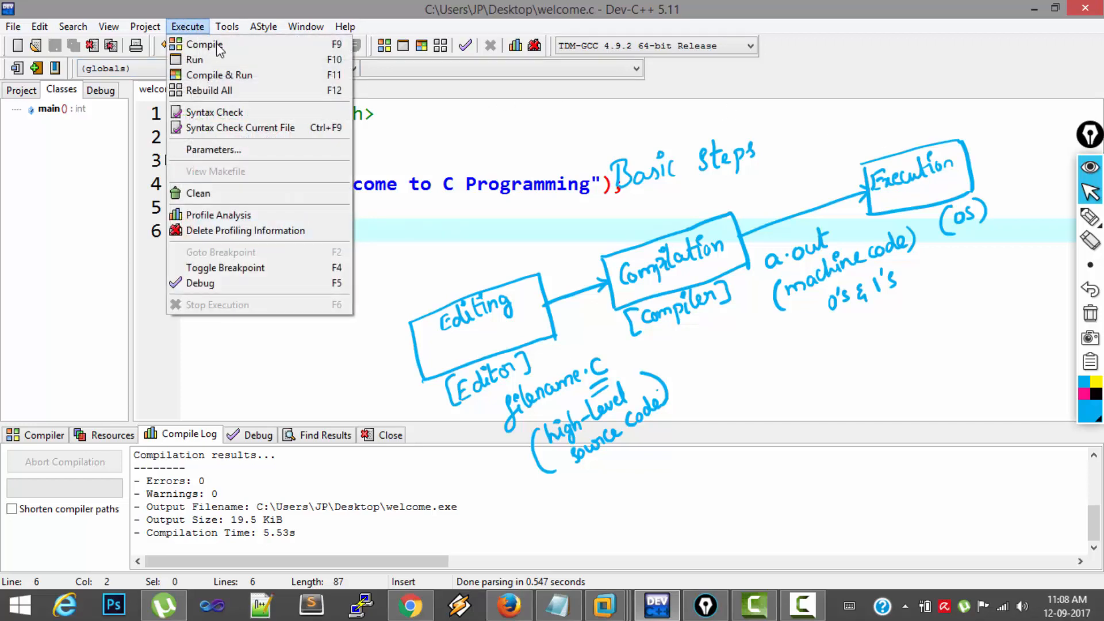
mouse_move(212, 59)
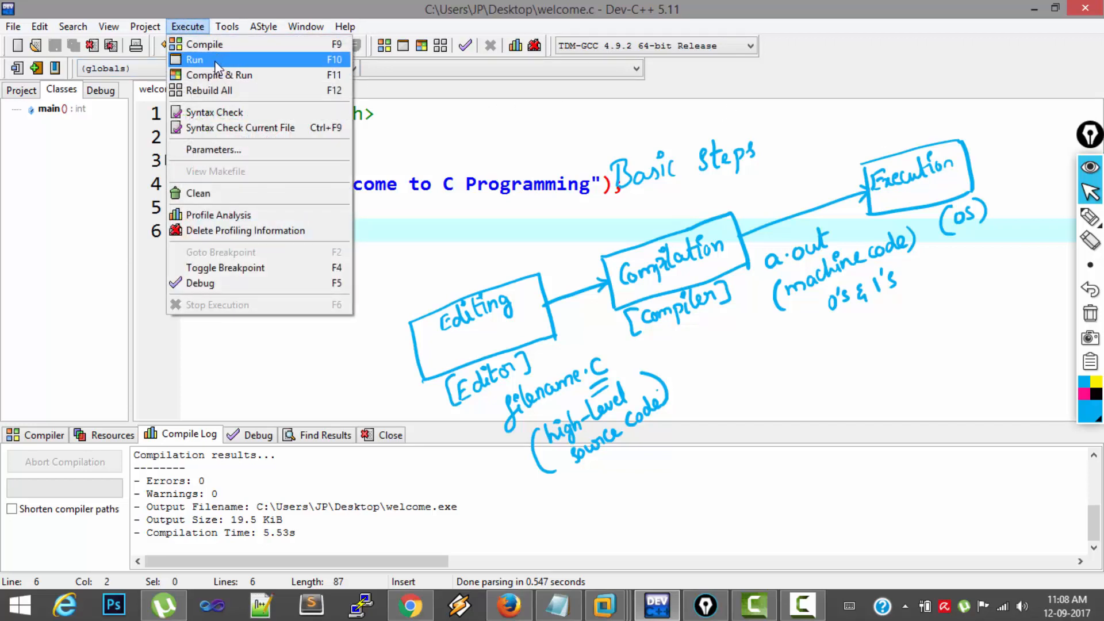
left_click(195, 59)
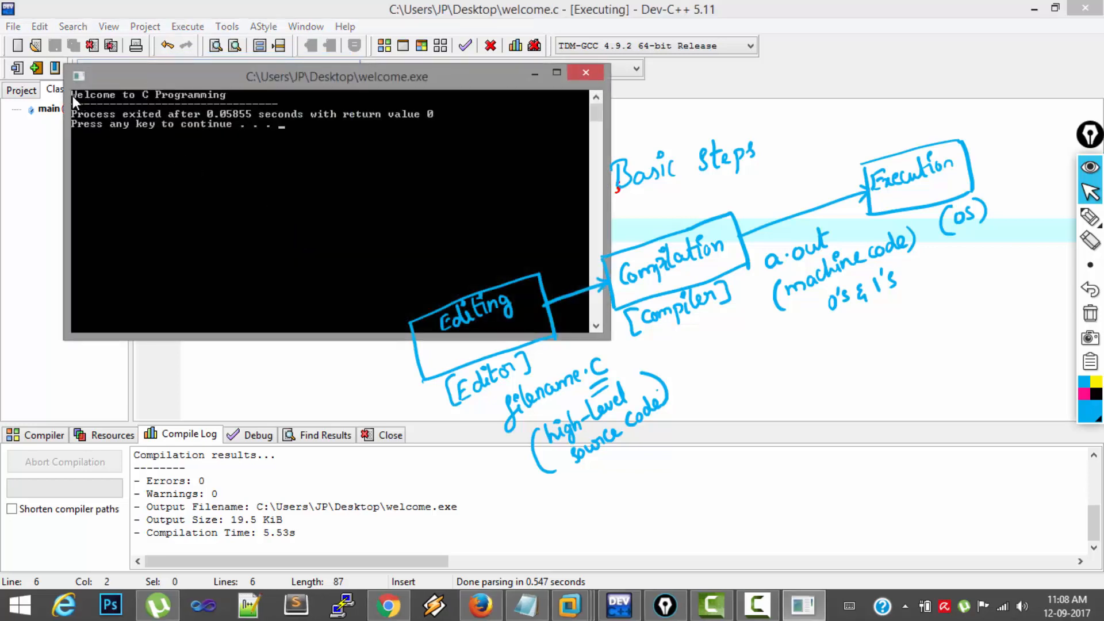
mouse_move(226, 106)
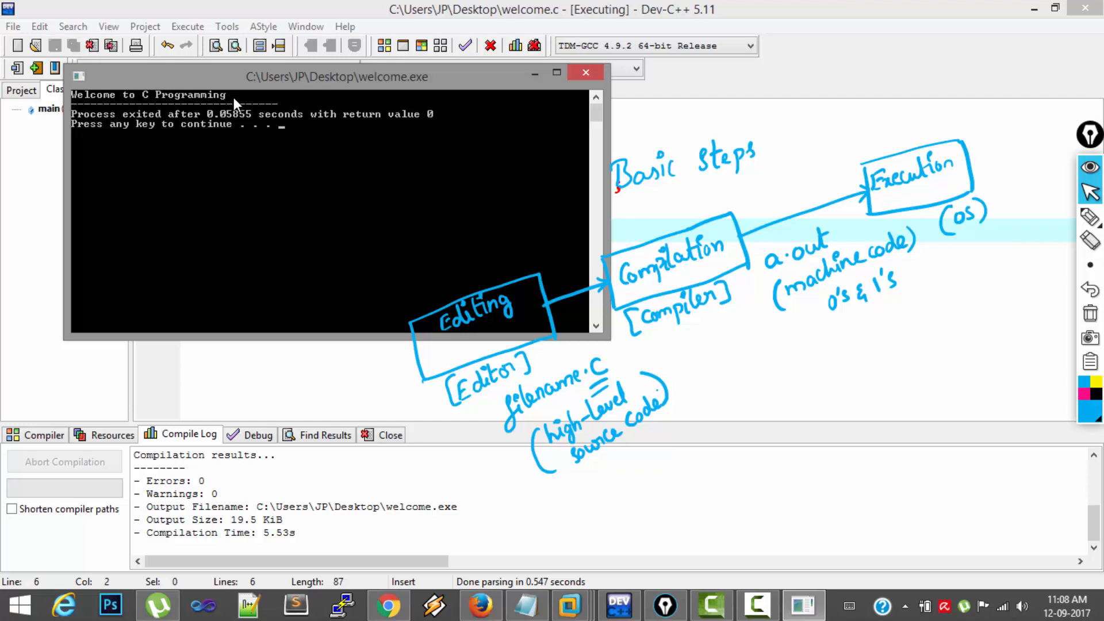
left_click(586, 72)
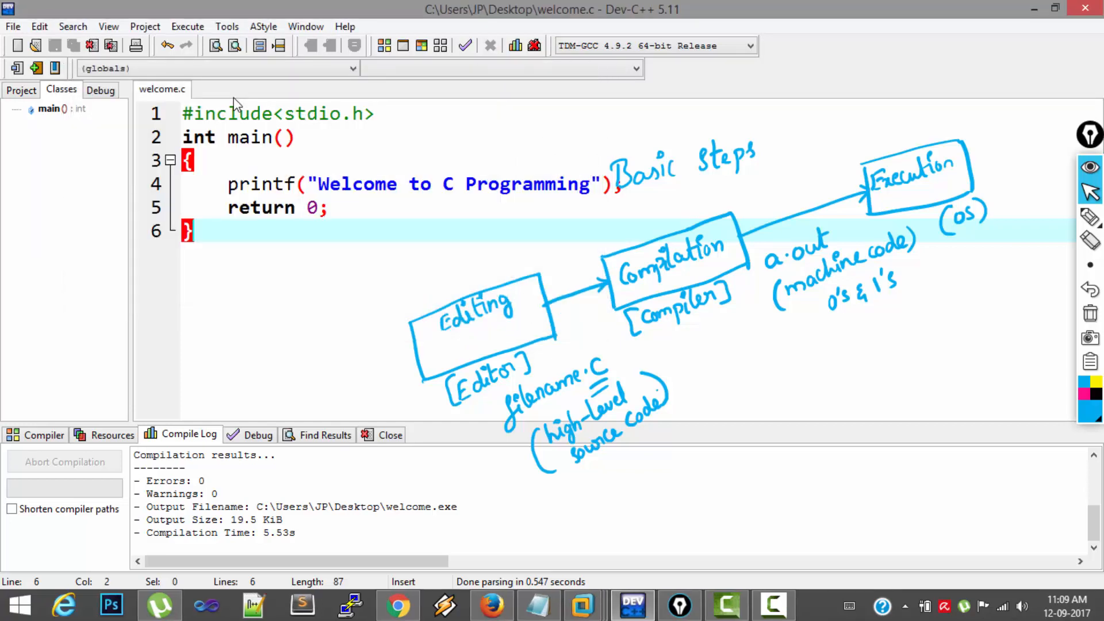